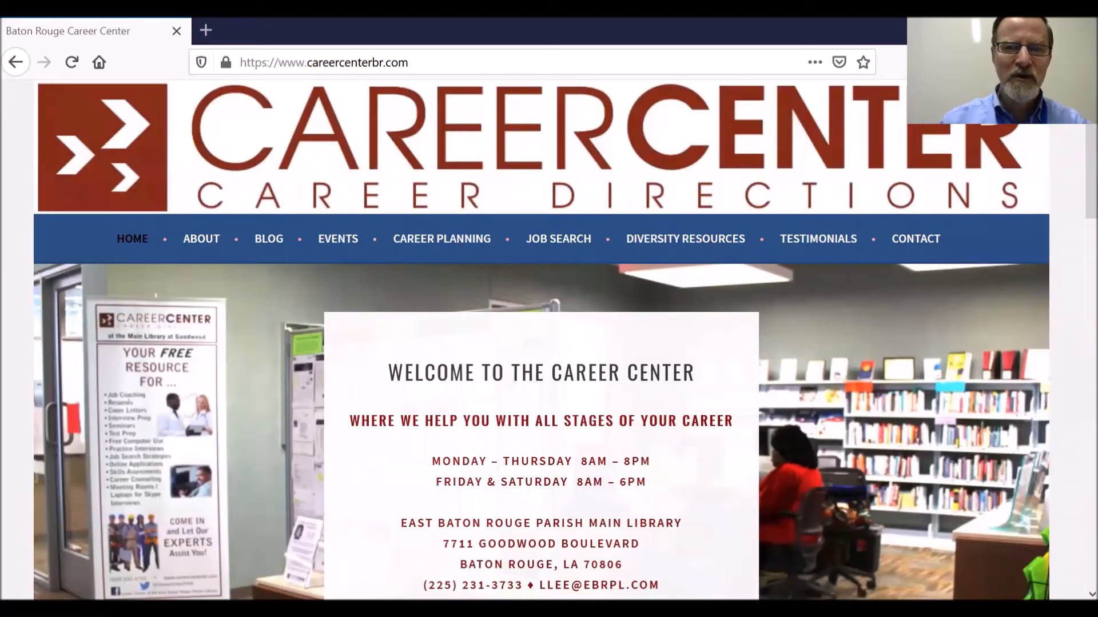
mouse_move(476, 201)
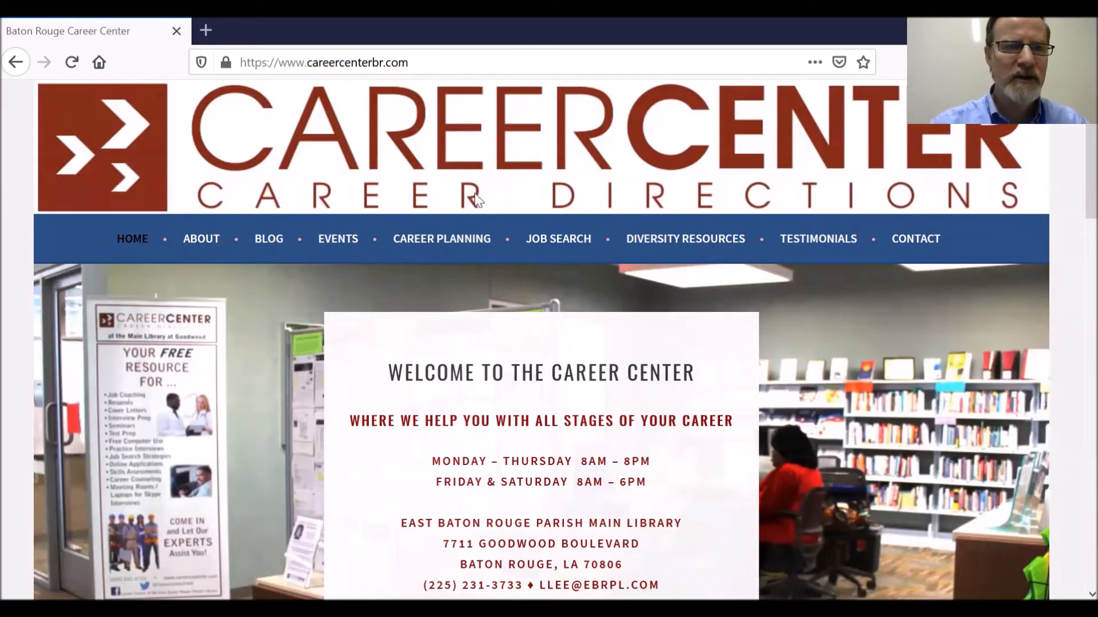
mouse_move(375, 105)
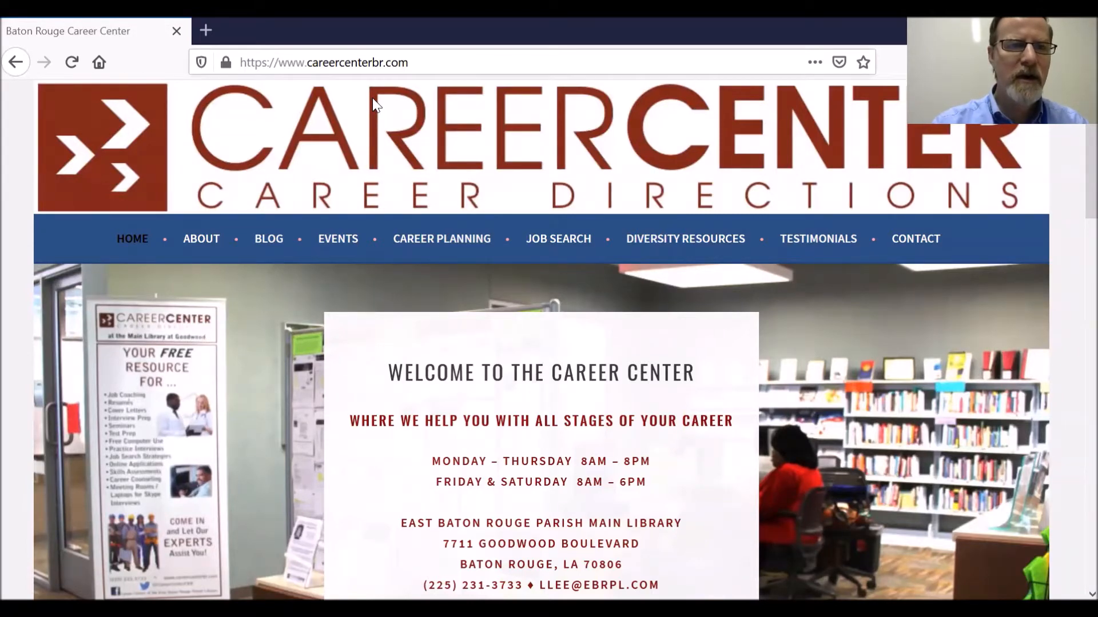
mouse_move(193, 335)
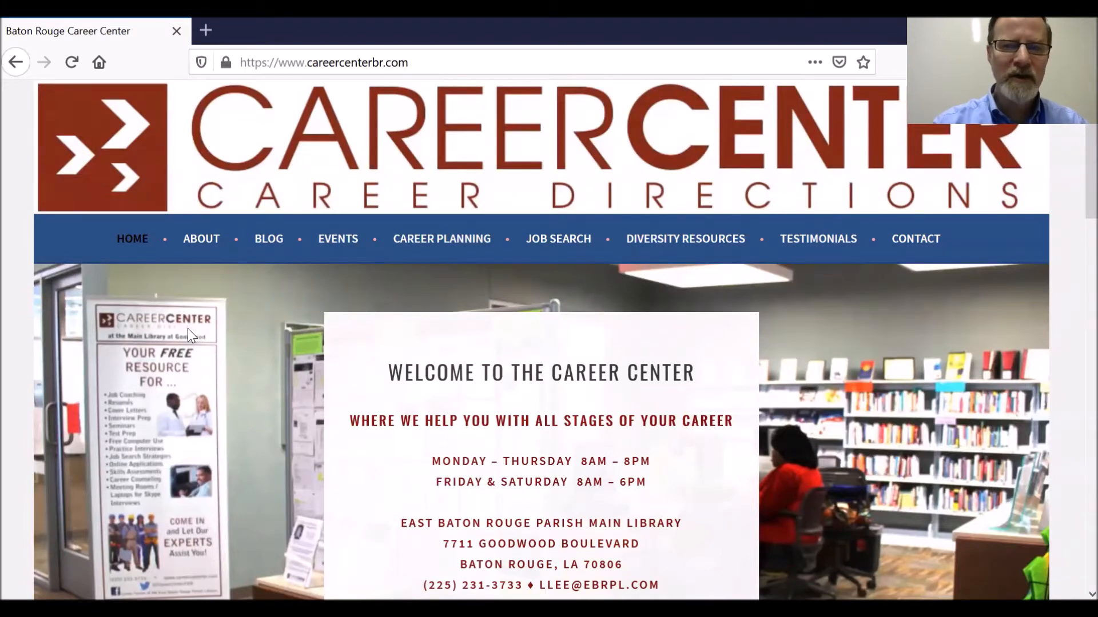
mouse_move(140, 365)
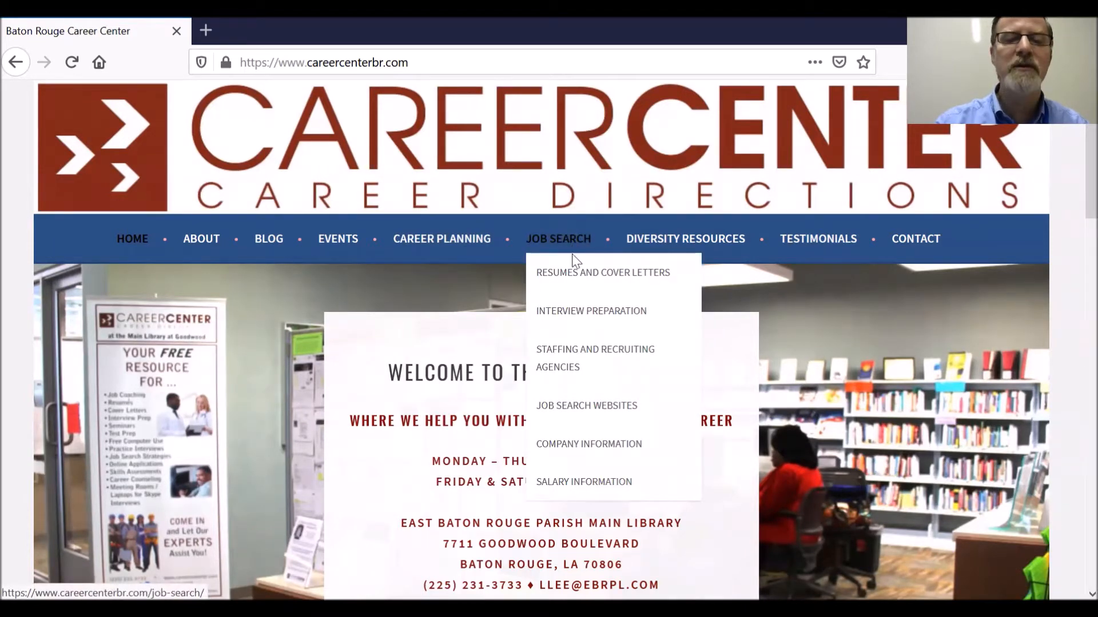
mouse_move(586, 405)
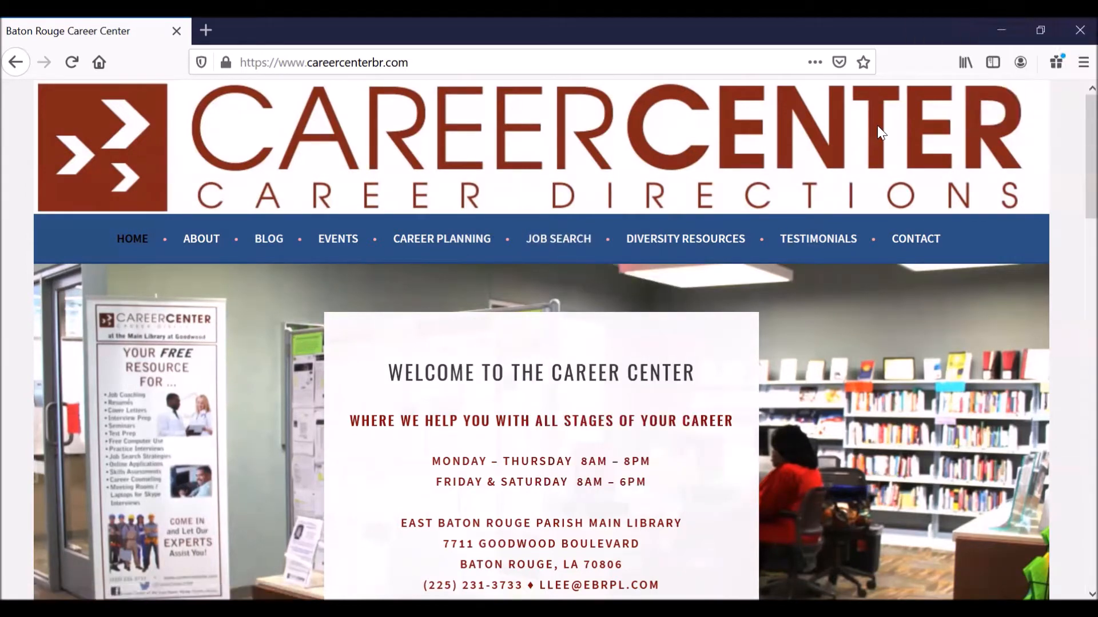
mouse_move(234, 81)
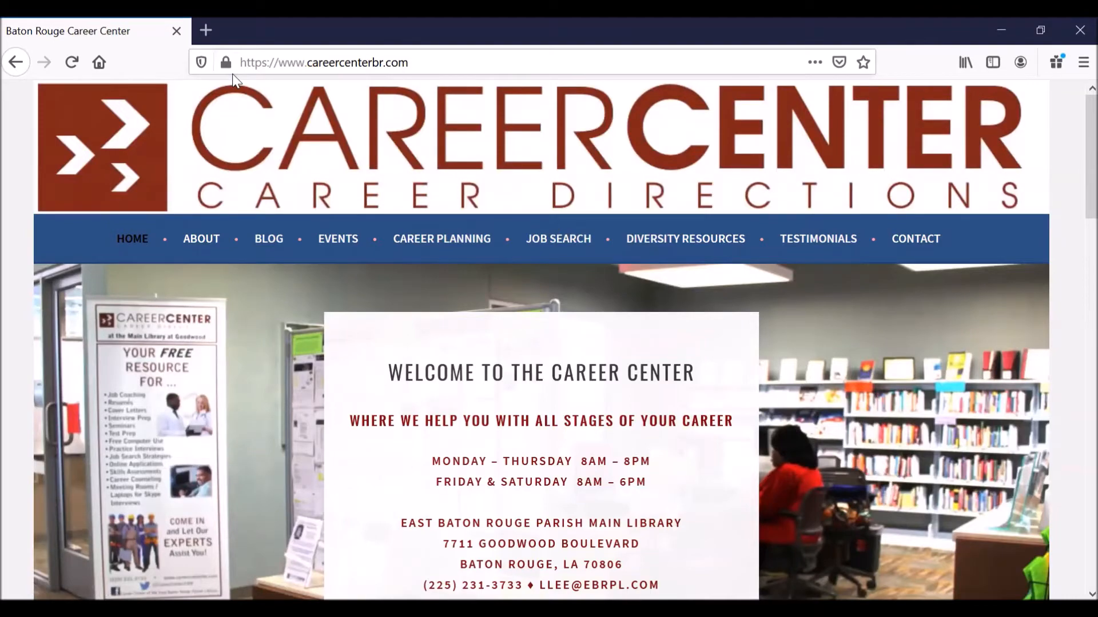
- Go to google.com in Firefox and bring up the Google sign-in page
click(324, 62)
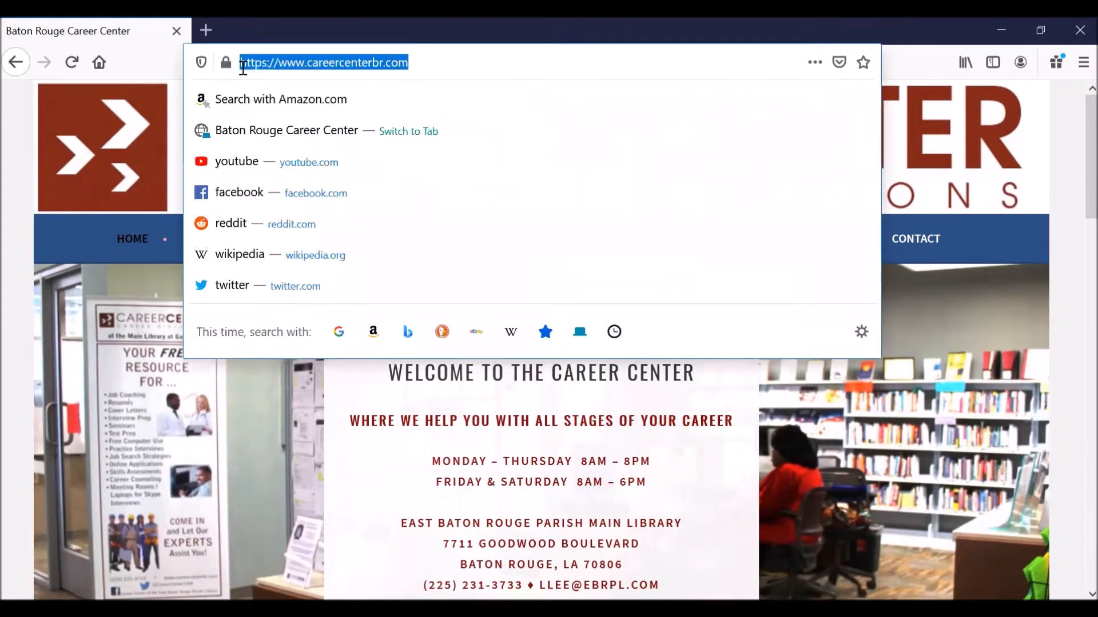
text(google.)
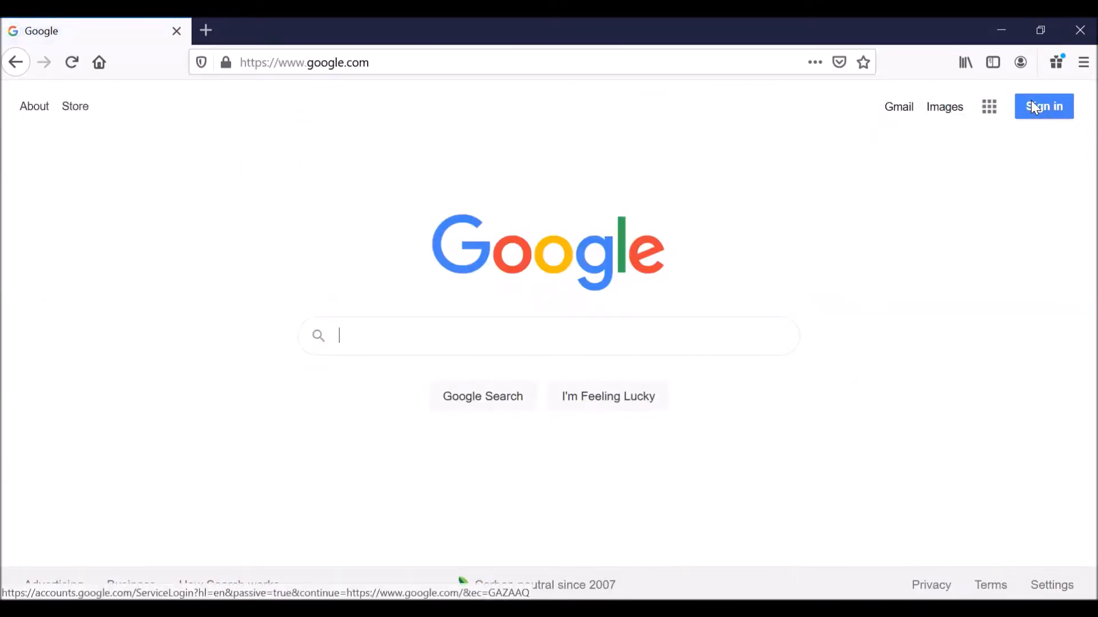
click(1043, 106)
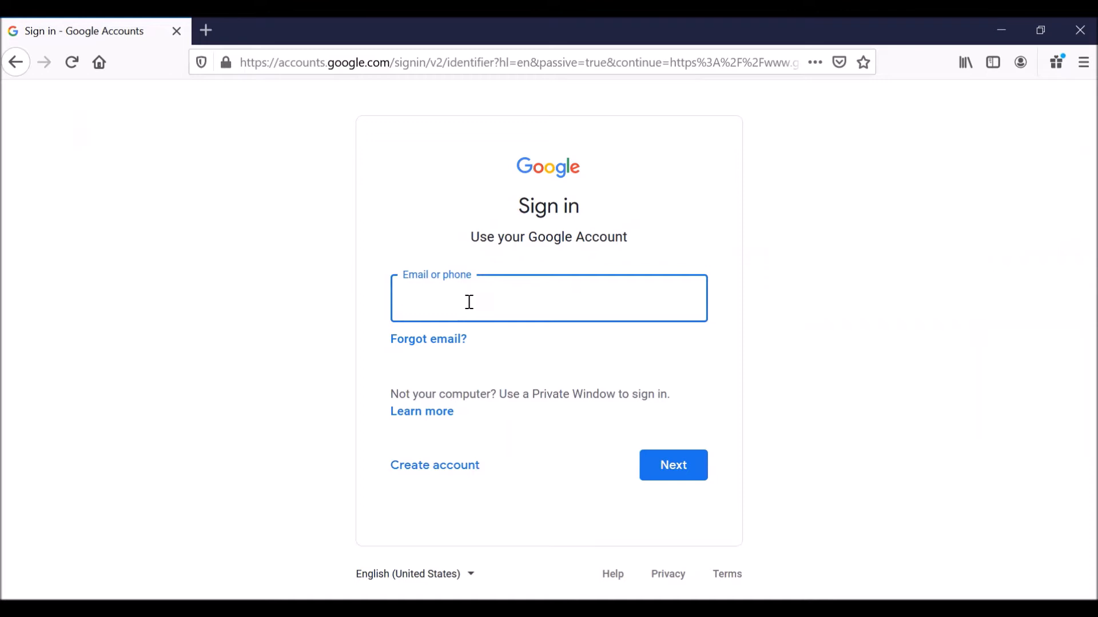
- Sign in to Google with the janeqpublic19 account email and its password
click(549, 297)
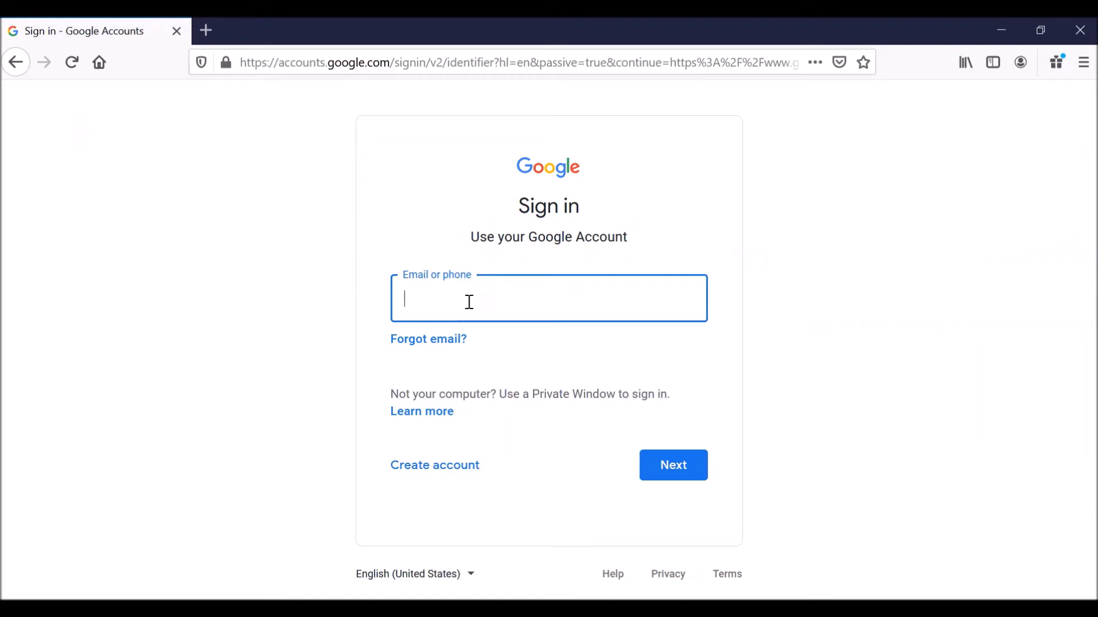
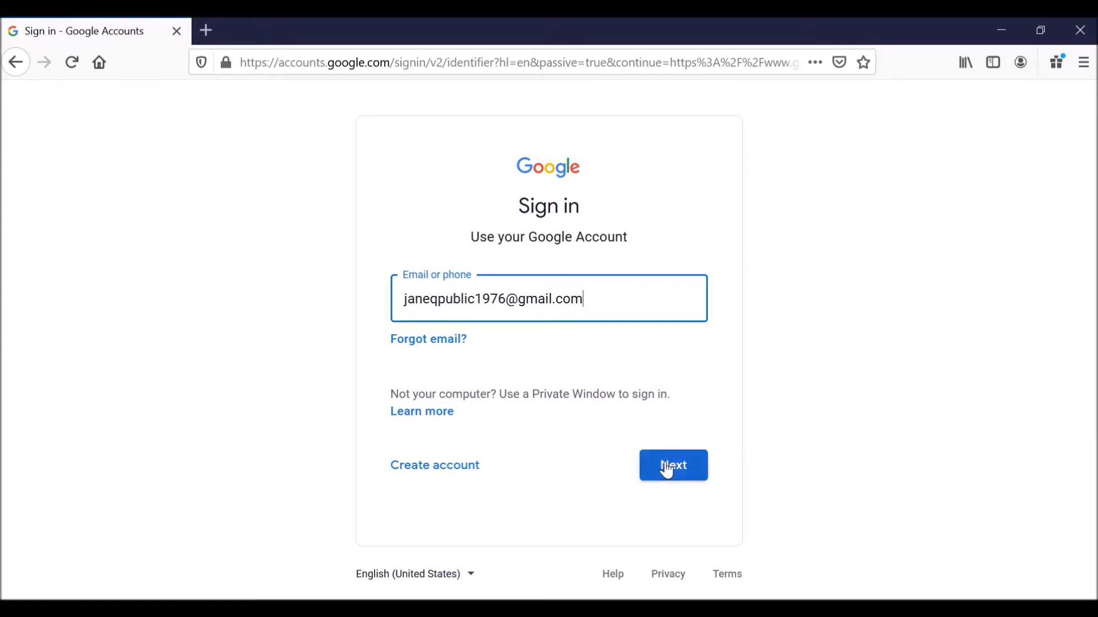
click(672, 466)
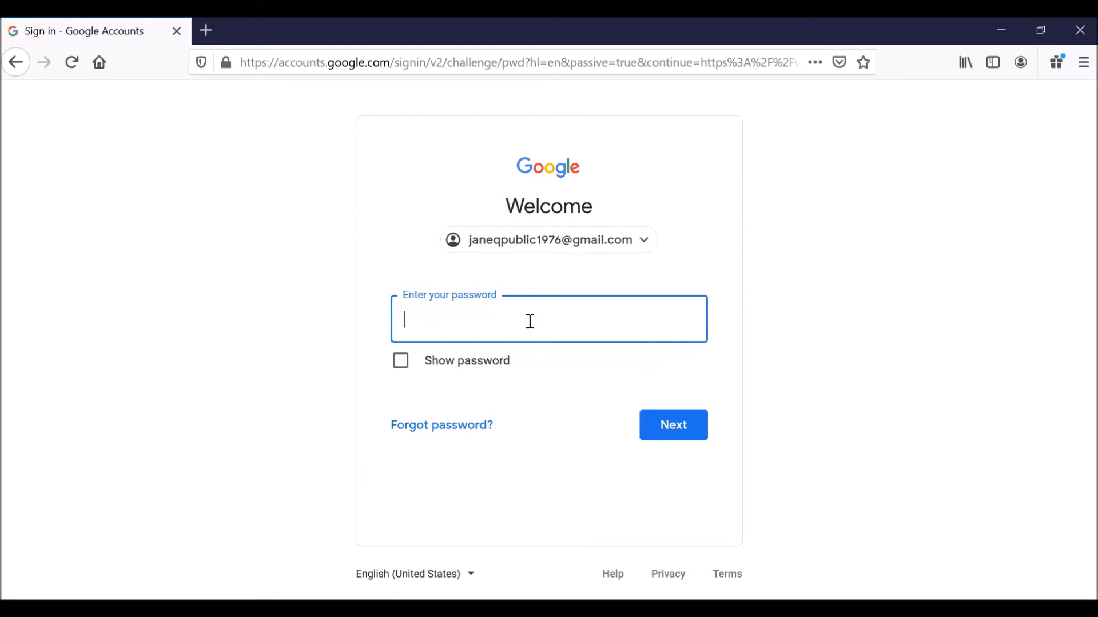
text(•••)
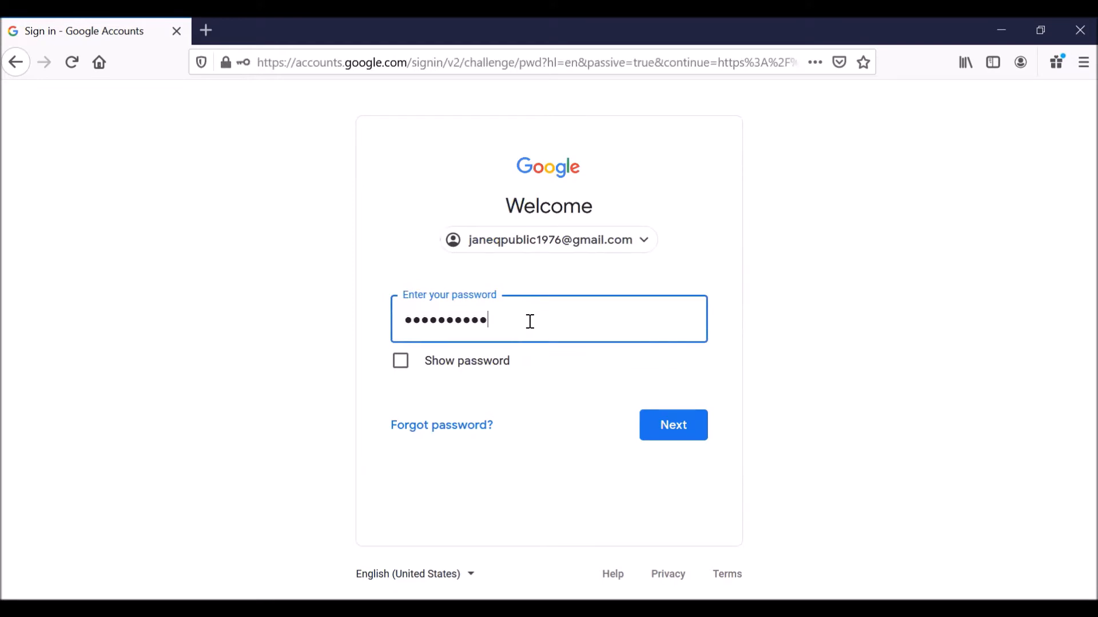
click(672, 424)
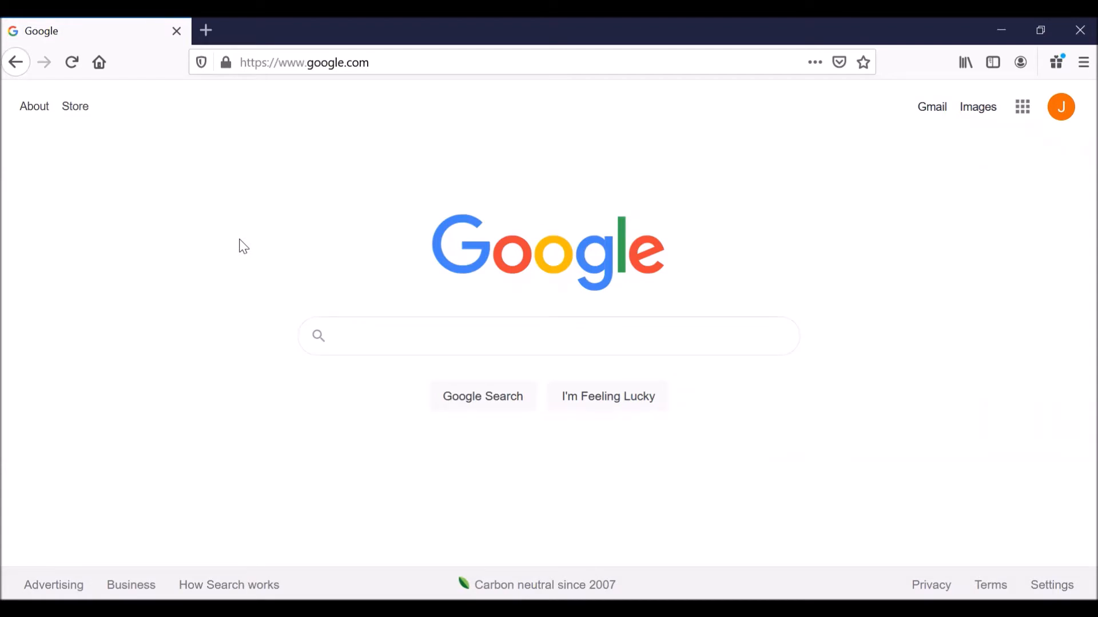
mouse_move(257, 243)
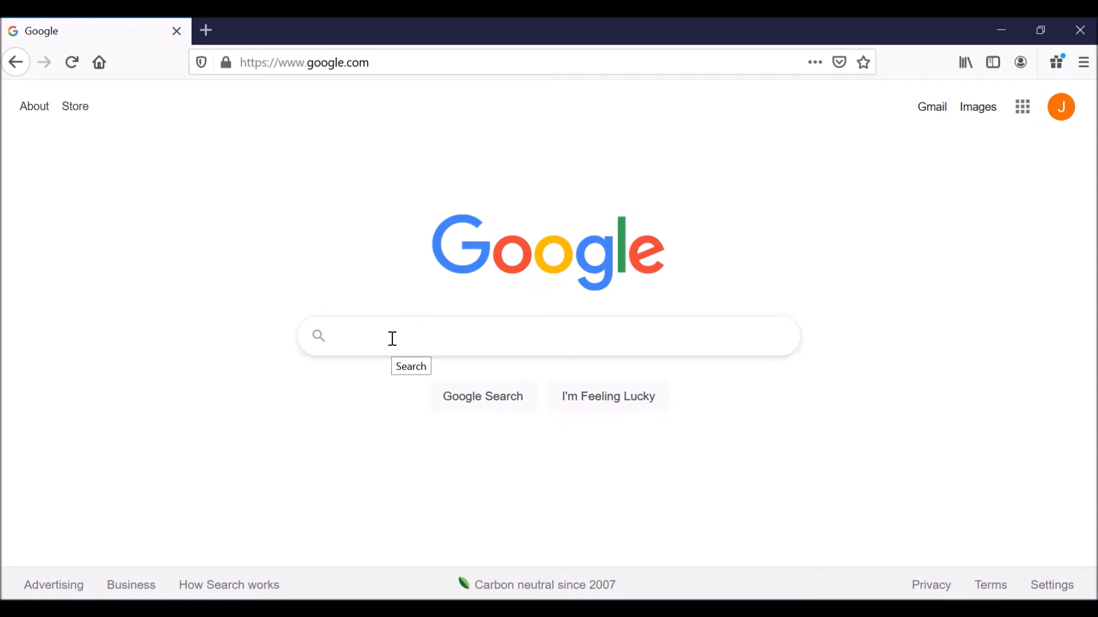
- Search Google for 'warehouse jobs in baton rouge'
click(490, 336)
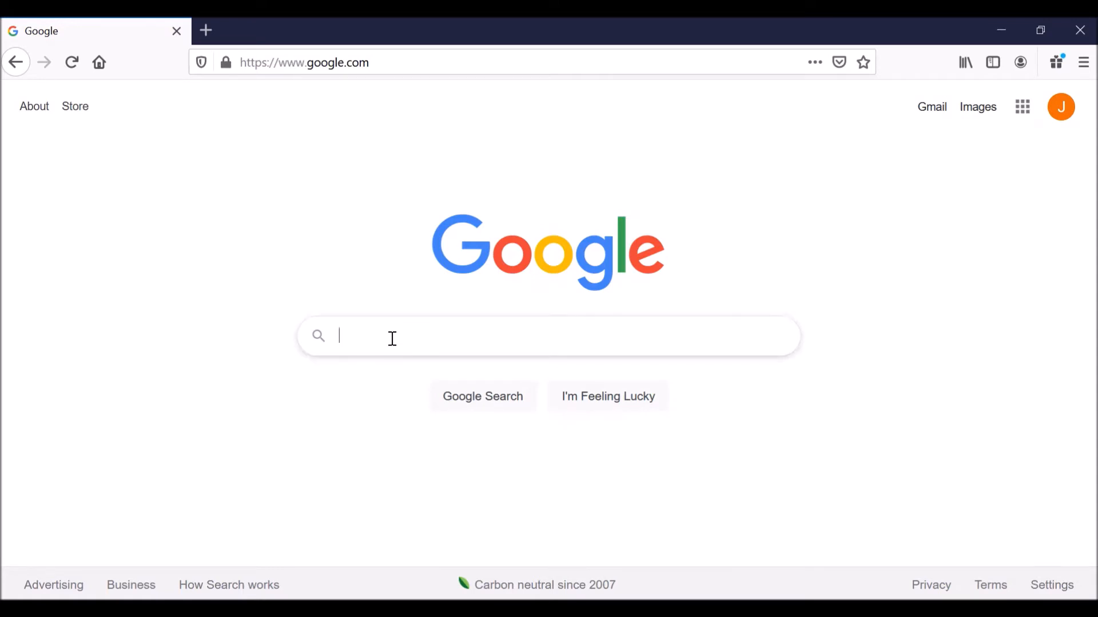
text(jobs near me)
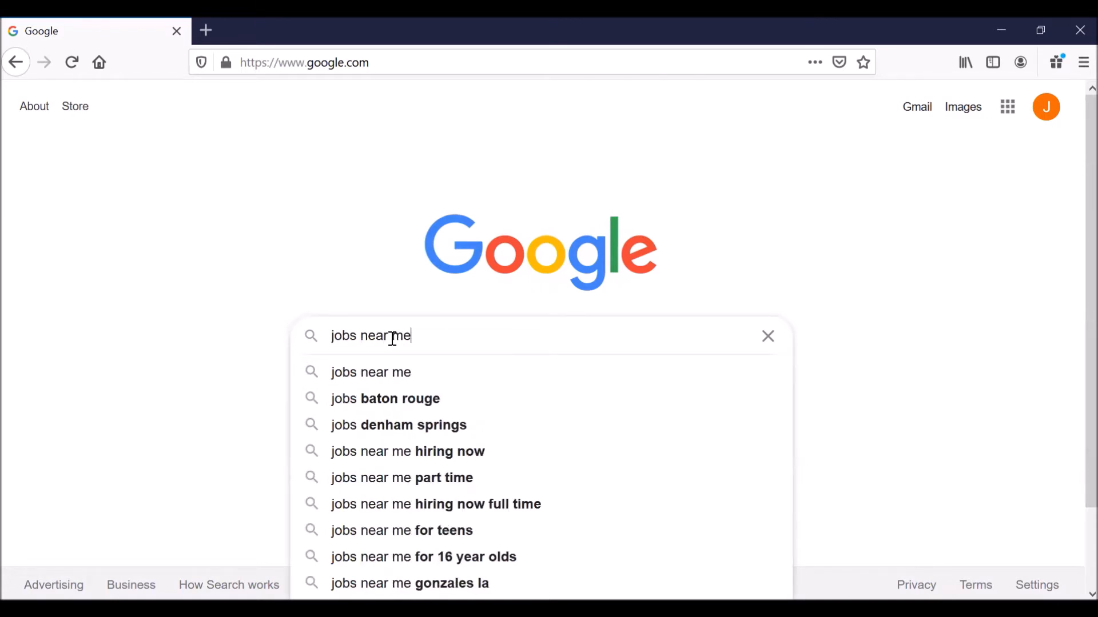
key(Backspace)
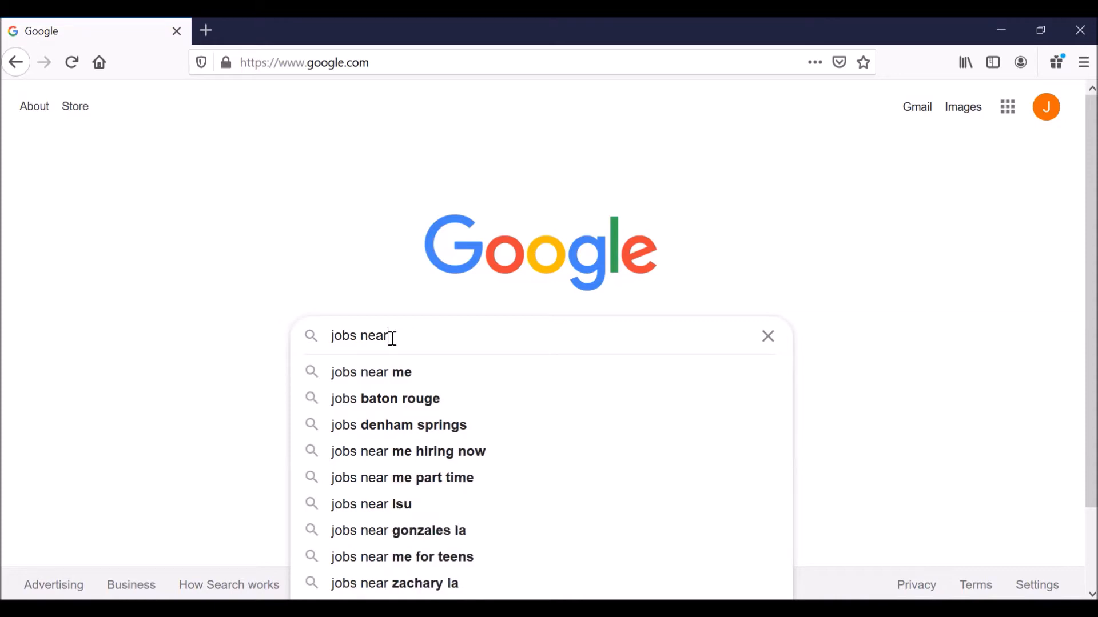
text(warehouse jobs)
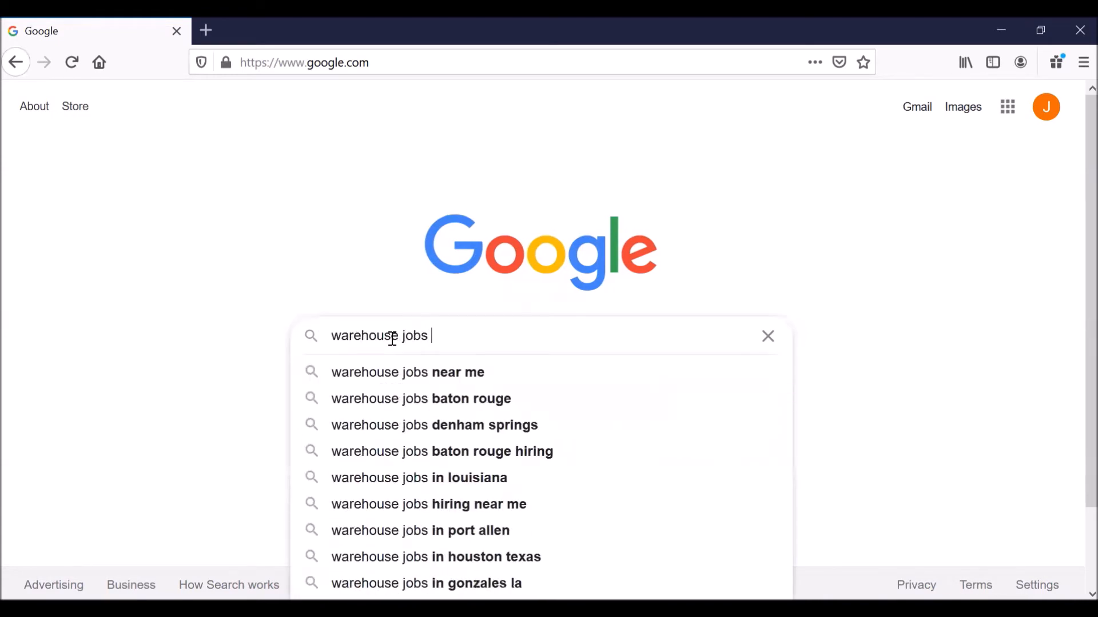
text(in baton roug)
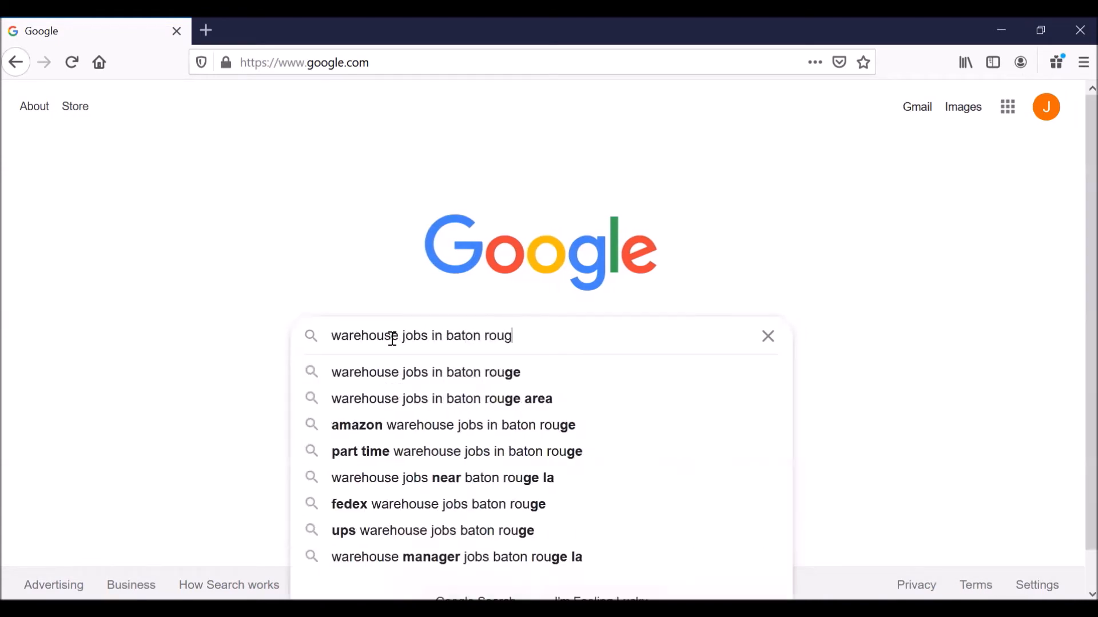
text(e)
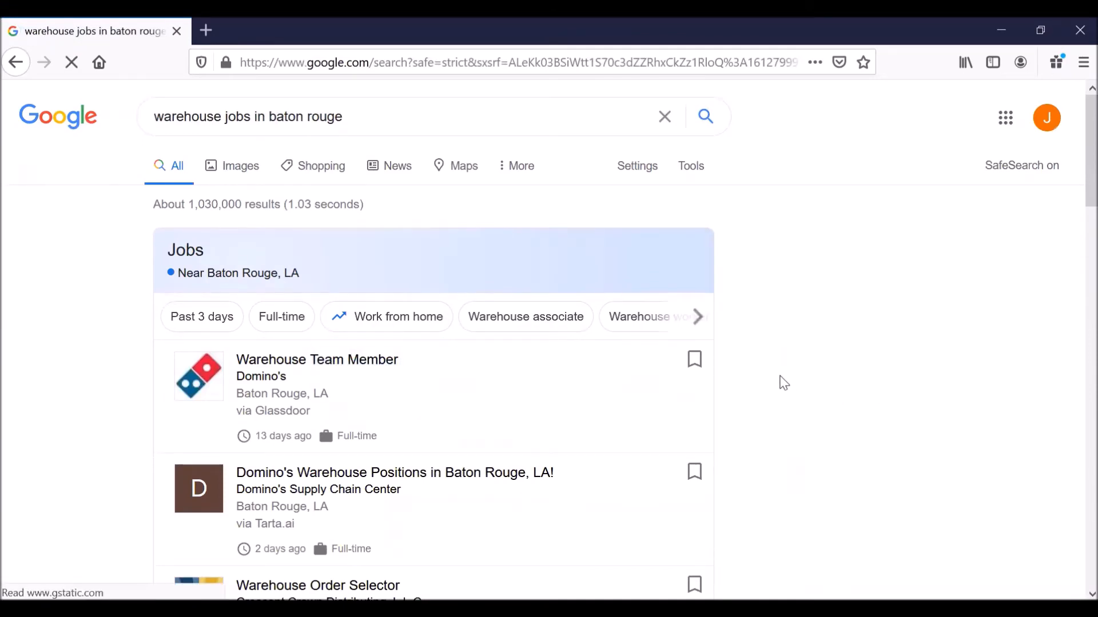
- Scroll through the Baton Rouge warehouse job results, including the Domino's listing
scroll(down, 3)
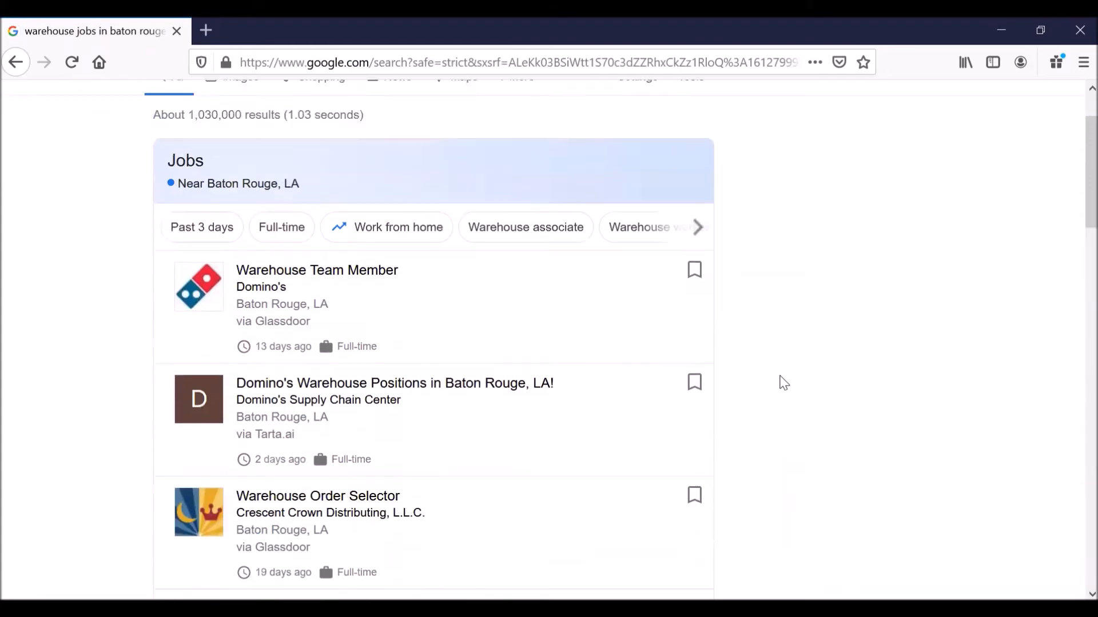
scroll(down, 3)
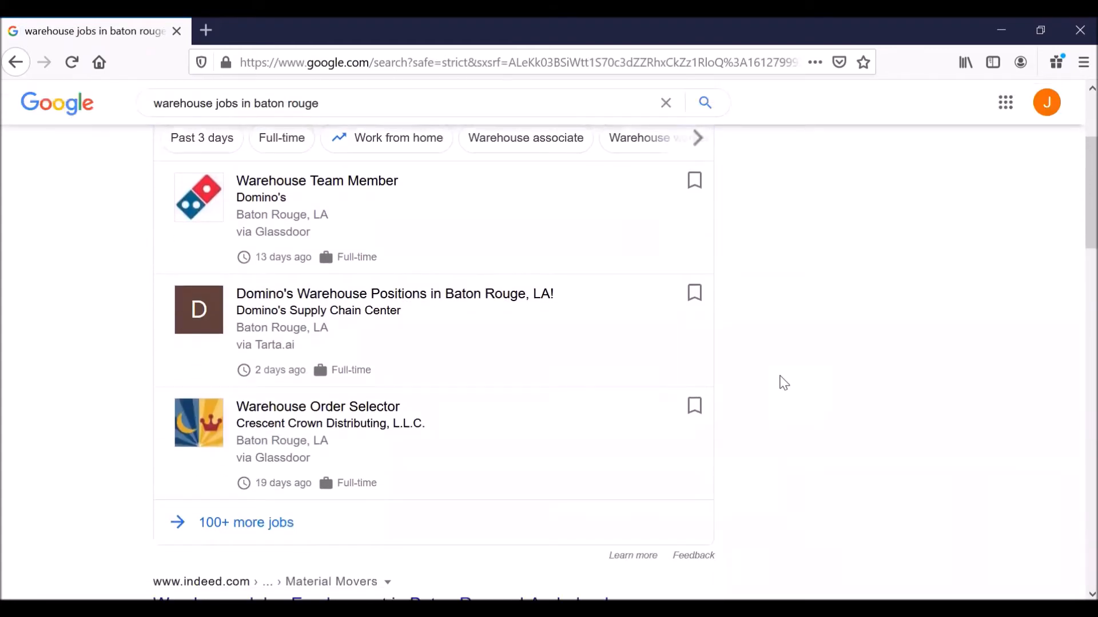
scroll(up, 3)
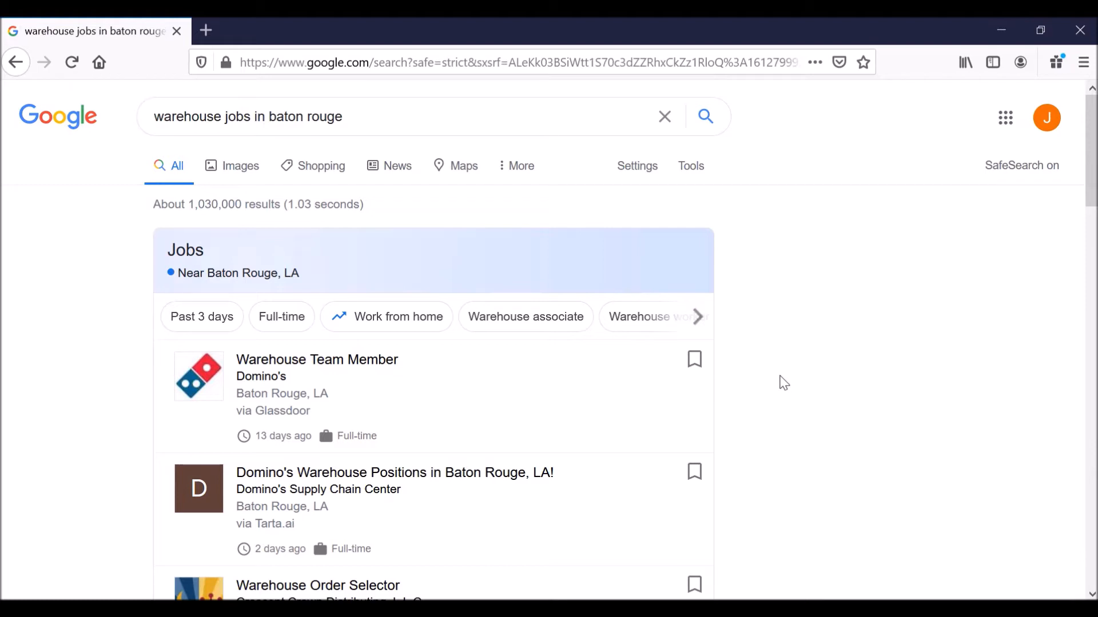
mouse_move(811, 357)
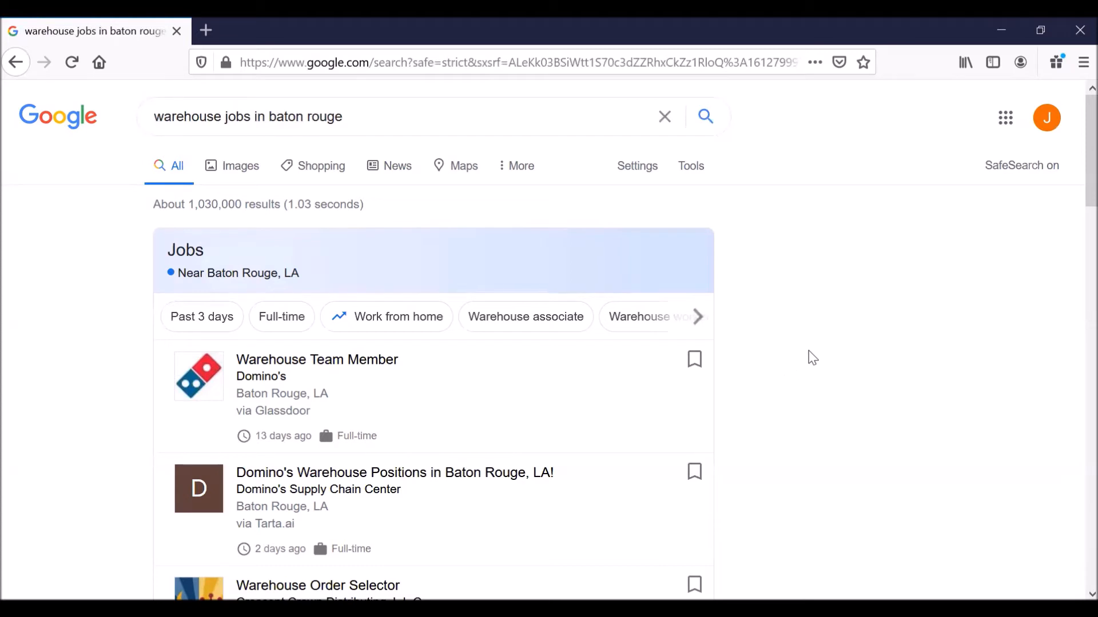
mouse_move(804, 347)
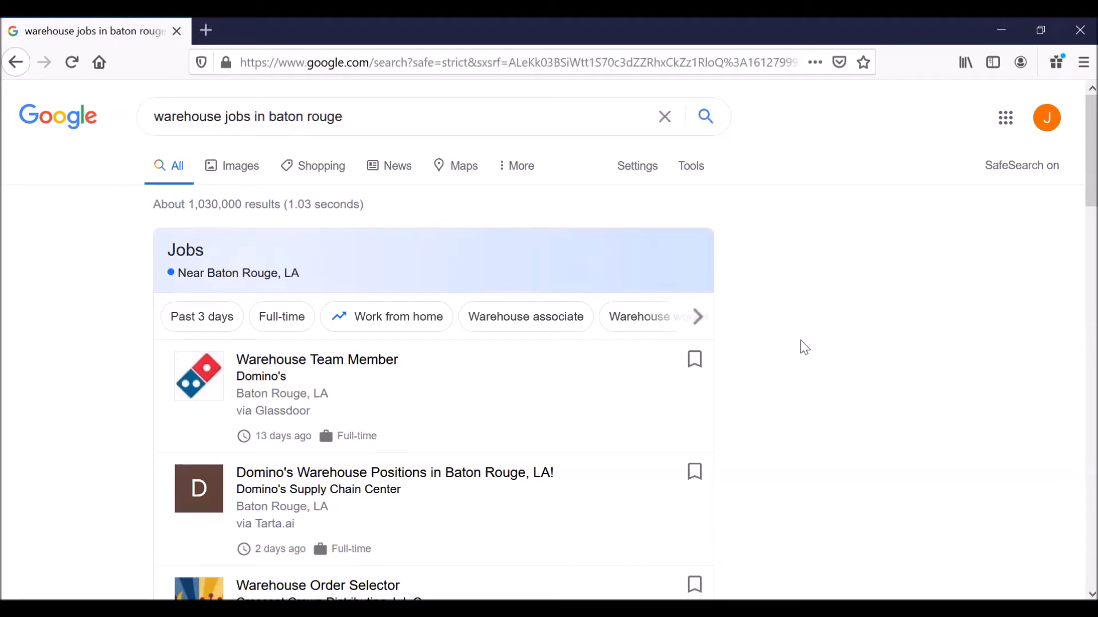
mouse_move(795, 340)
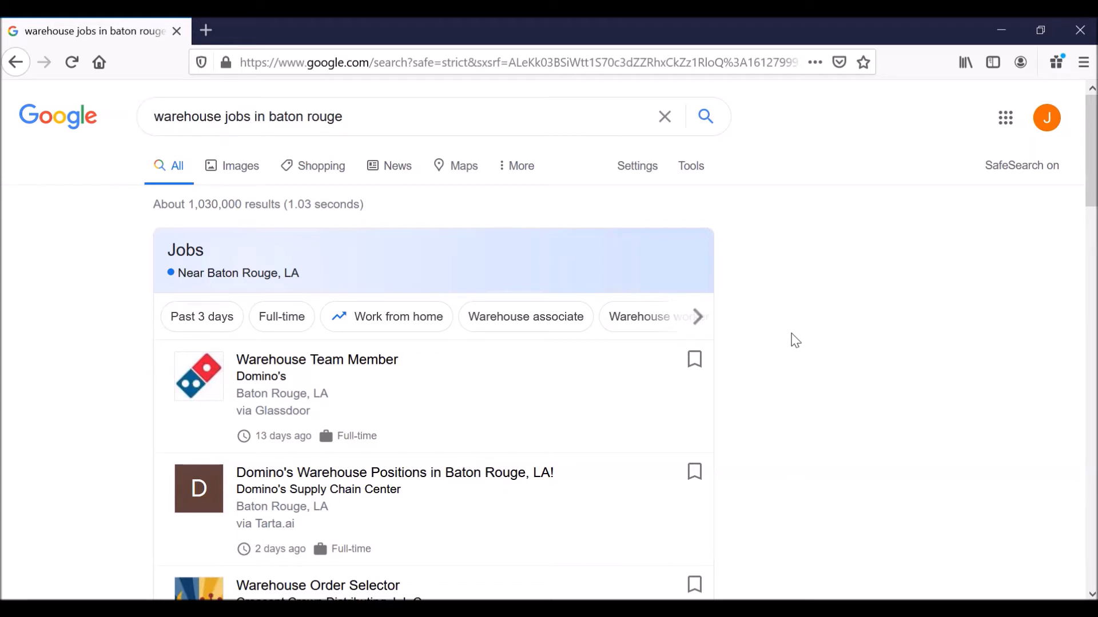
scroll(down, 3)
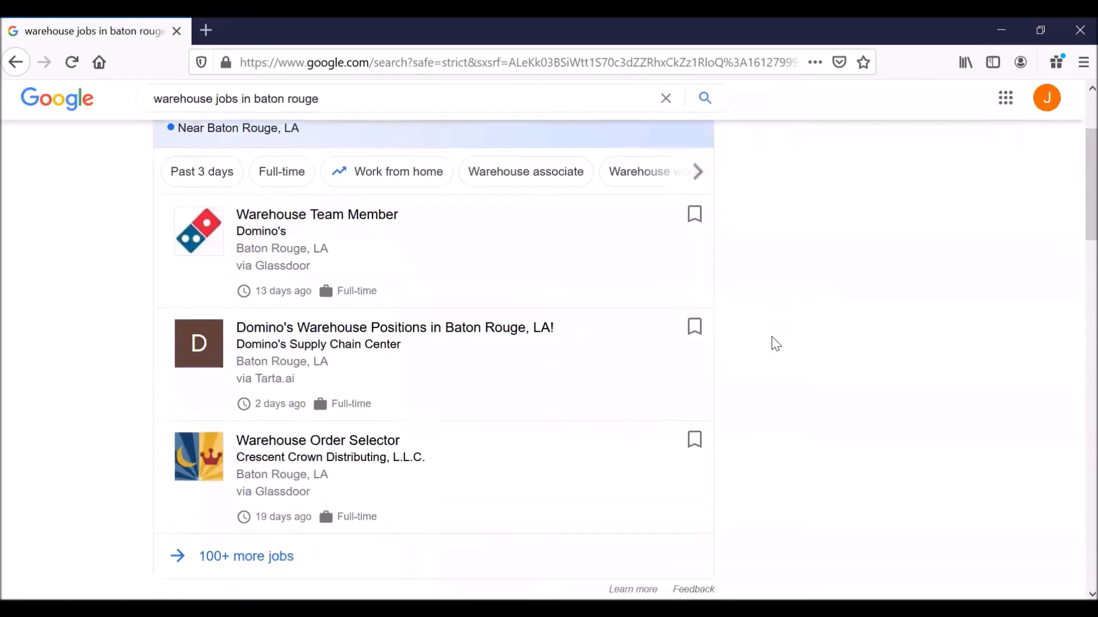
scroll(up, 3)
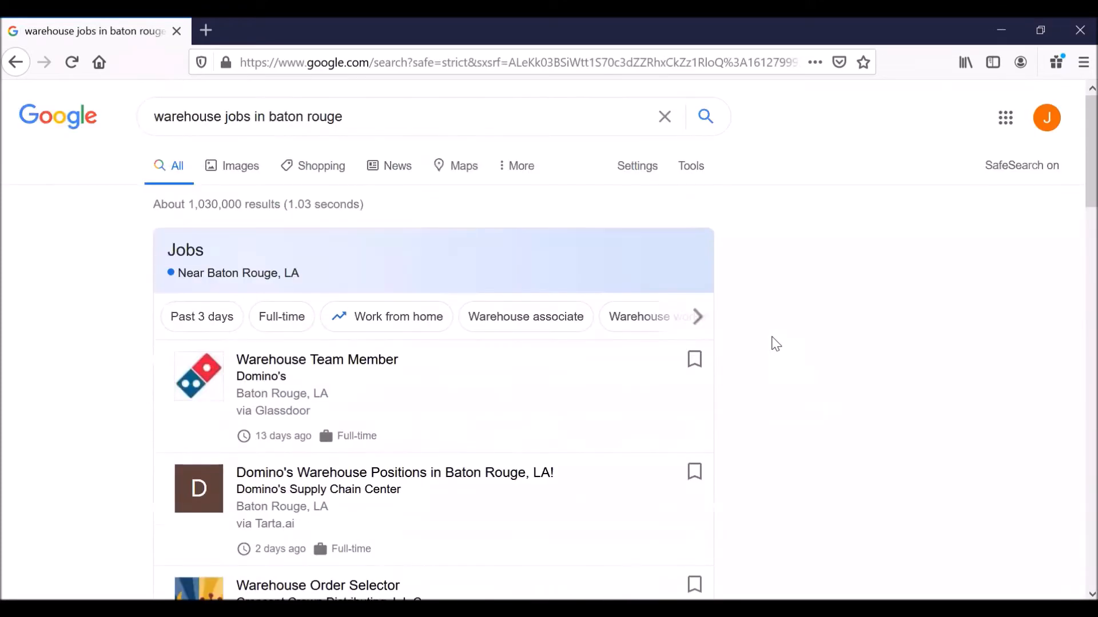
mouse_move(790, 352)
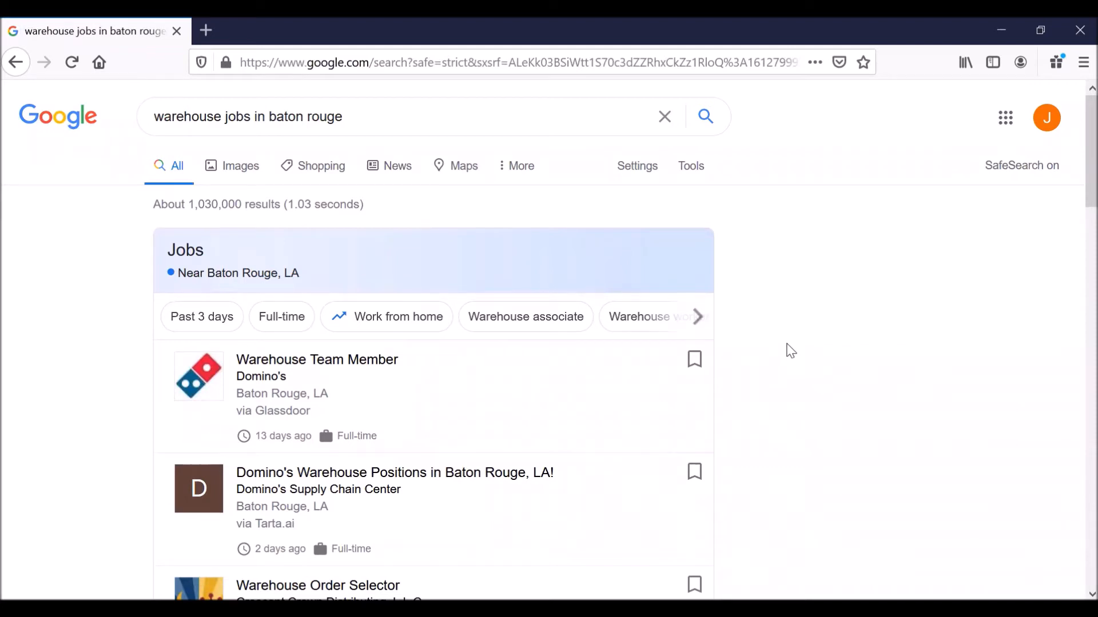
mouse_move(272, 268)
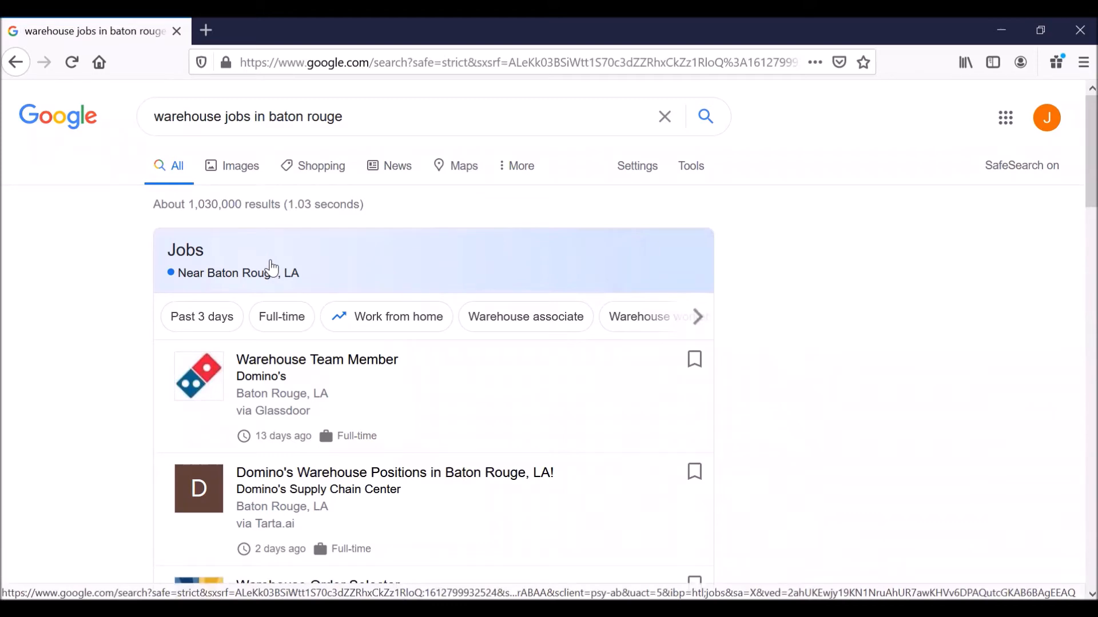
- Open Google Jobs for Baton Rouge warehouse jobs and browse the results list
click(184, 250)
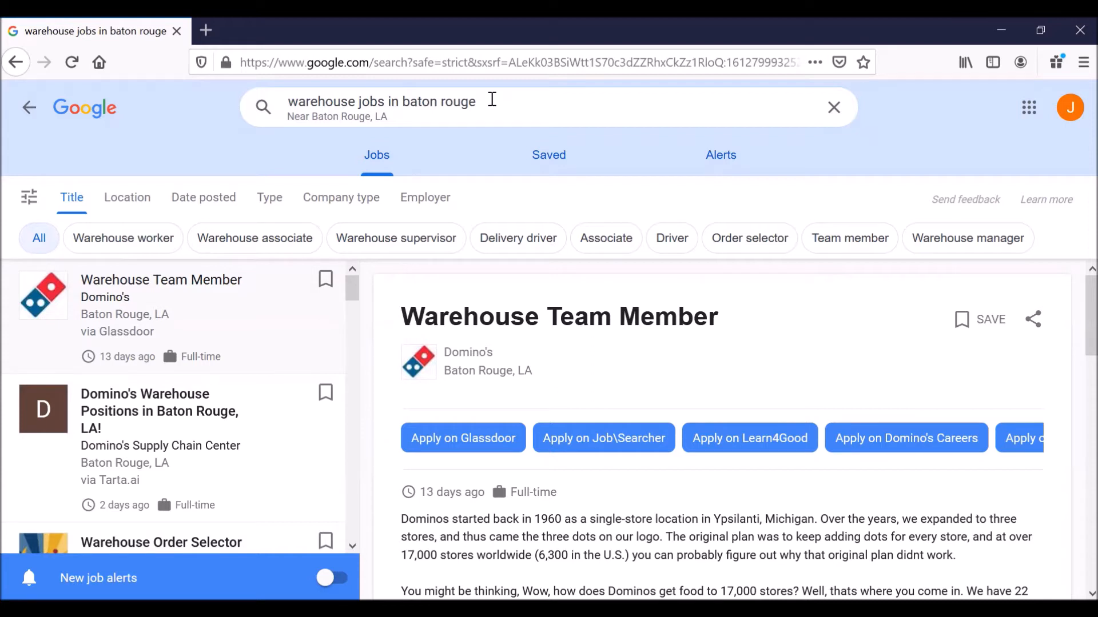
mouse_move(290, 348)
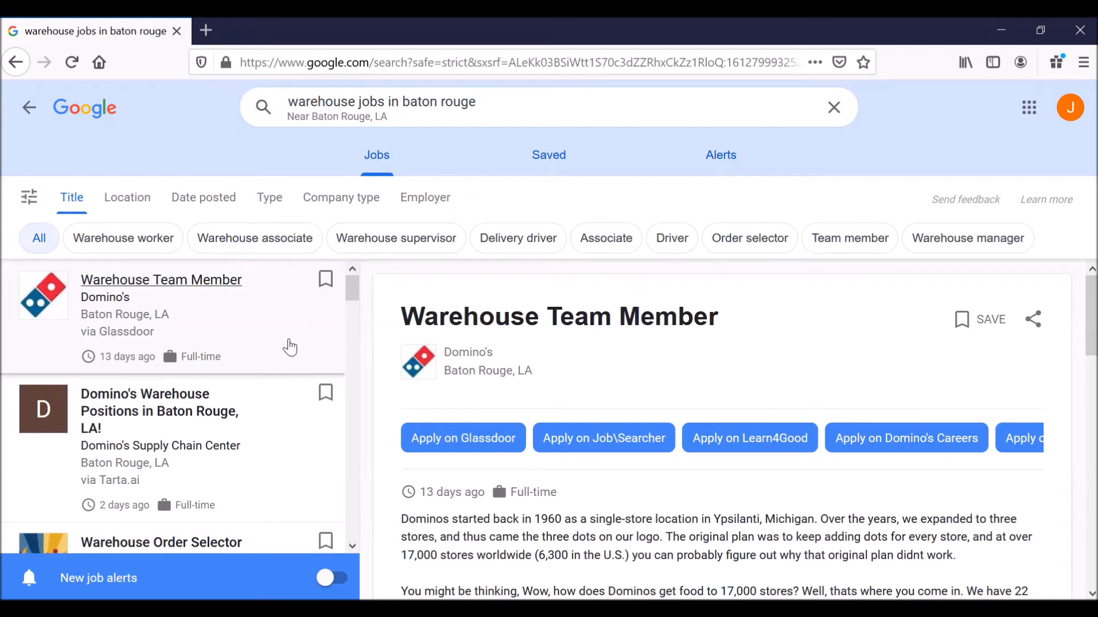
mouse_move(397, 365)
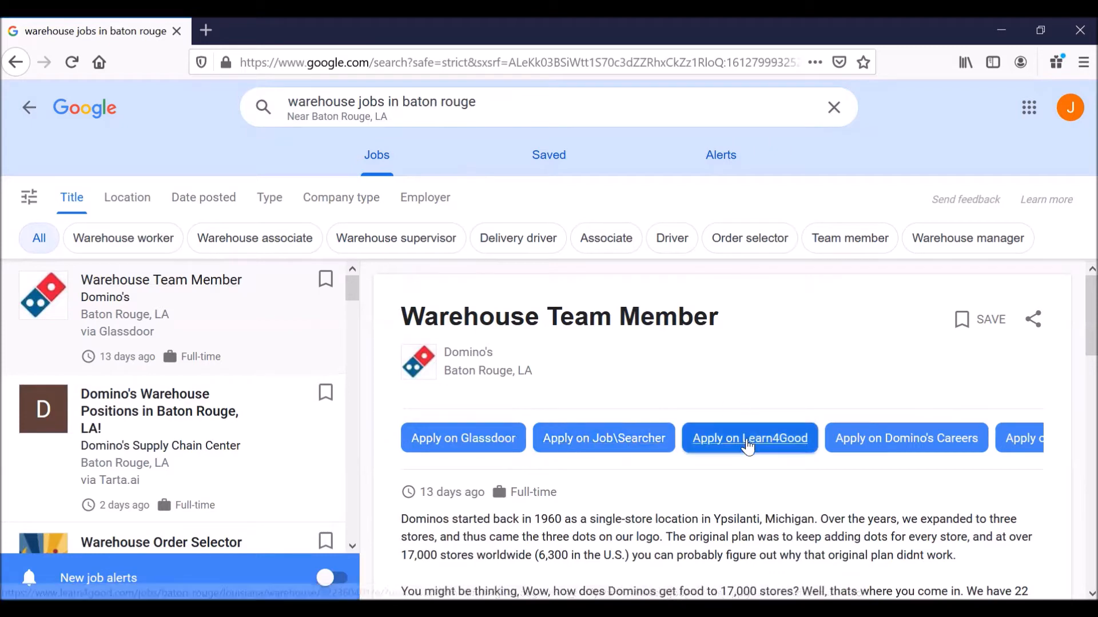
mouse_move(726, 362)
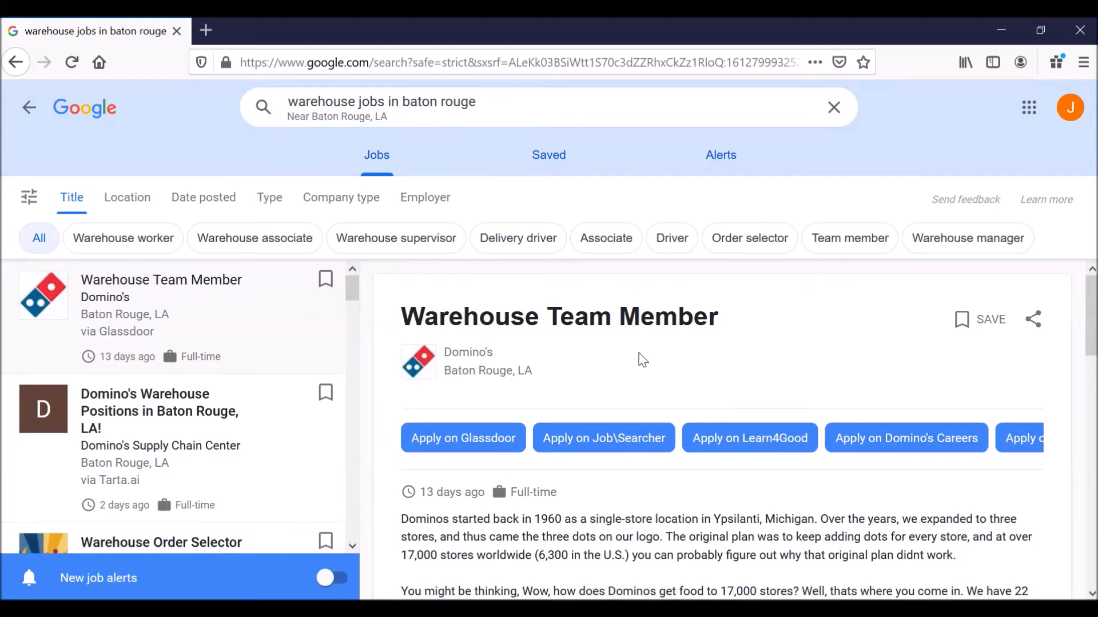
mouse_move(246, 366)
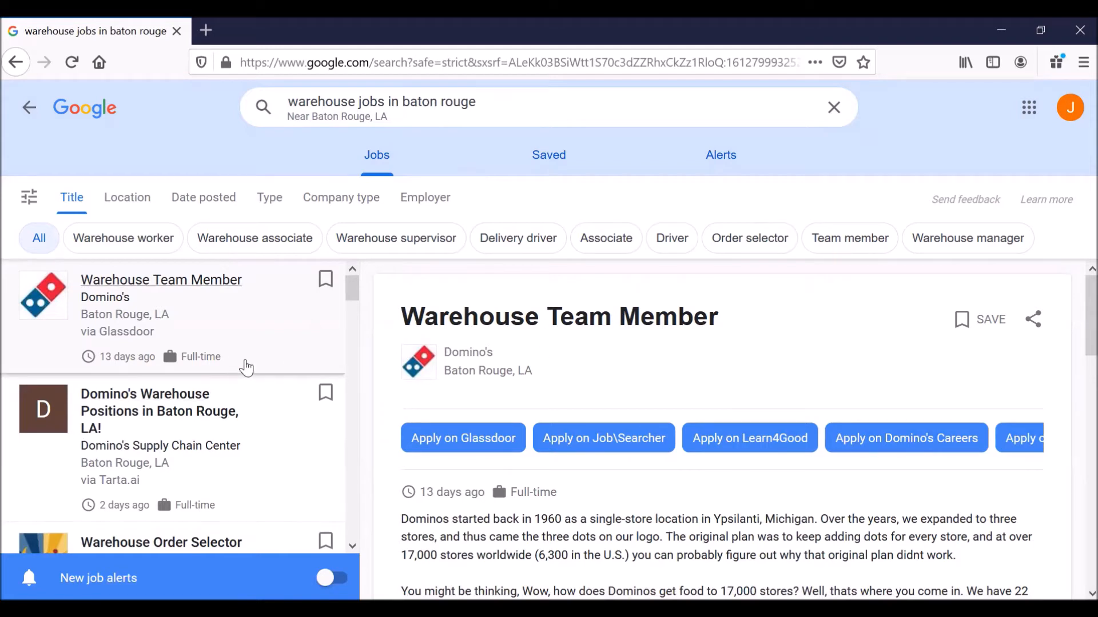
scroll(down, 3)
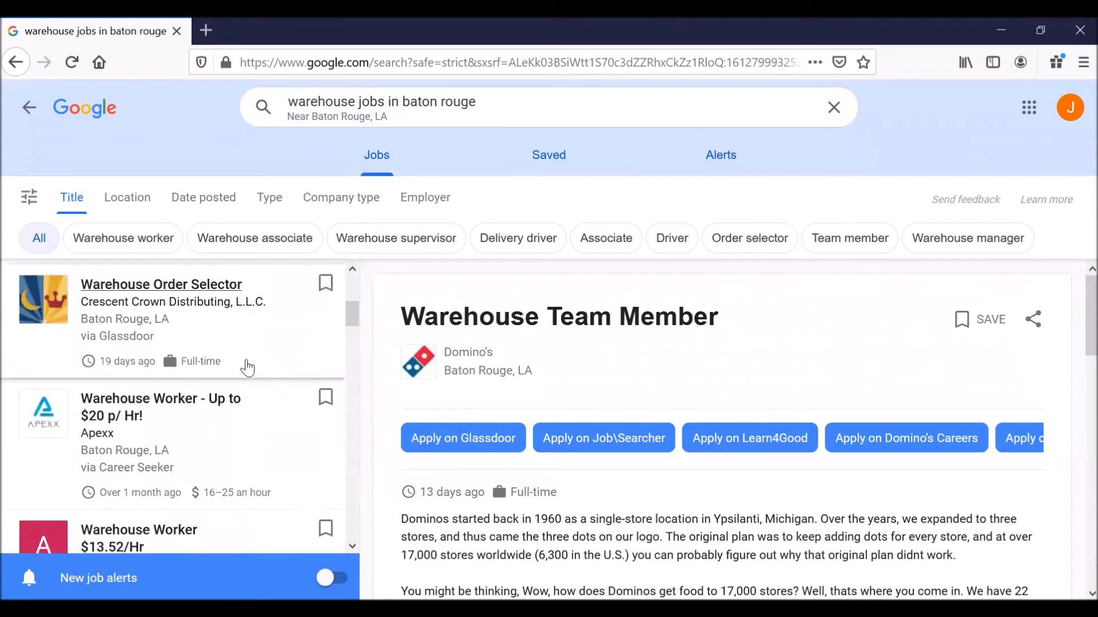
scroll(down, 3)
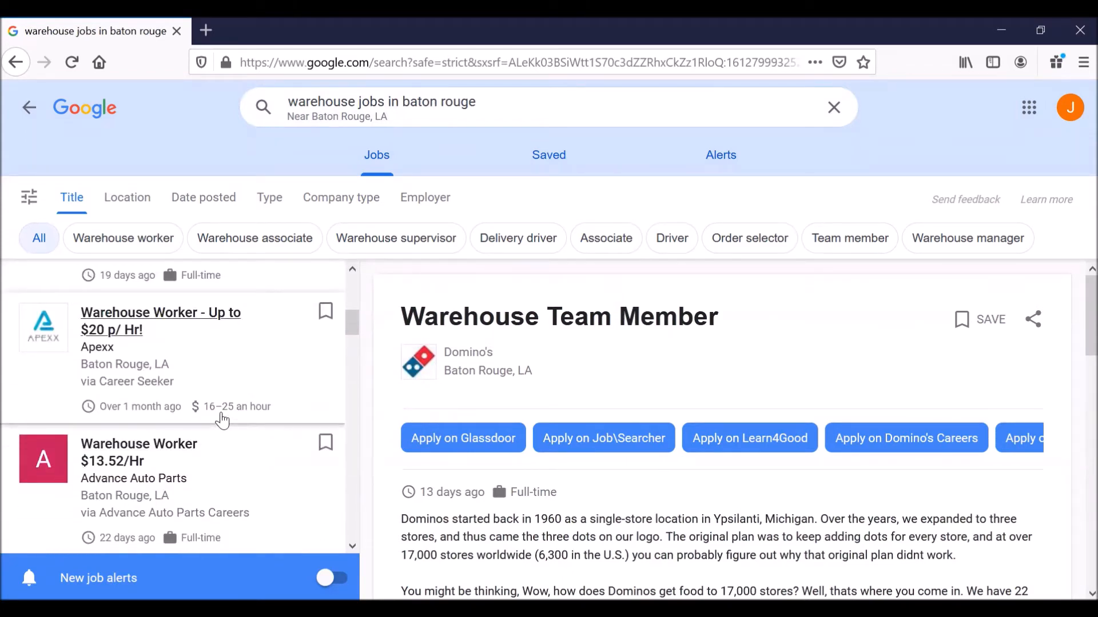
mouse_move(228, 411)
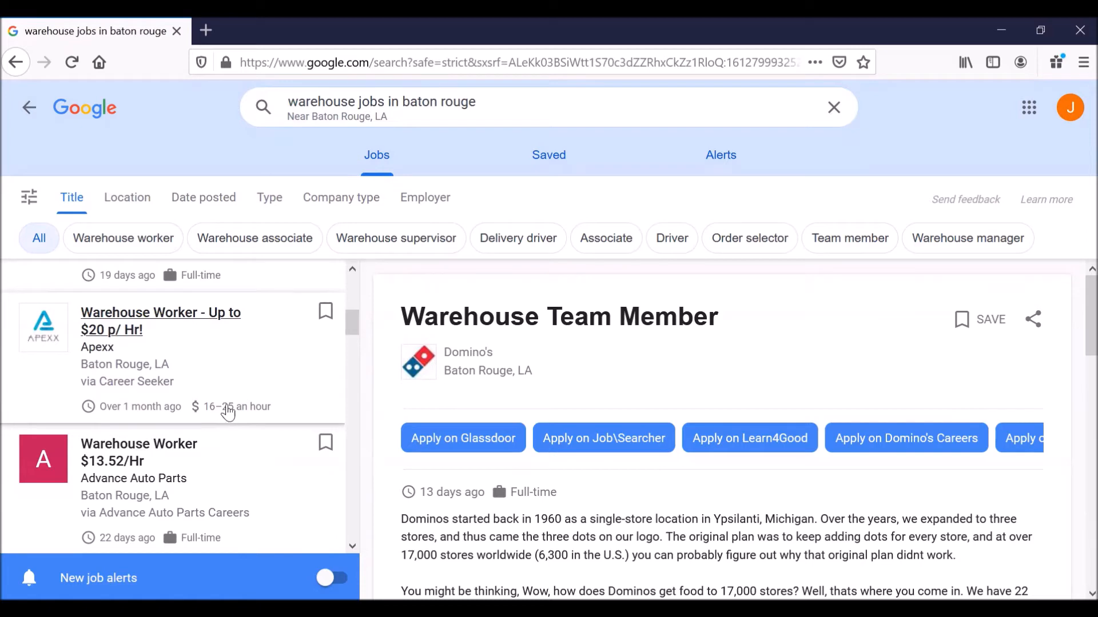
scroll(down, 3)
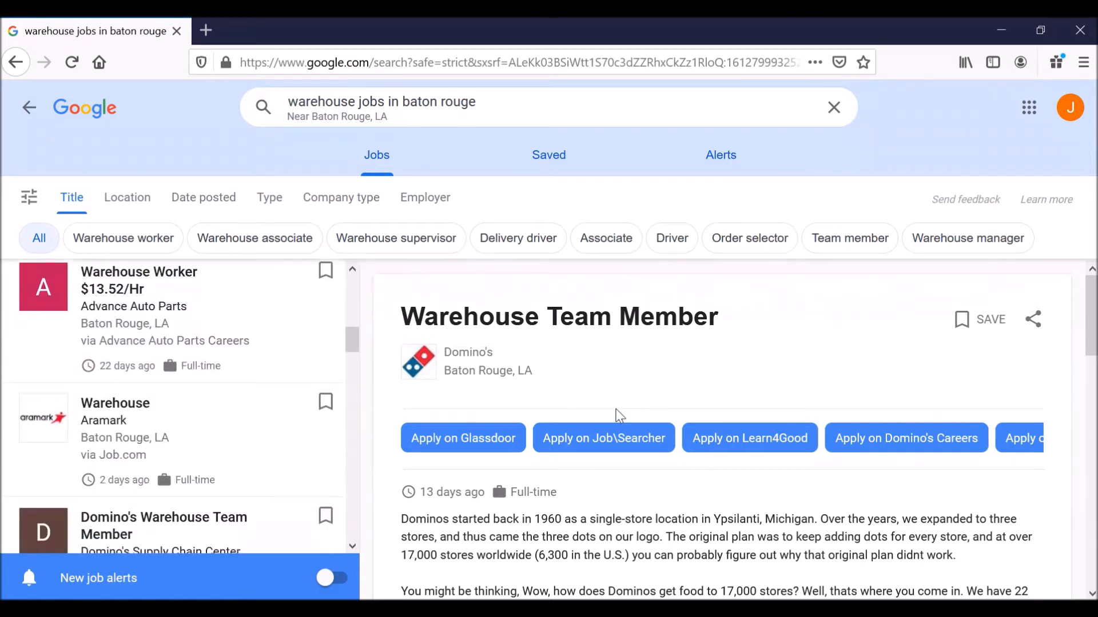
scroll(down, 3)
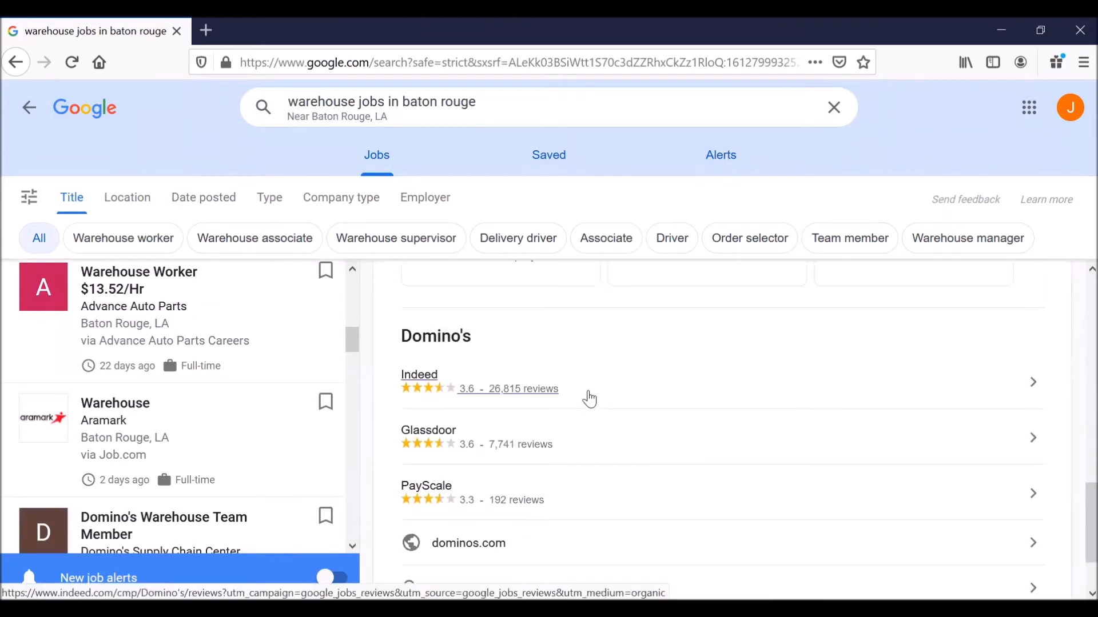
- Open the Domino's Warehouse Team Member posting and review its pay and reviews
click(163, 526)
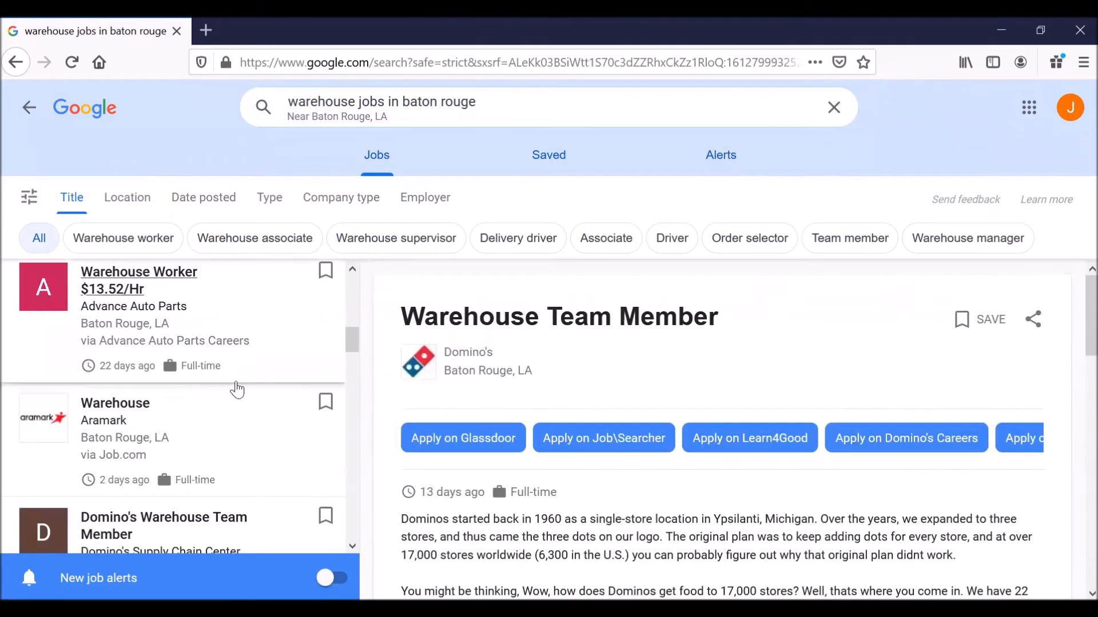
mouse_move(573, 340)
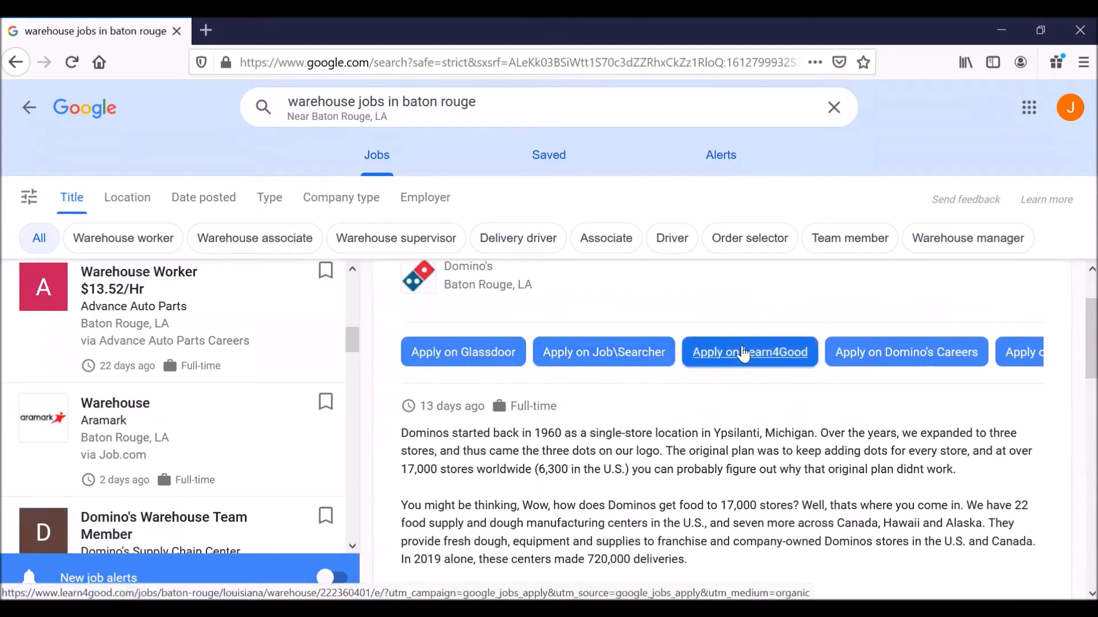
mouse_move(1022, 352)
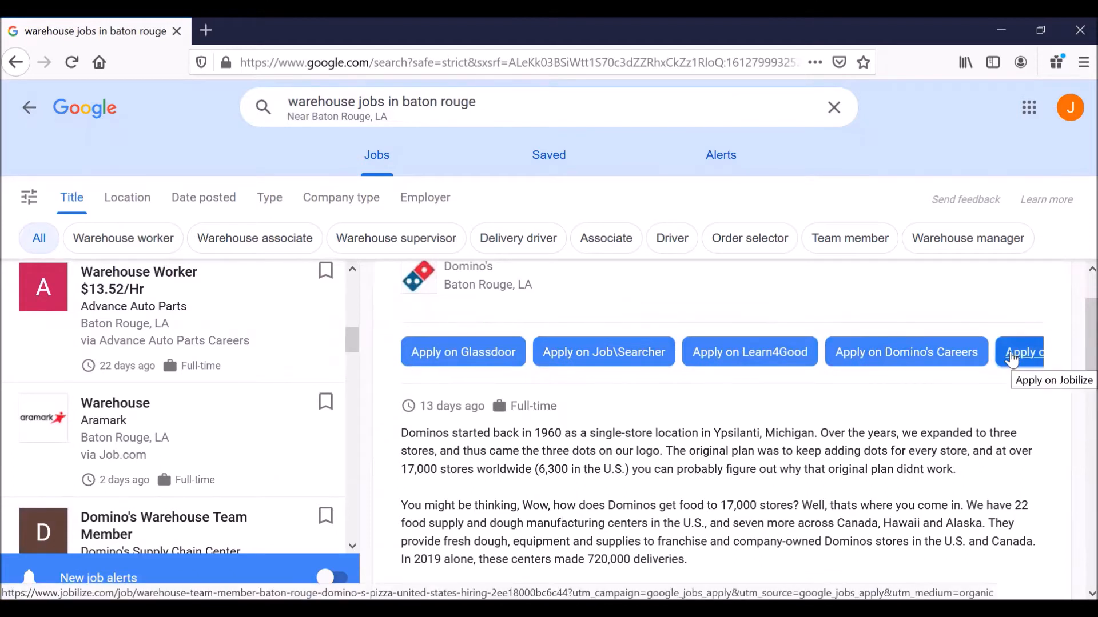
mouse_move(761, 448)
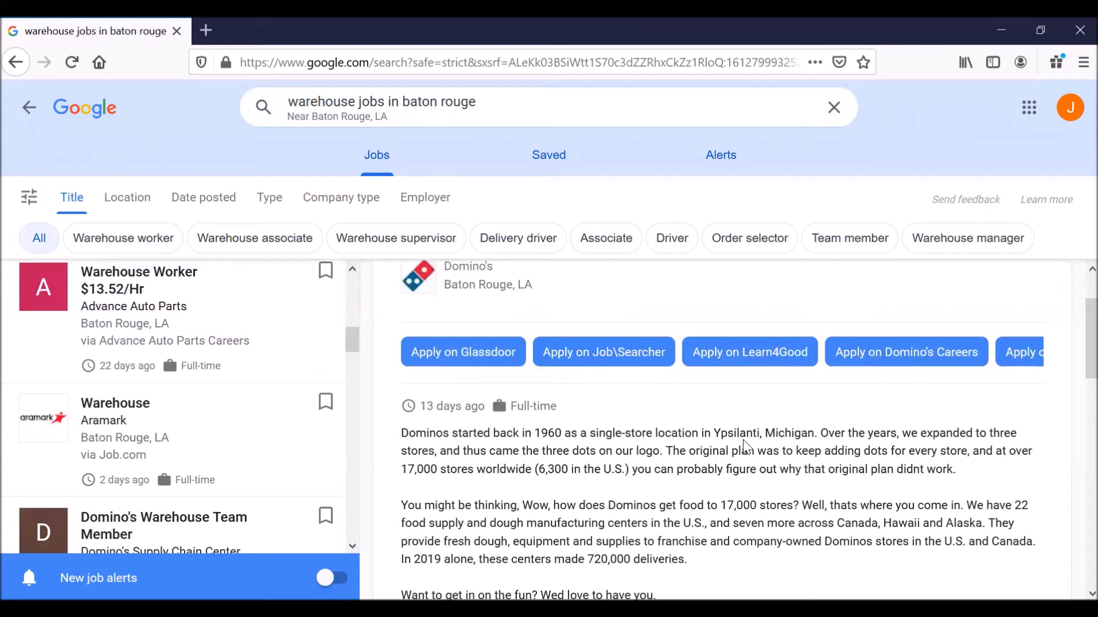
mouse_move(505, 365)
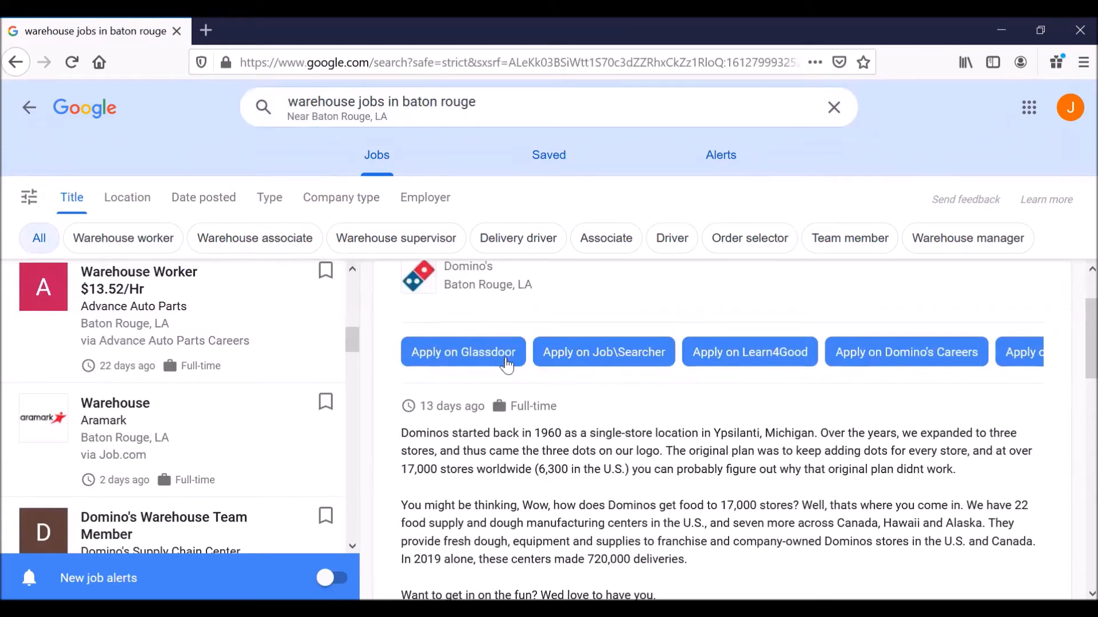
mouse_move(602, 351)
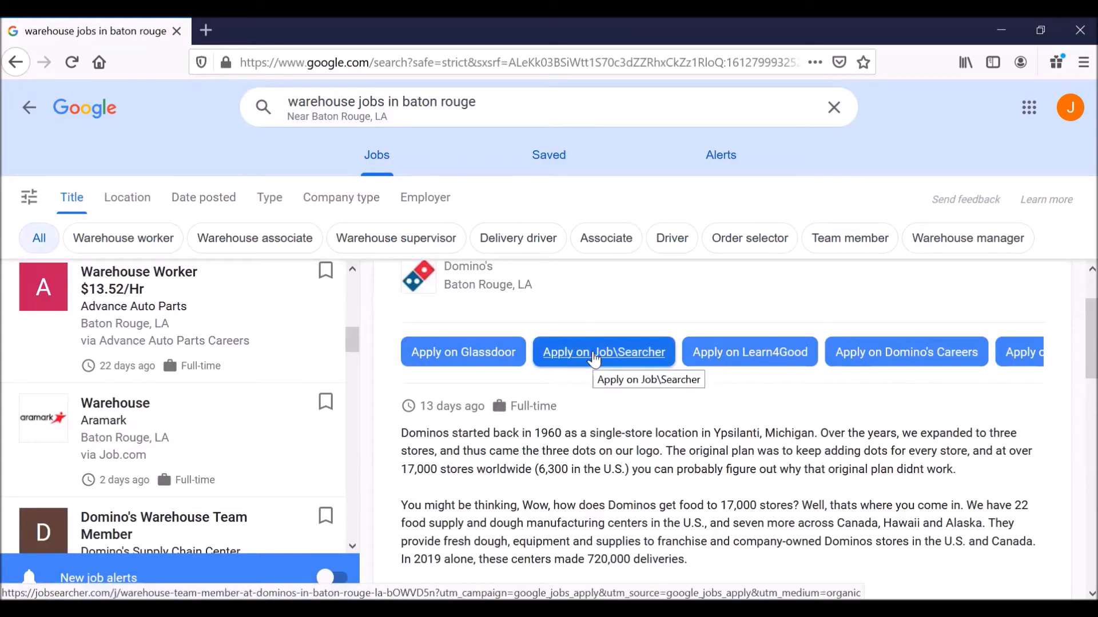
mouse_move(906, 352)
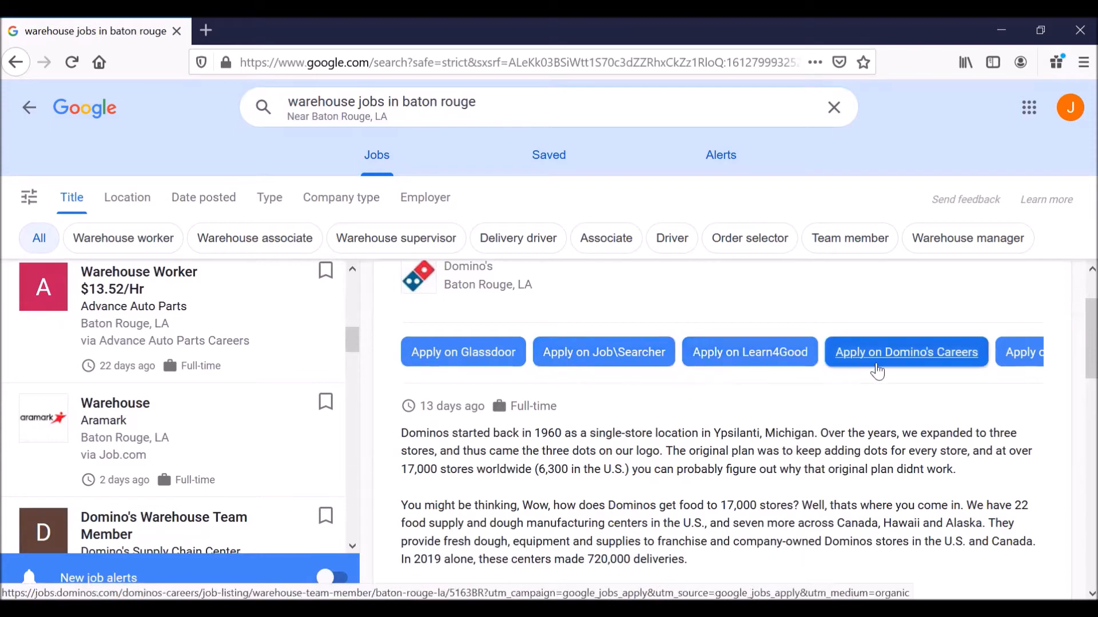
mouse_move(873, 362)
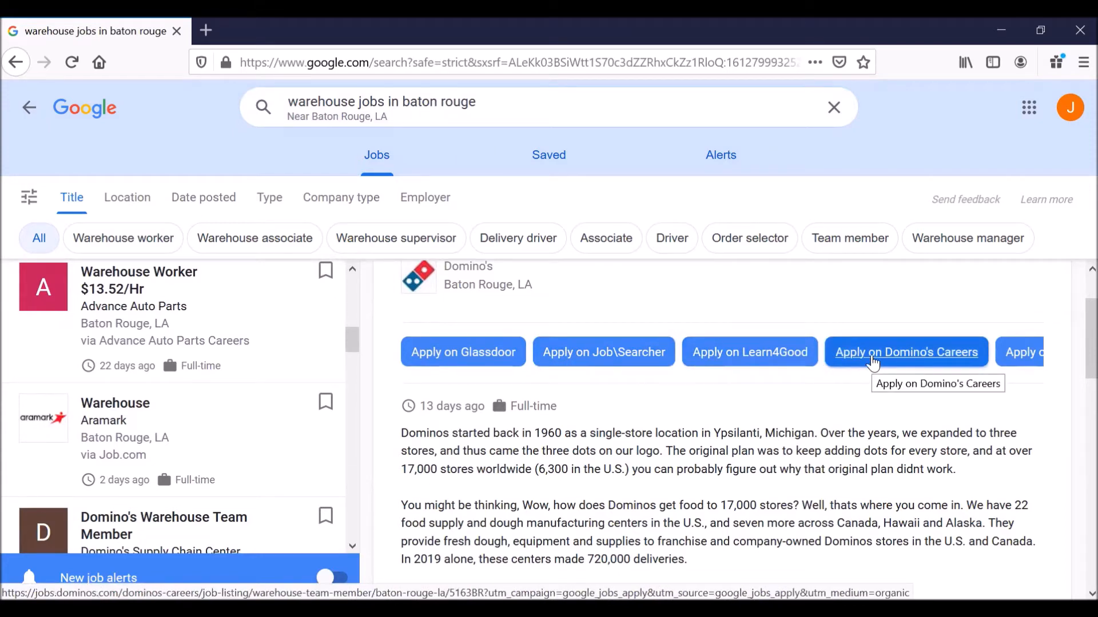
mouse_move(699, 417)
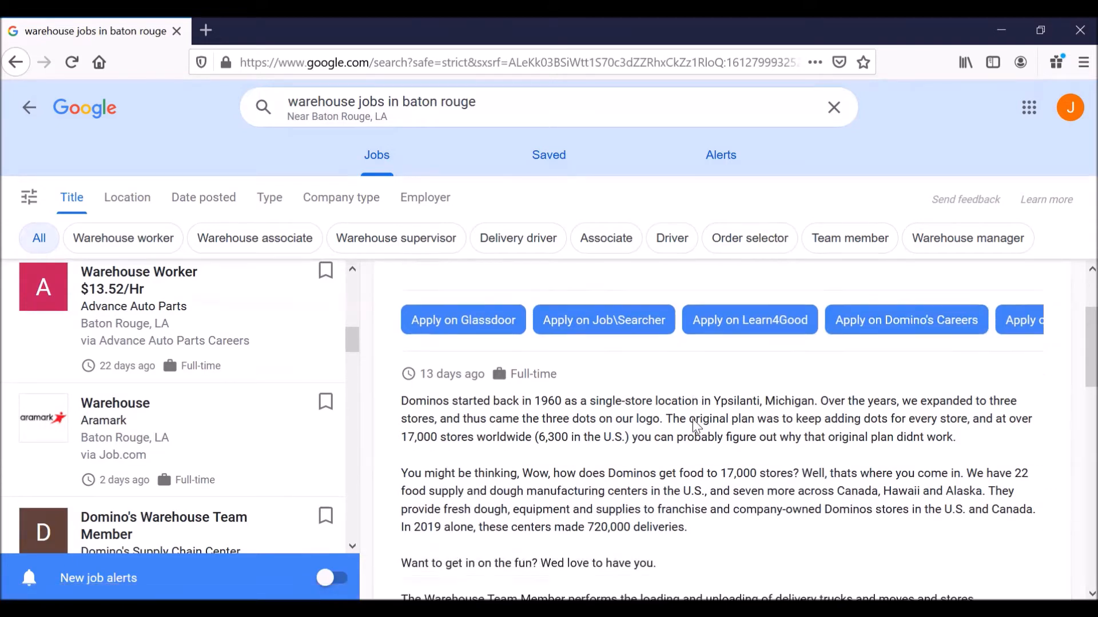
scroll(up, 3)
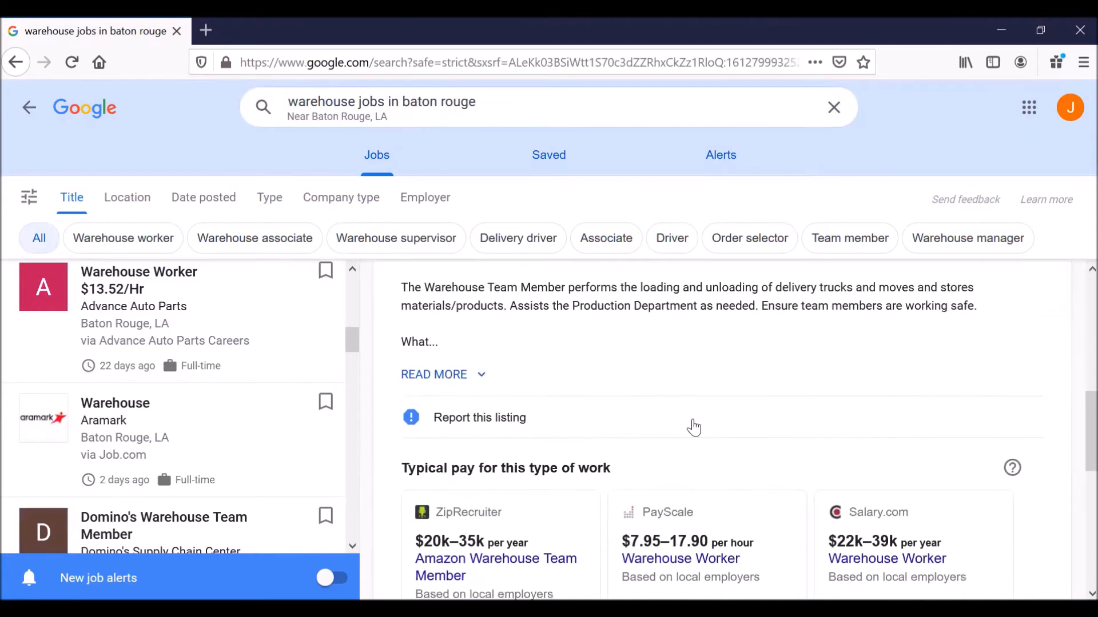
scroll(down, 3)
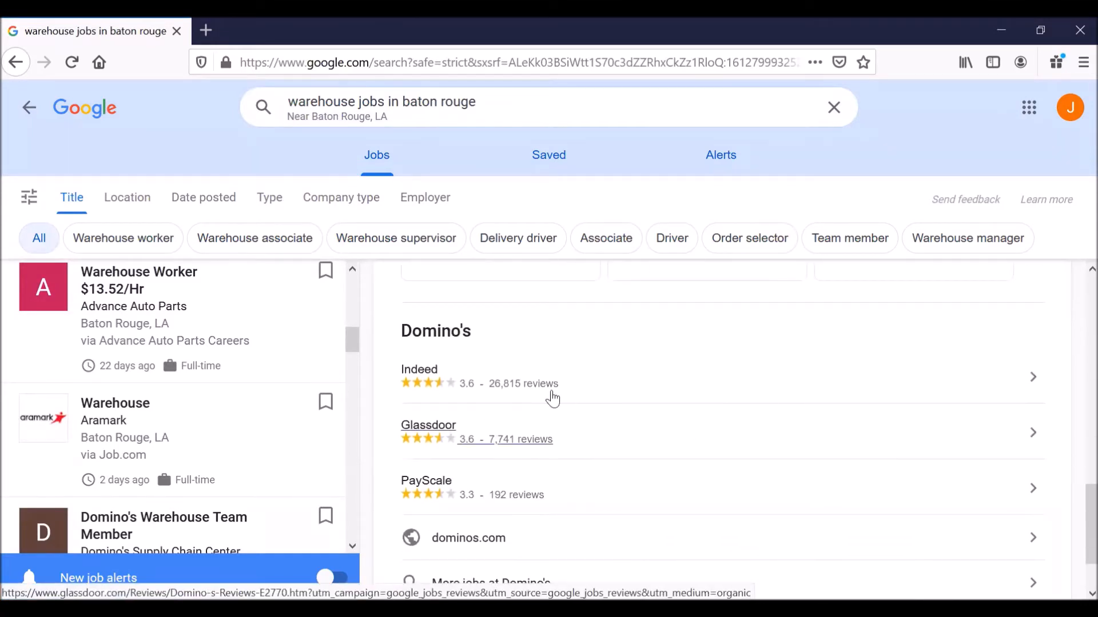
mouse_move(480, 439)
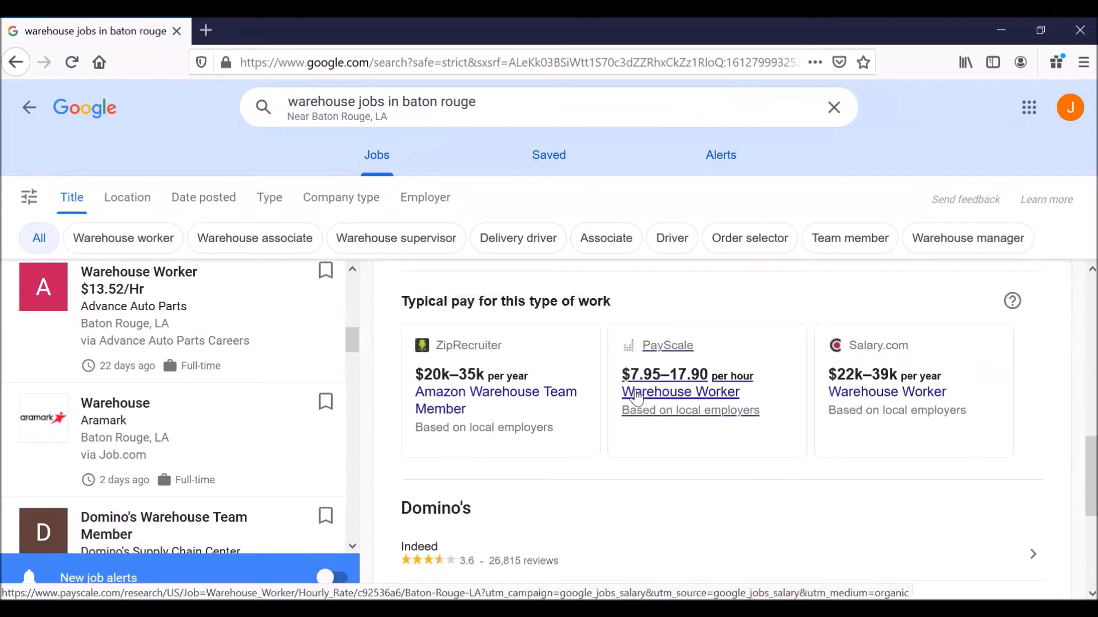
scroll(down, 3)
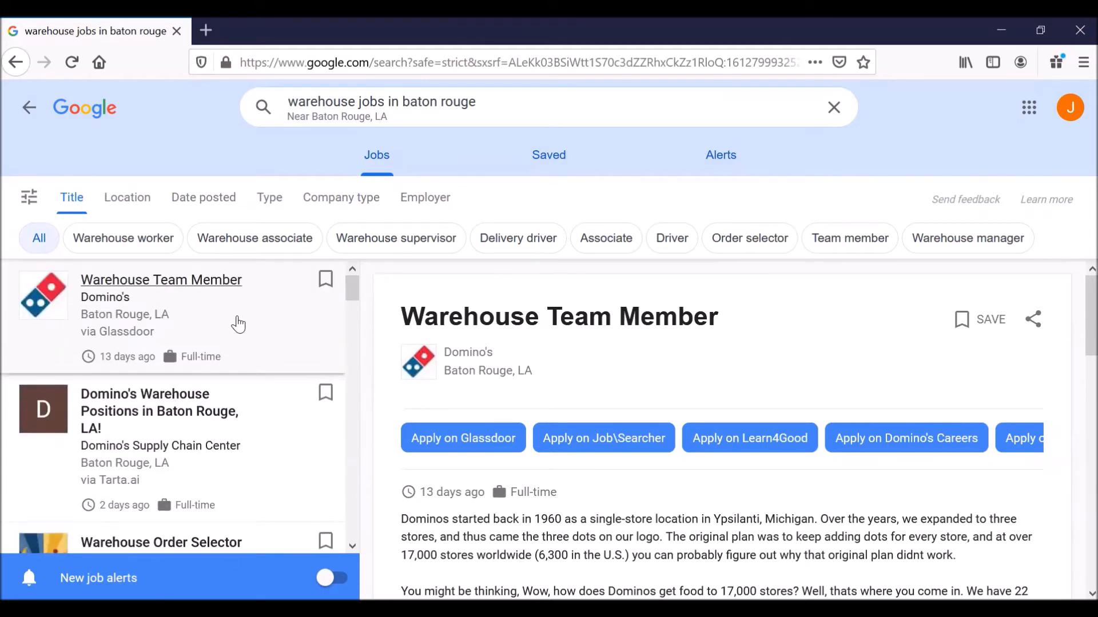
mouse_move(664, 383)
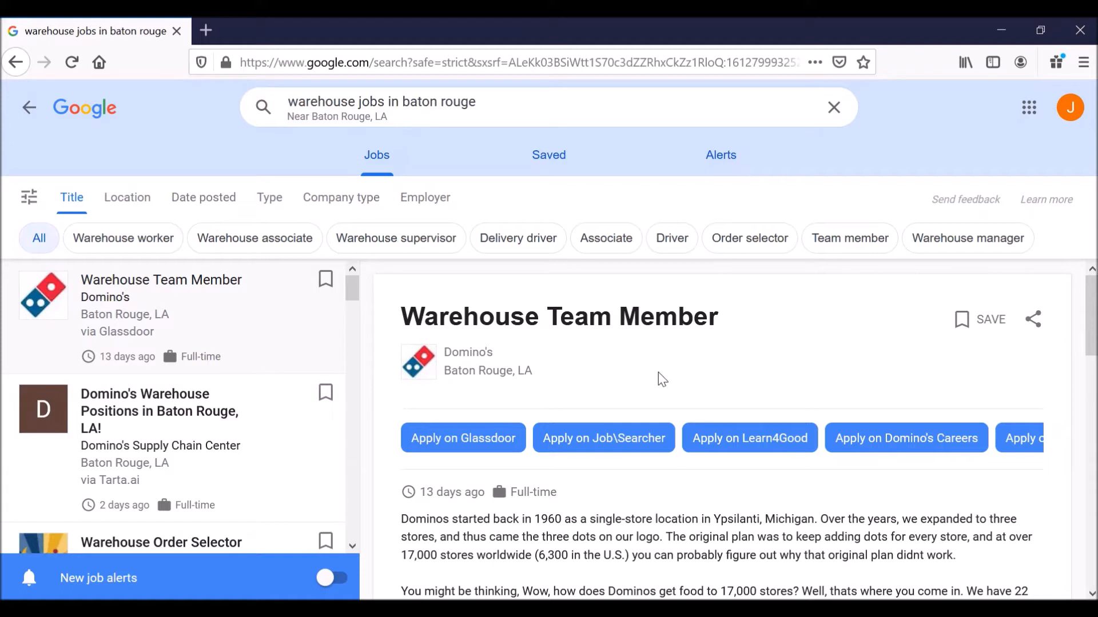
mouse_move(655, 370)
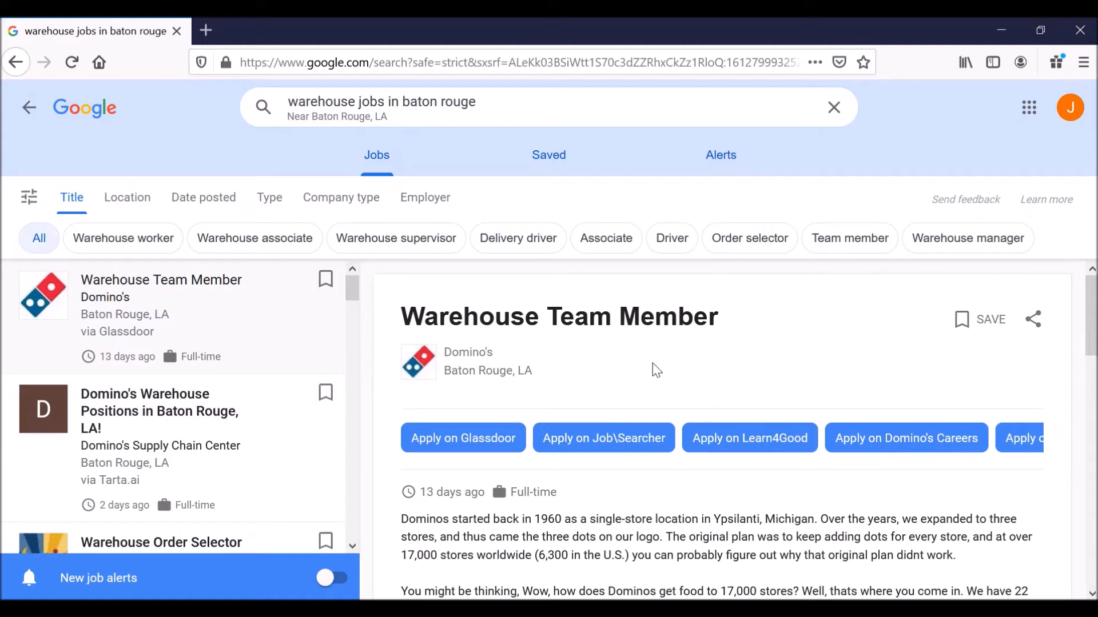
mouse_move(617, 361)
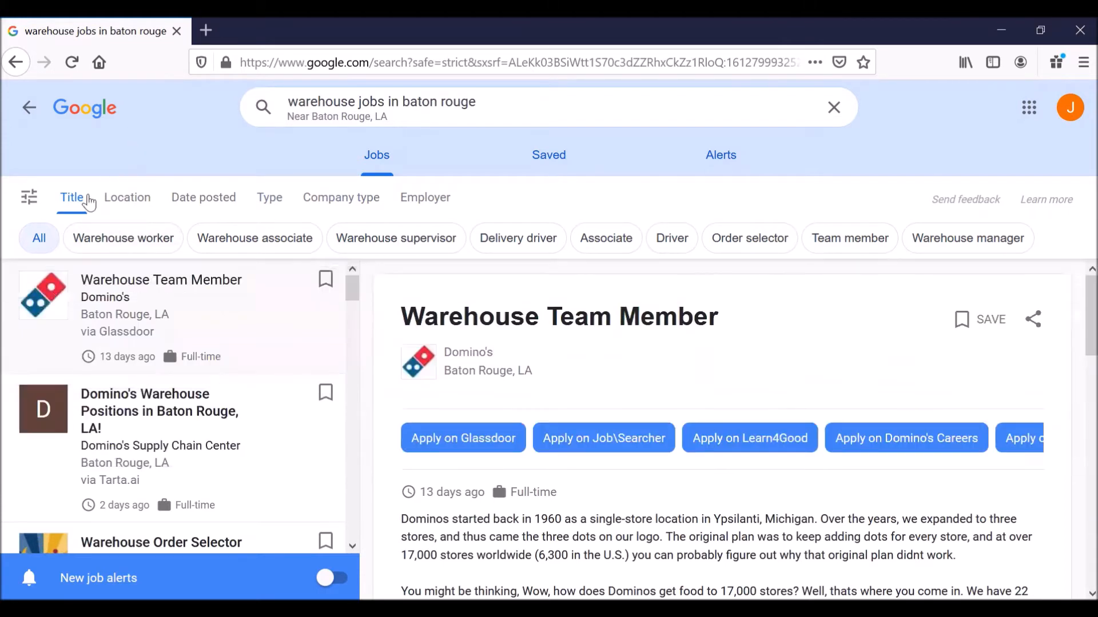
- Expand the full set of job title filter chips for the warehouse search
click(70, 197)
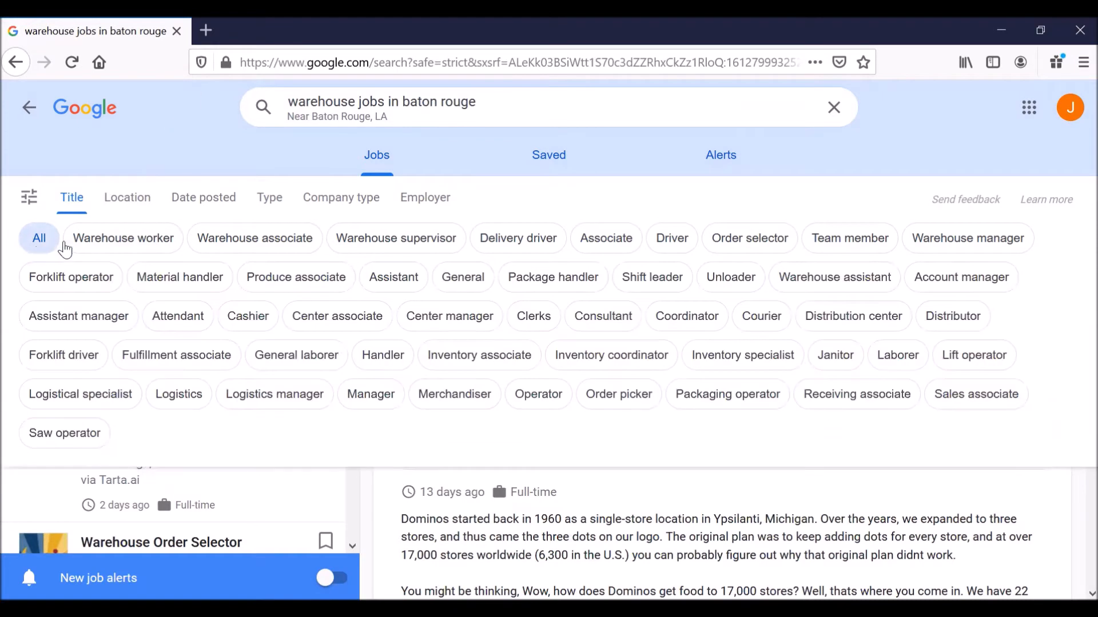
mouse_move(108, 240)
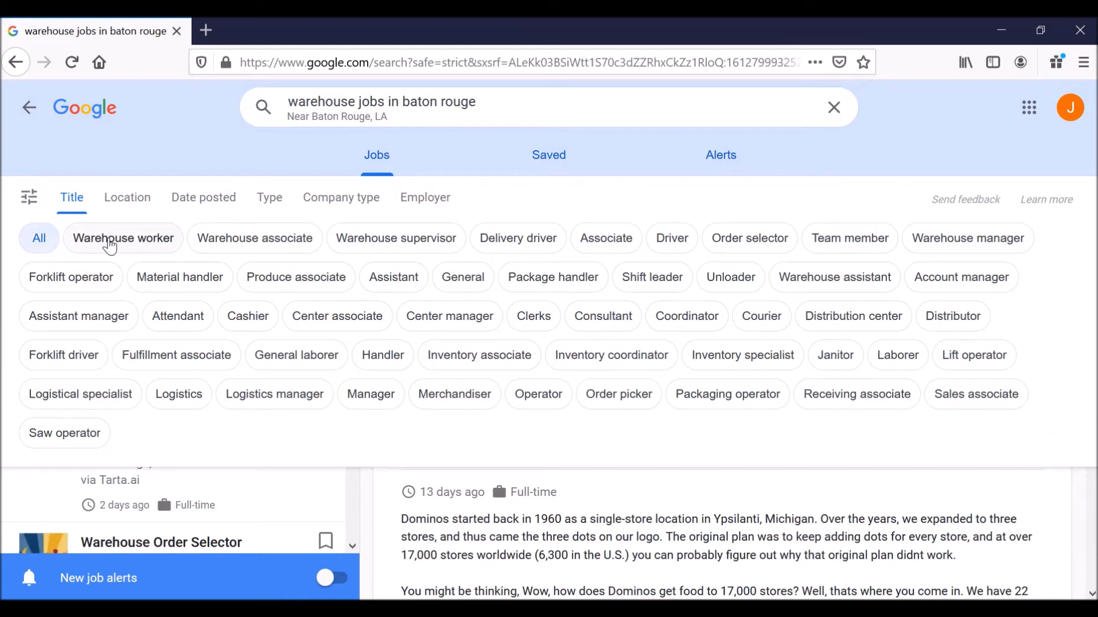
mouse_move(409, 257)
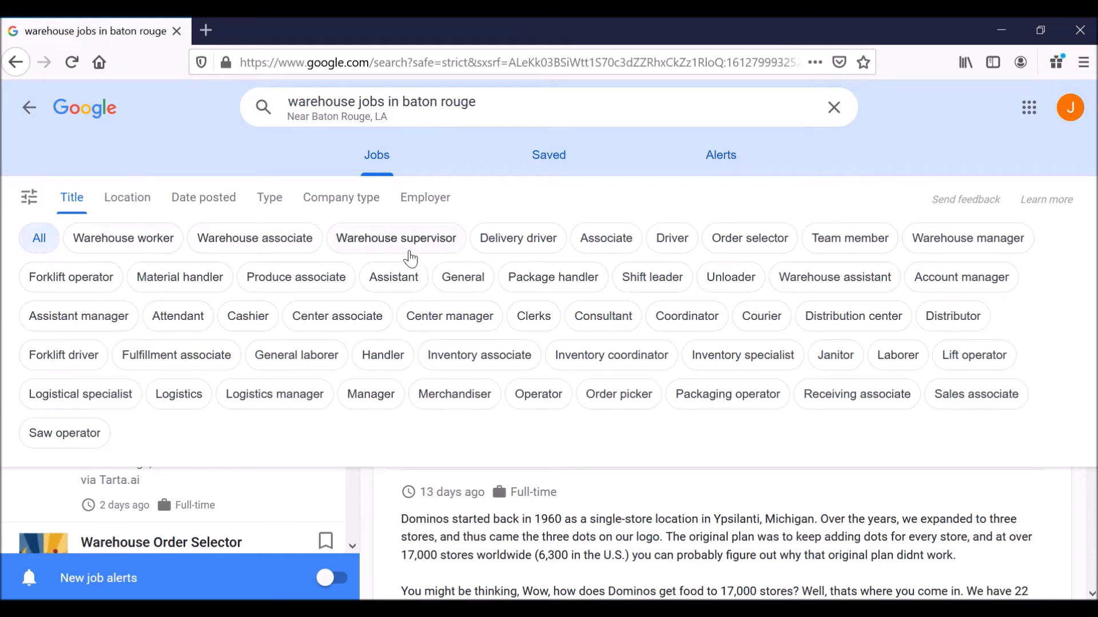
mouse_move(522, 246)
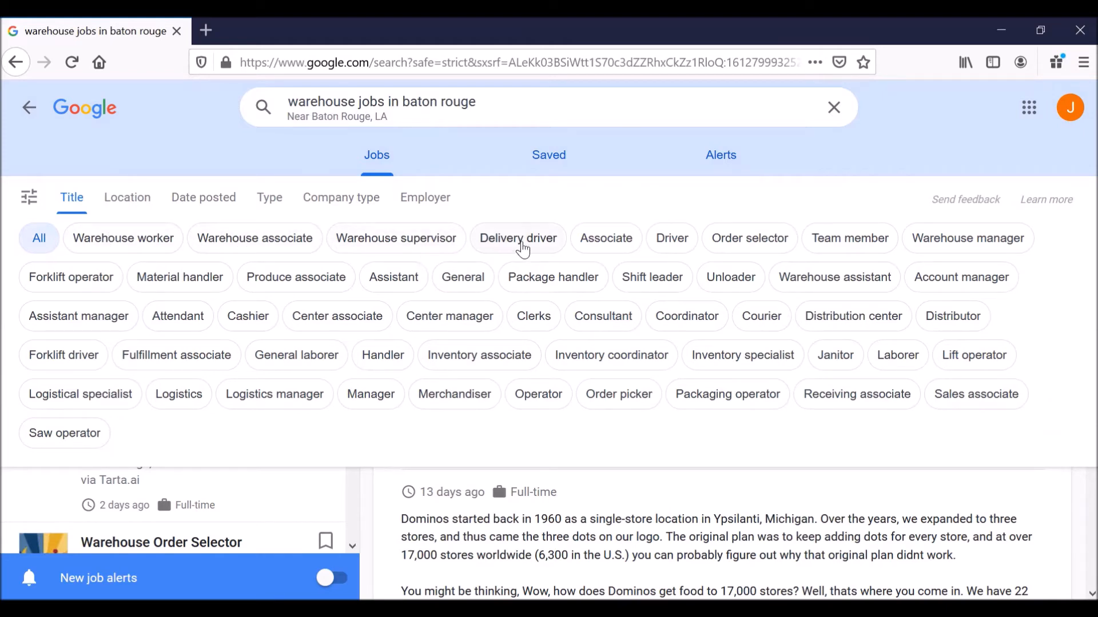
mouse_move(770, 231)
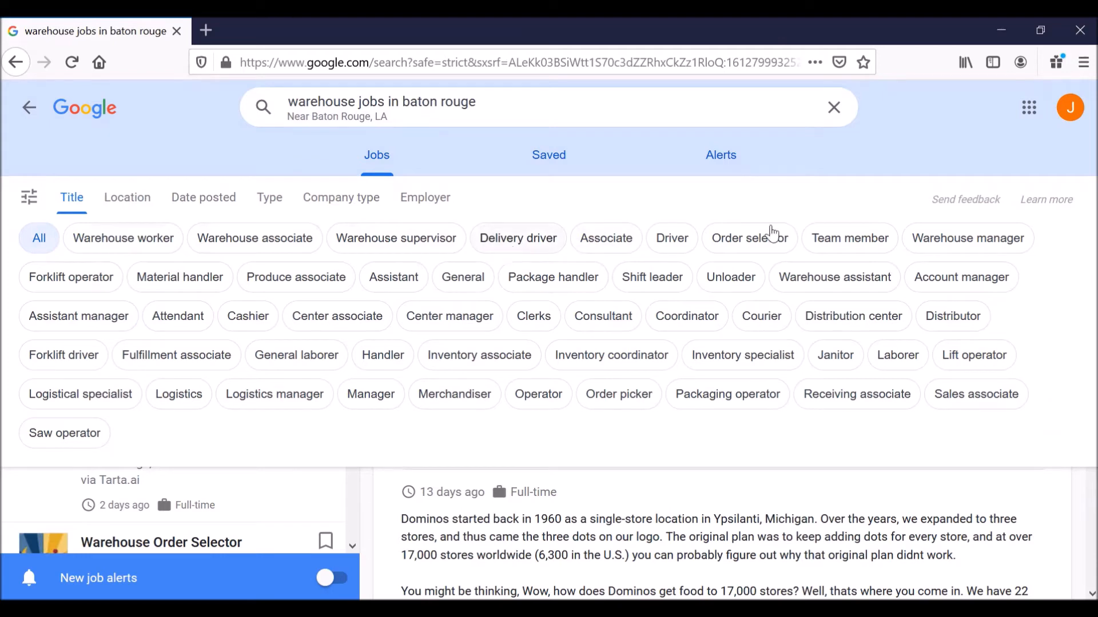
mouse_move(833, 277)
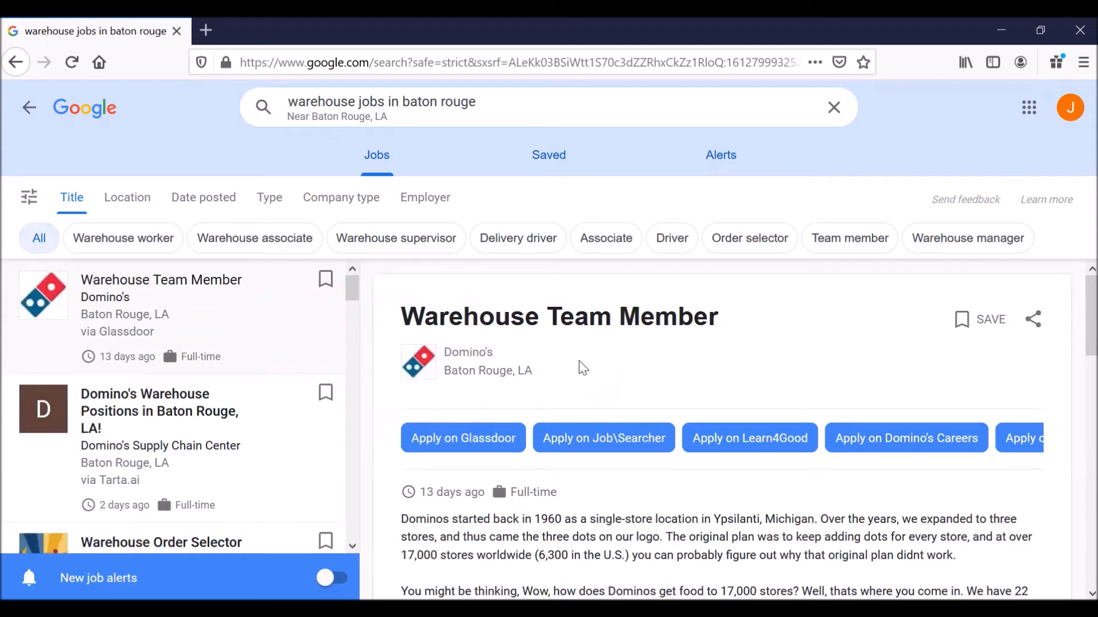
mouse_move(326, 280)
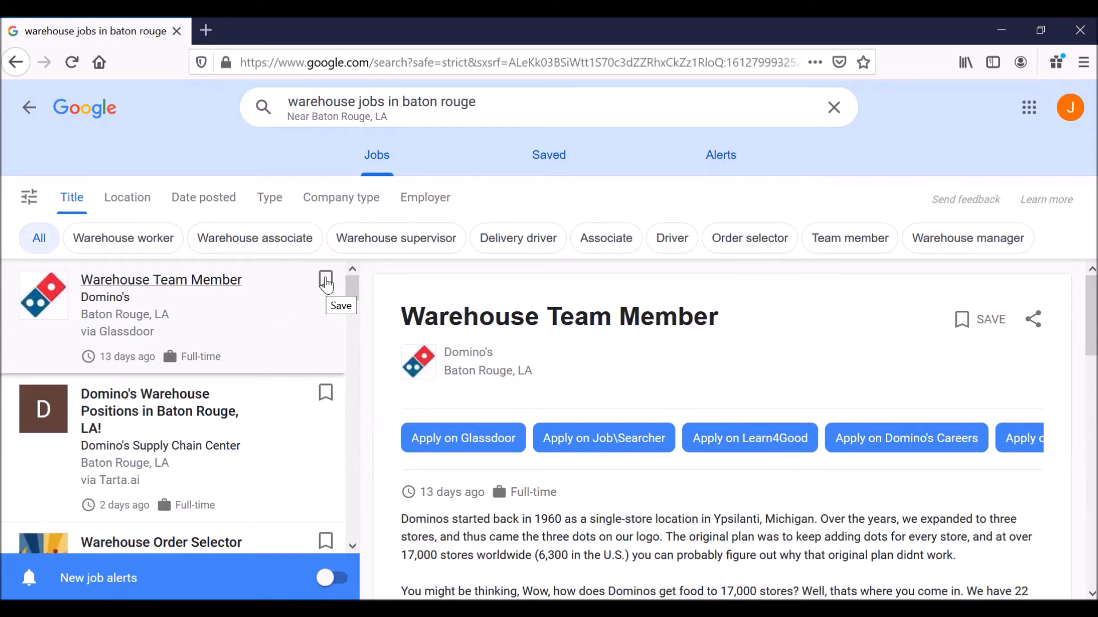
mouse_move(334, 312)
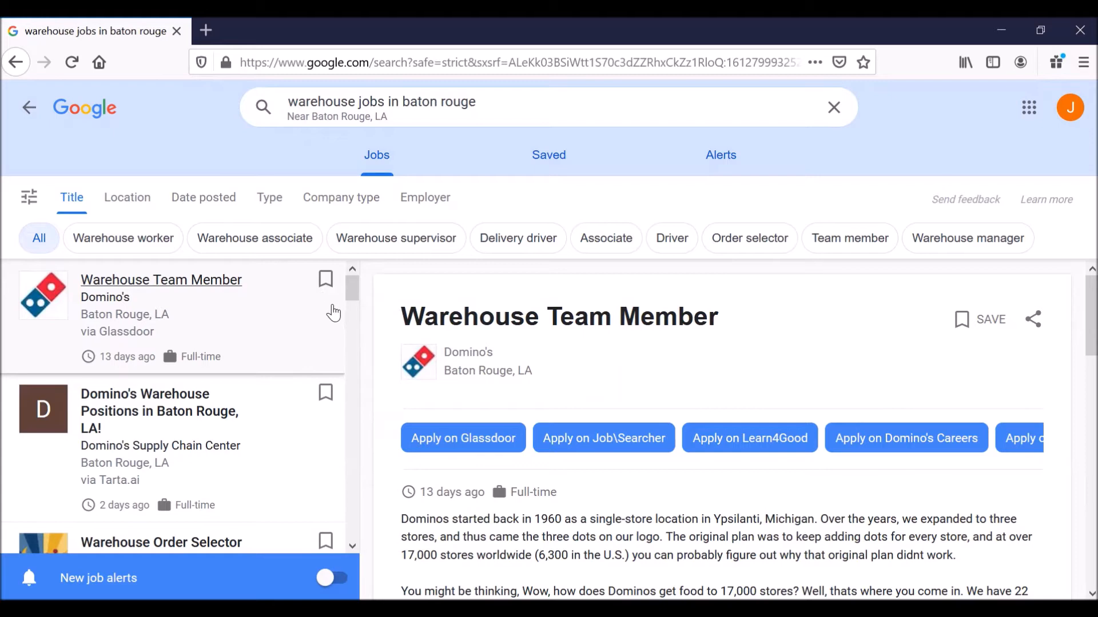
- Bookmark the Domino's Warehouse Team Member job listing
click(325, 278)
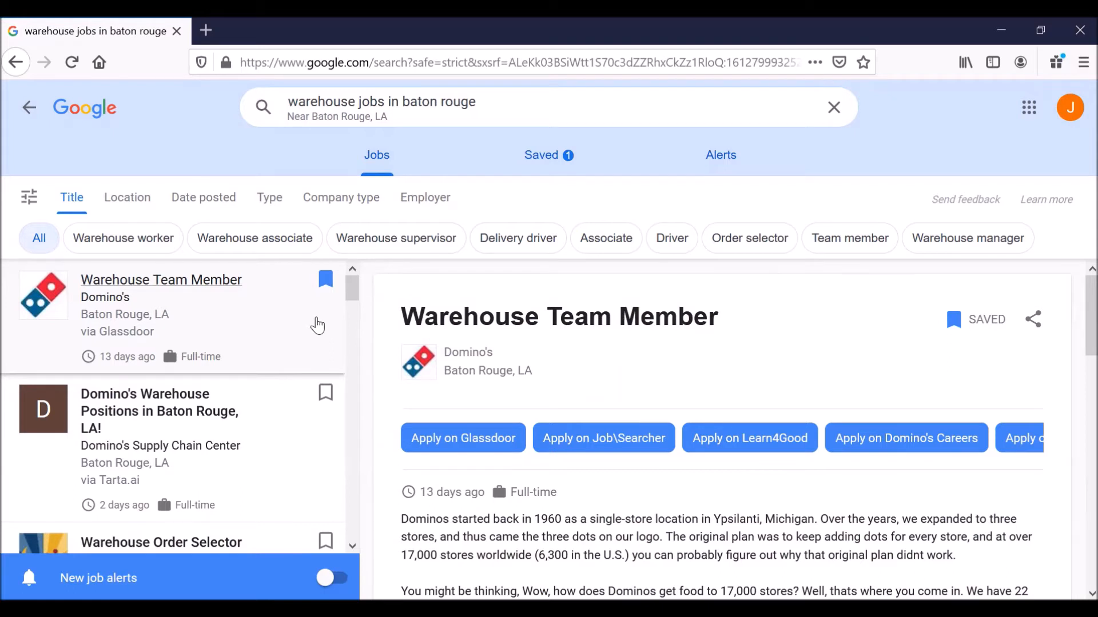
mouse_move(742, 383)
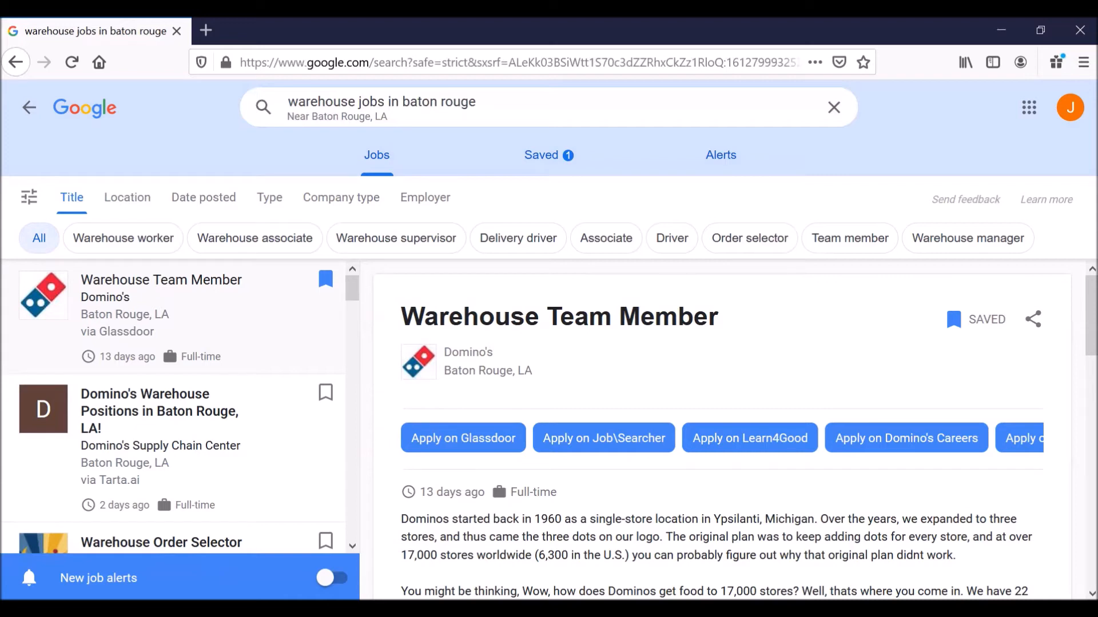
- Switch on daily email job alerts for this search and dismiss the notice
click(332, 578)
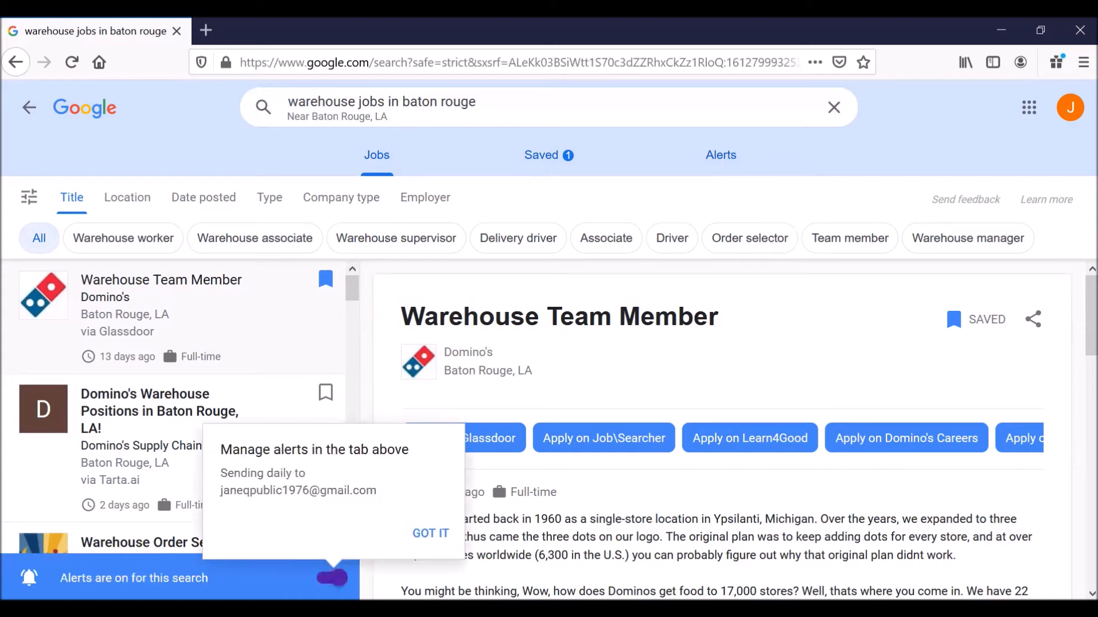
mouse_move(294, 497)
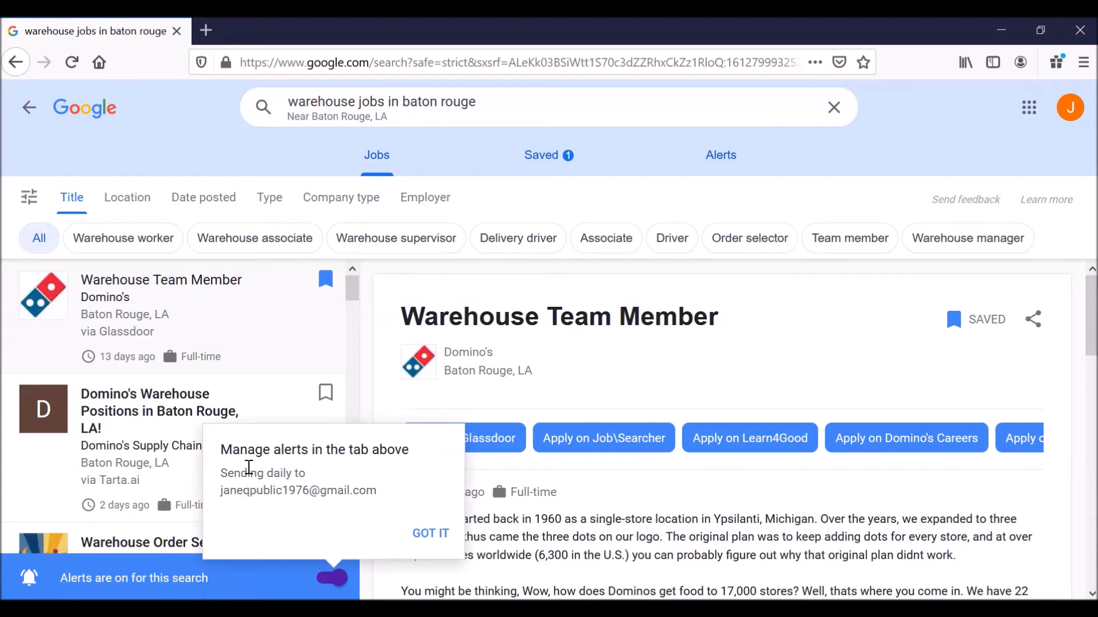
mouse_move(274, 473)
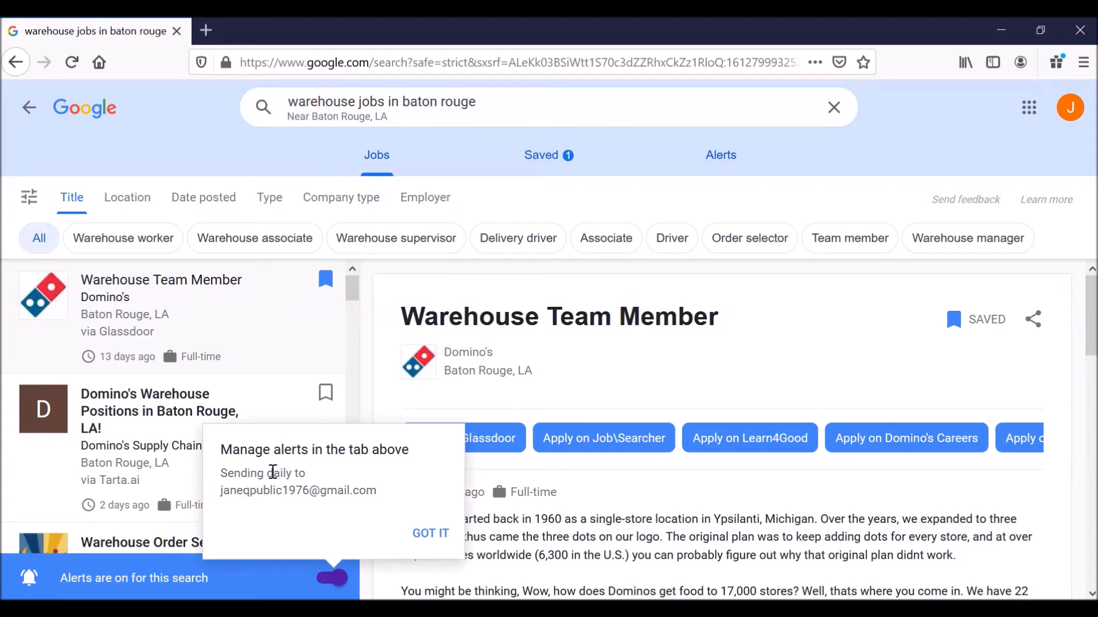
mouse_move(222, 497)
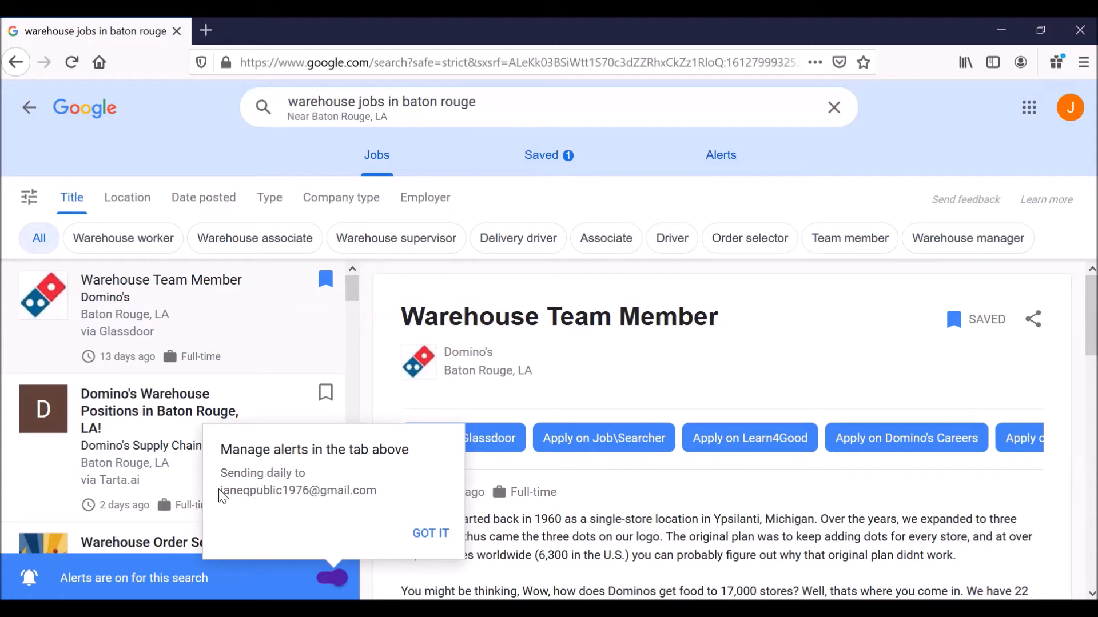
double_click(297, 490)
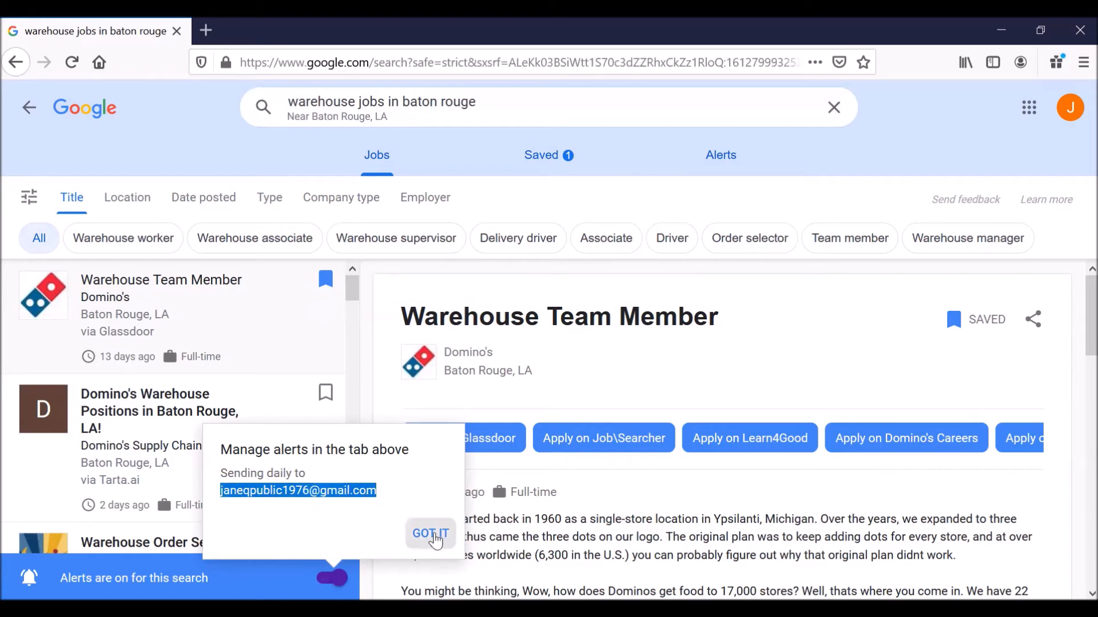
click(430, 533)
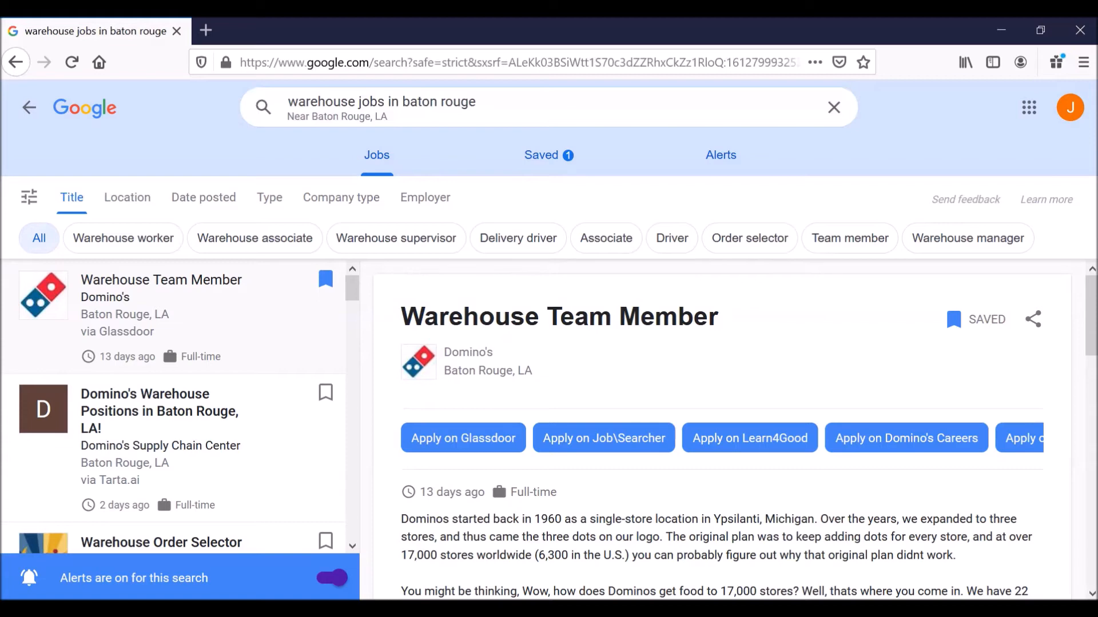
- Turn off the Baton Rouge warehouse job alert and sign out of Google
click(331, 578)
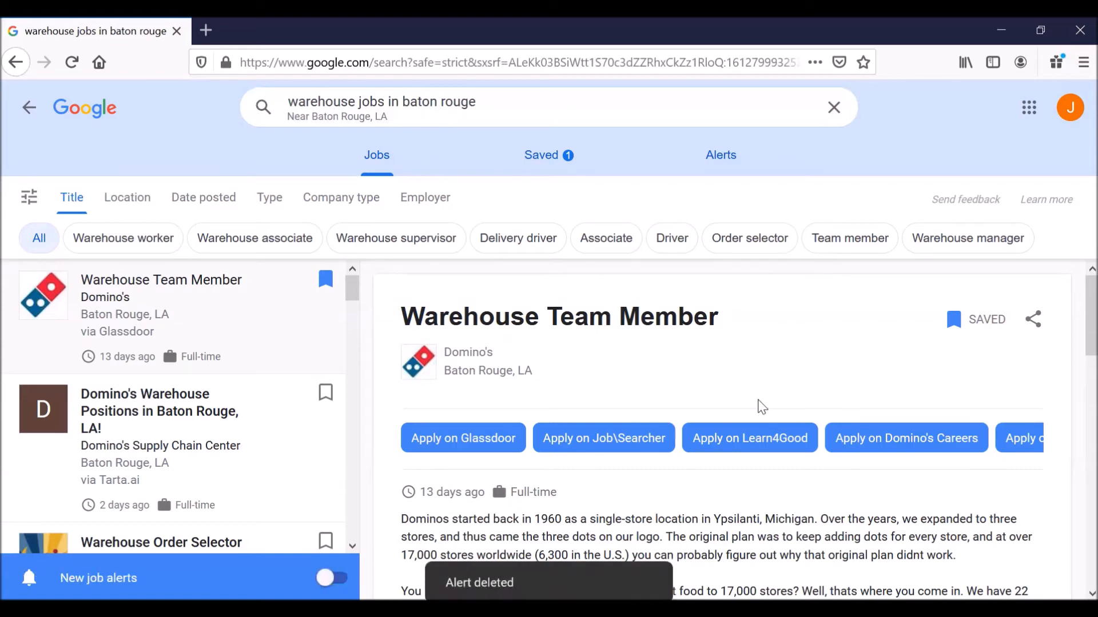
mouse_move(686, 363)
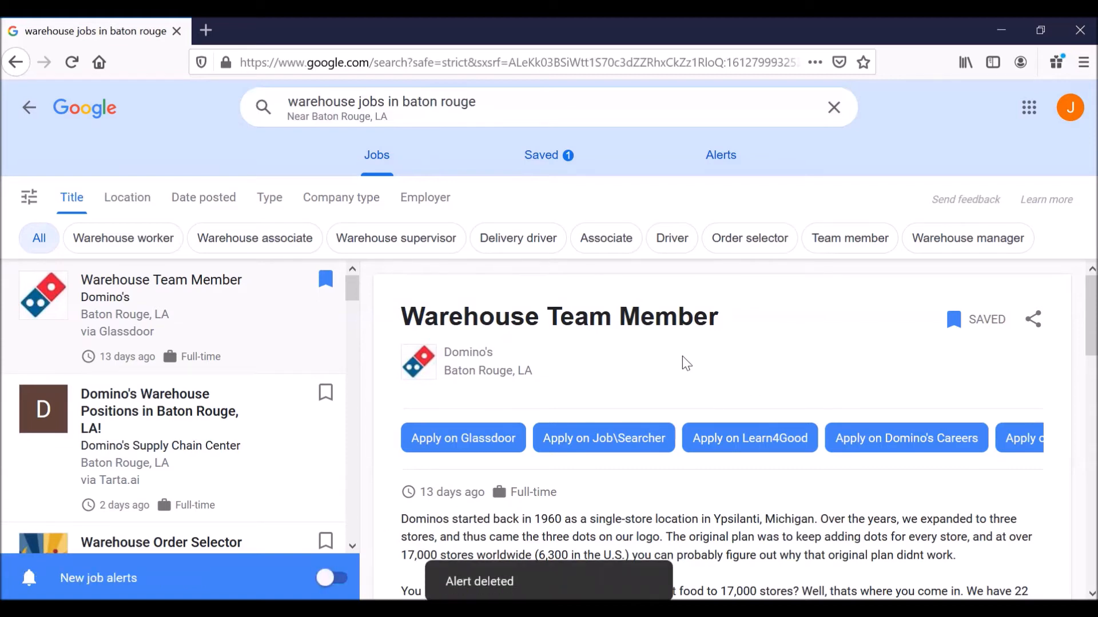
mouse_move(631, 378)
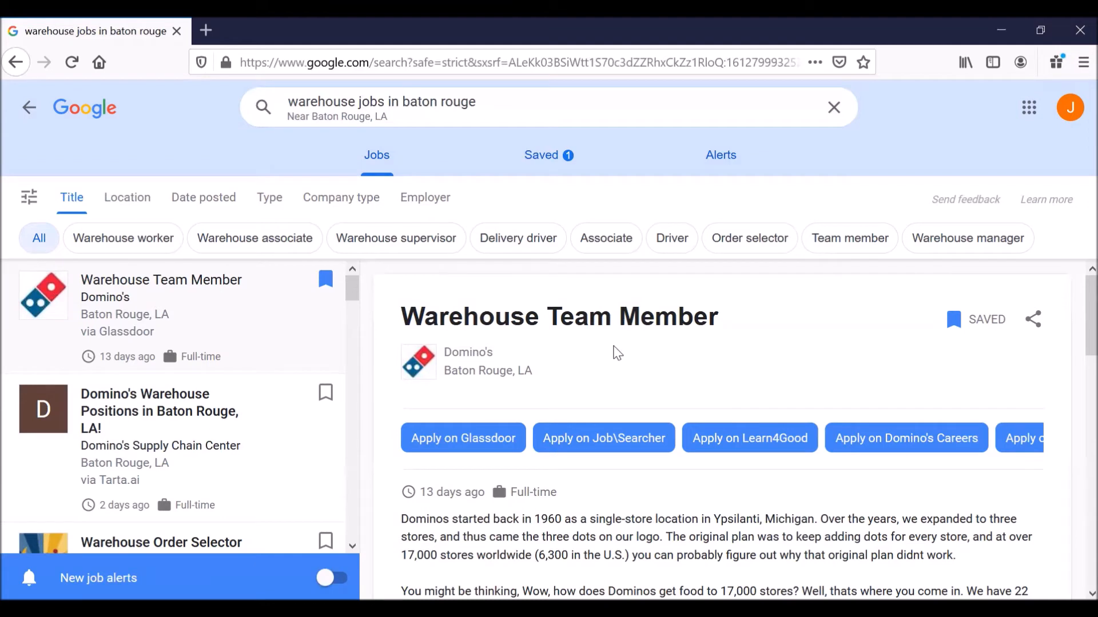
mouse_move(1036, 182)
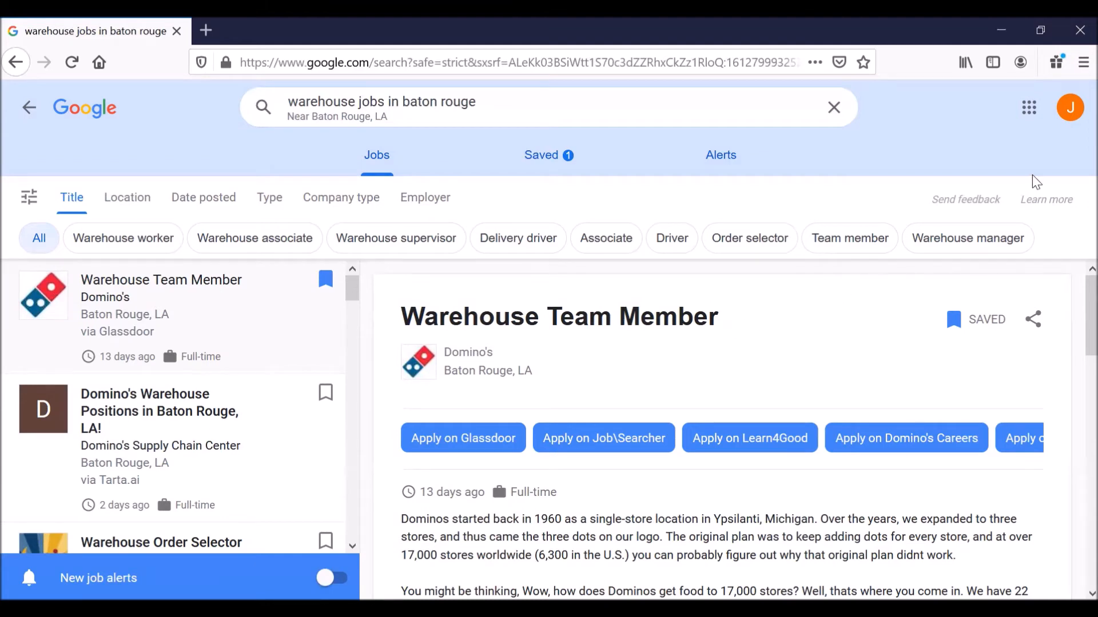
click(1070, 108)
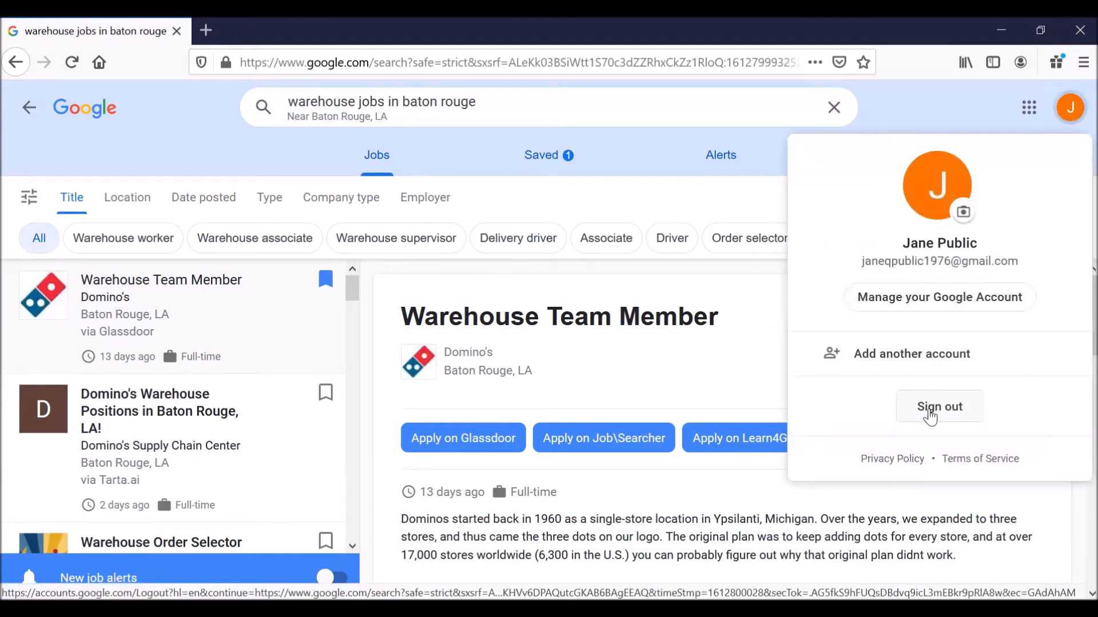
click(938, 406)
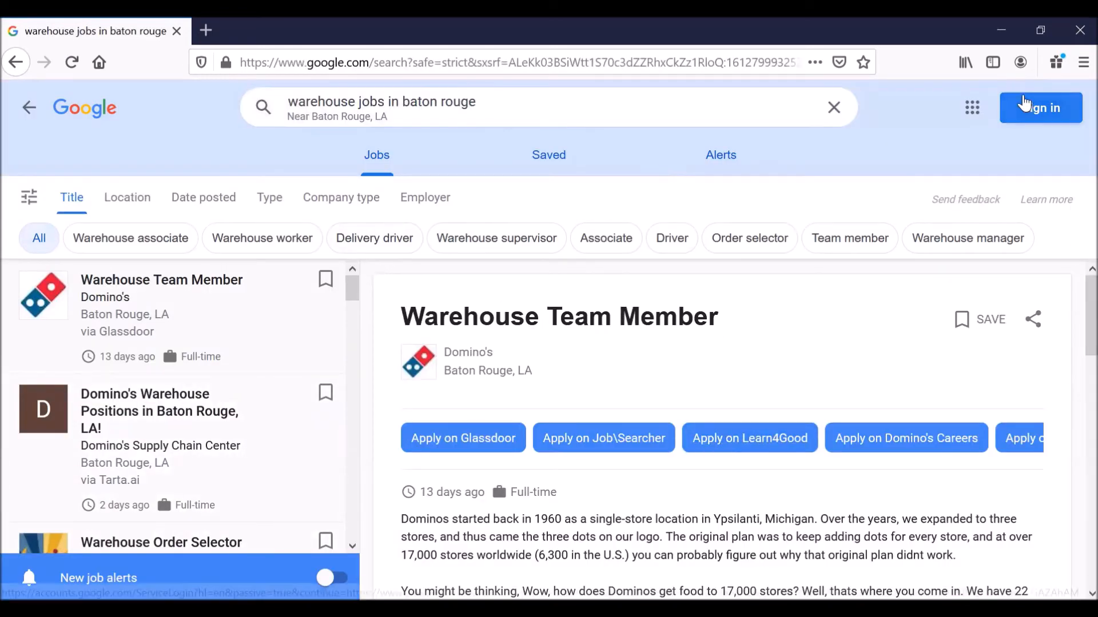
- Remove the signed-out janeqpublic19 account from the browser's remembered accounts
click(1041, 107)
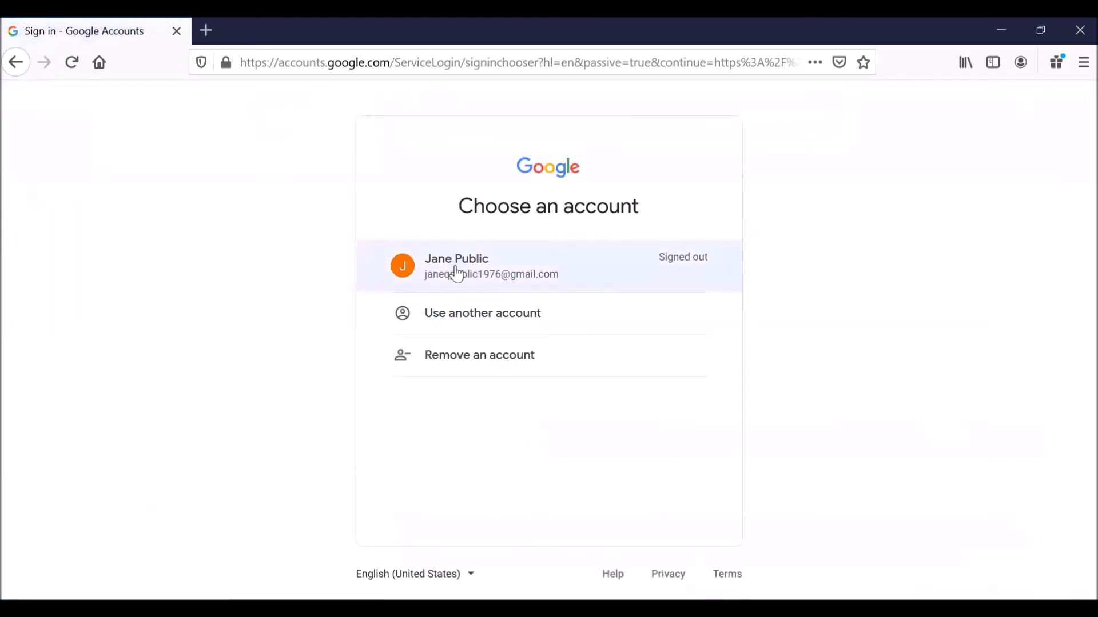
mouse_move(456, 278)
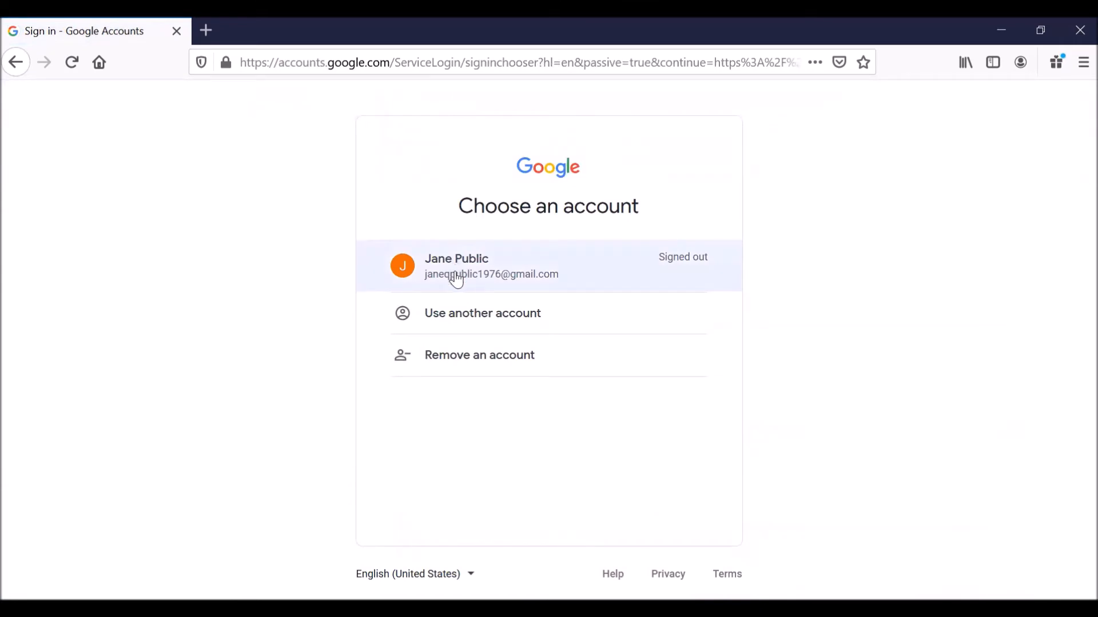
mouse_move(456, 366)
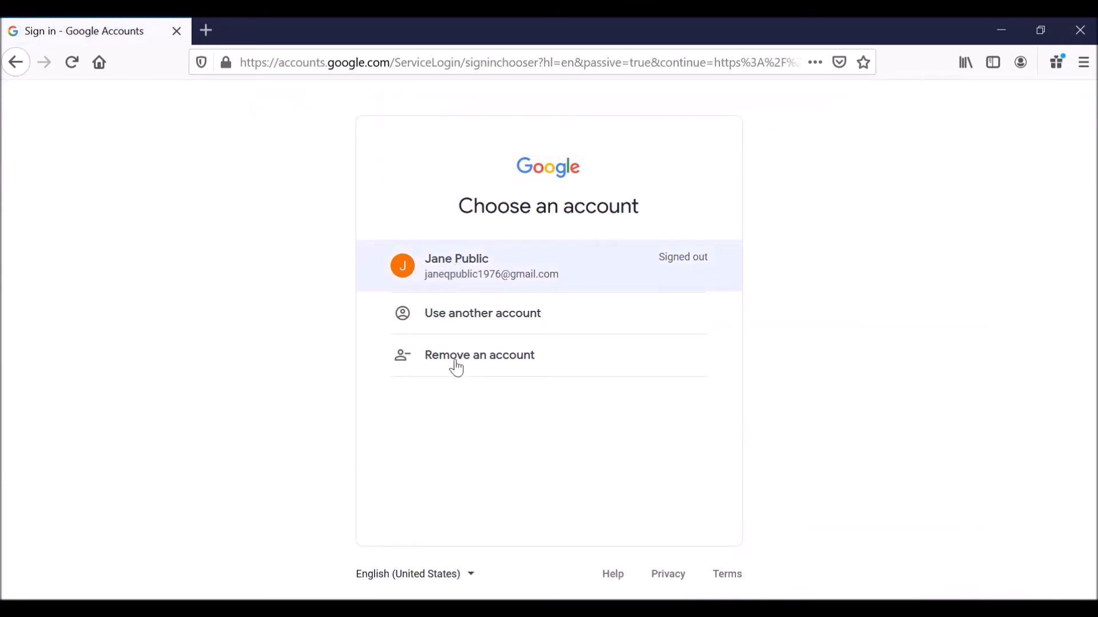
click(479, 355)
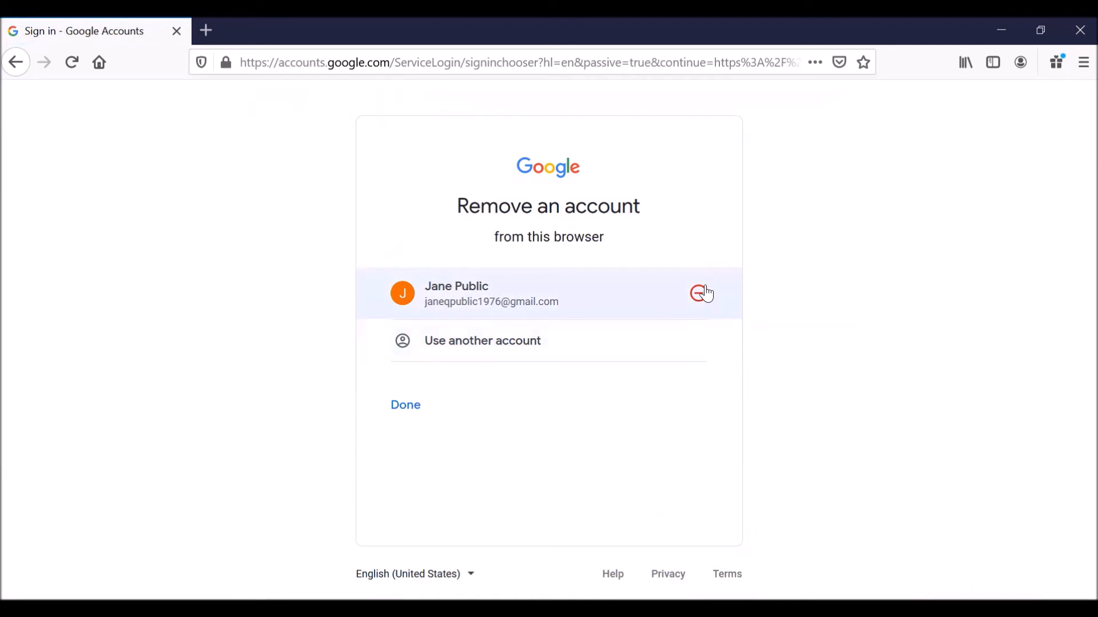
click(698, 293)
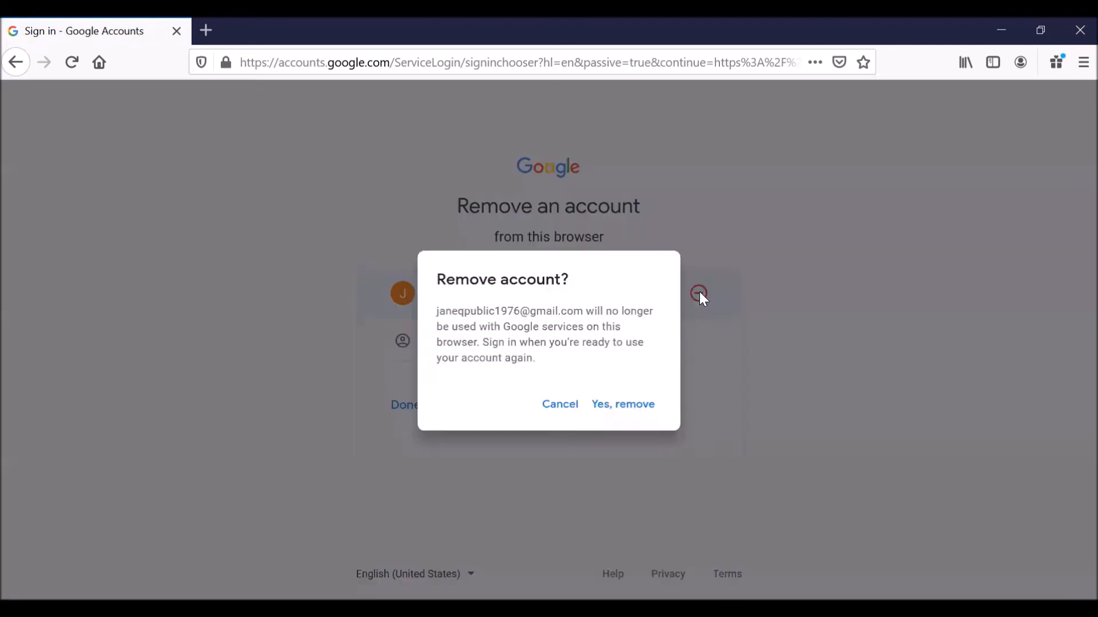
click(622, 404)
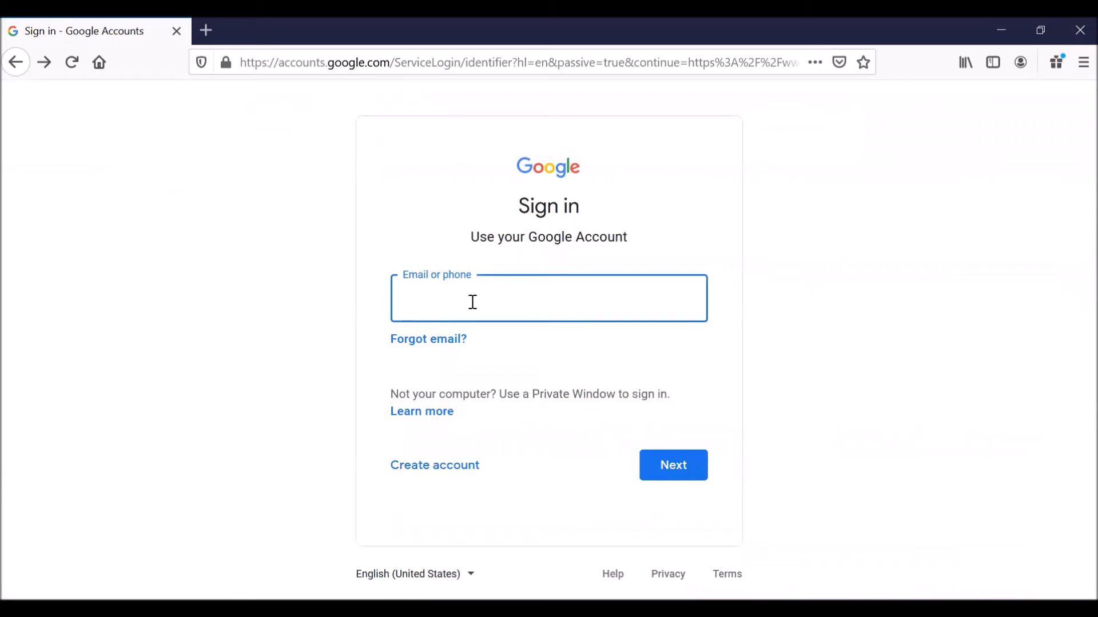
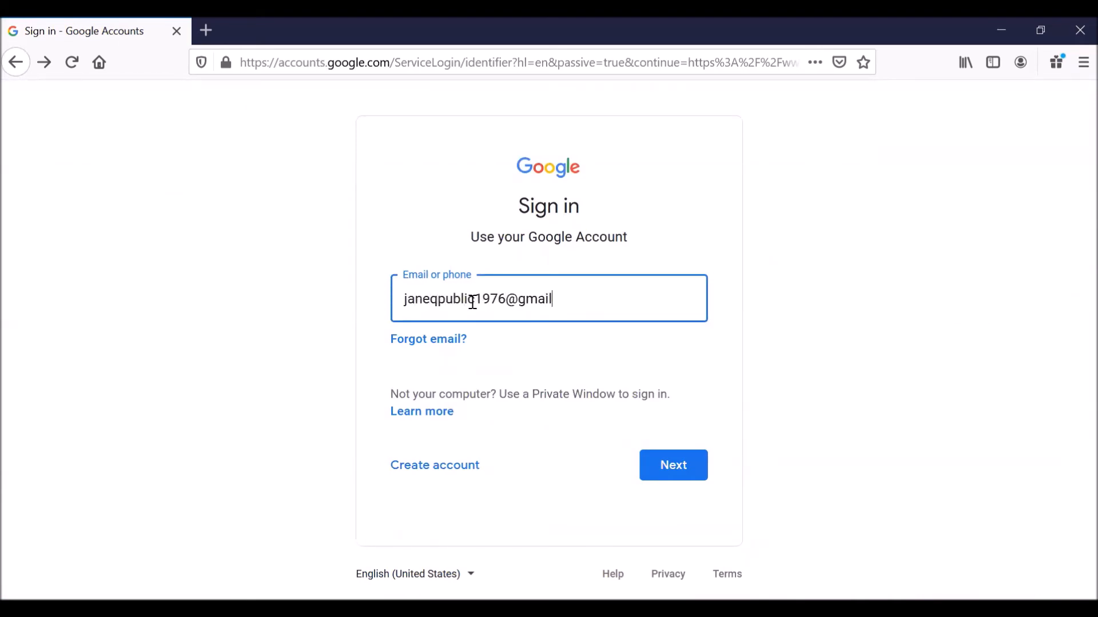
click(671, 465)
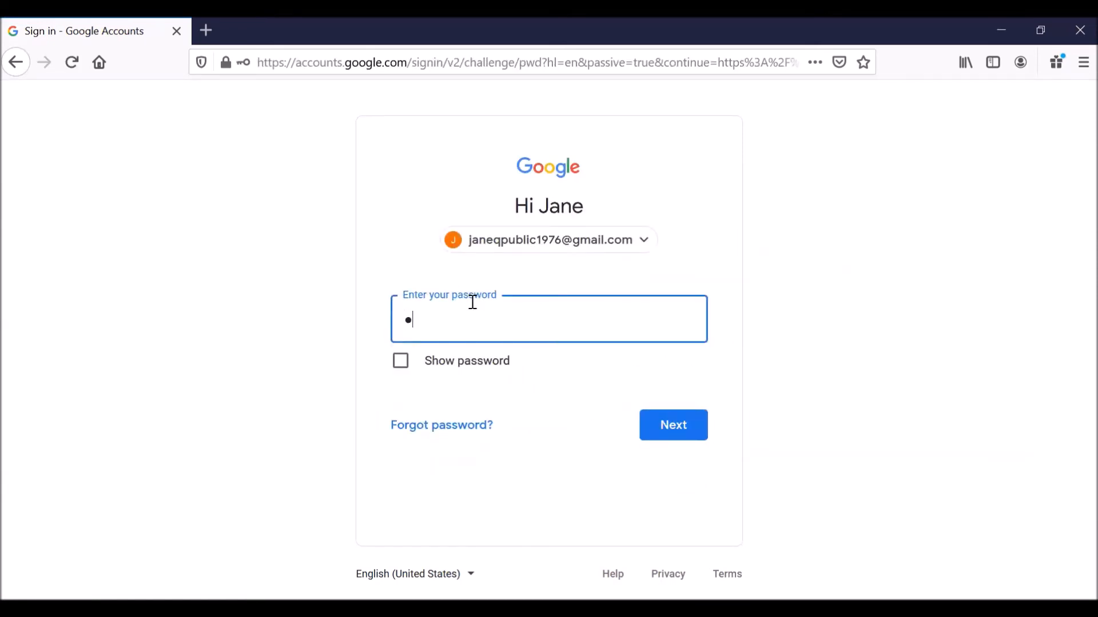
text(password)
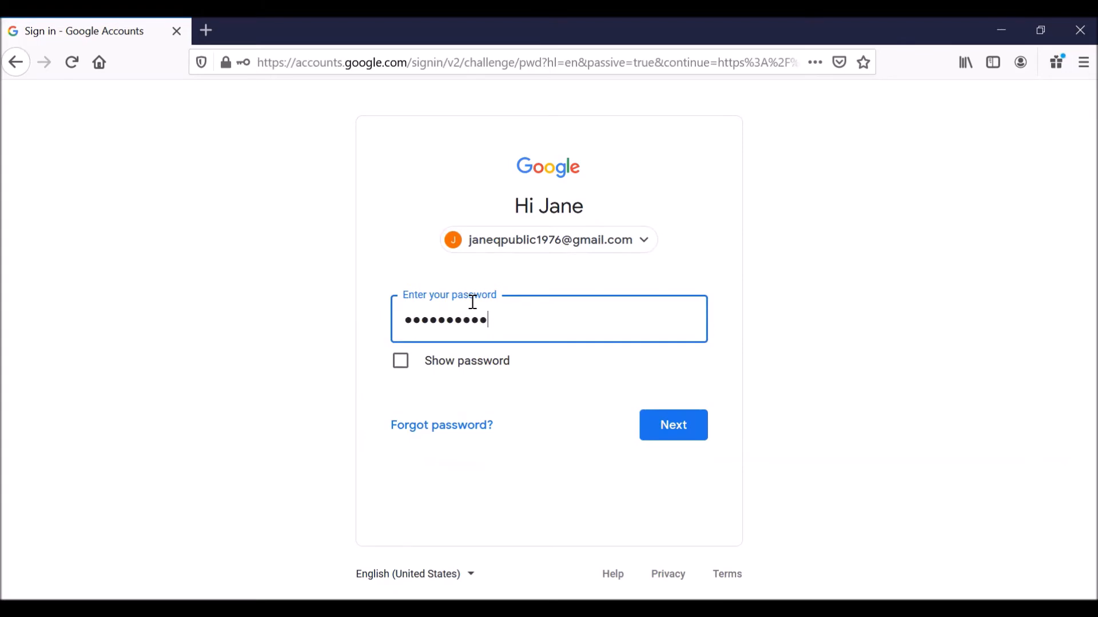
click(672, 425)
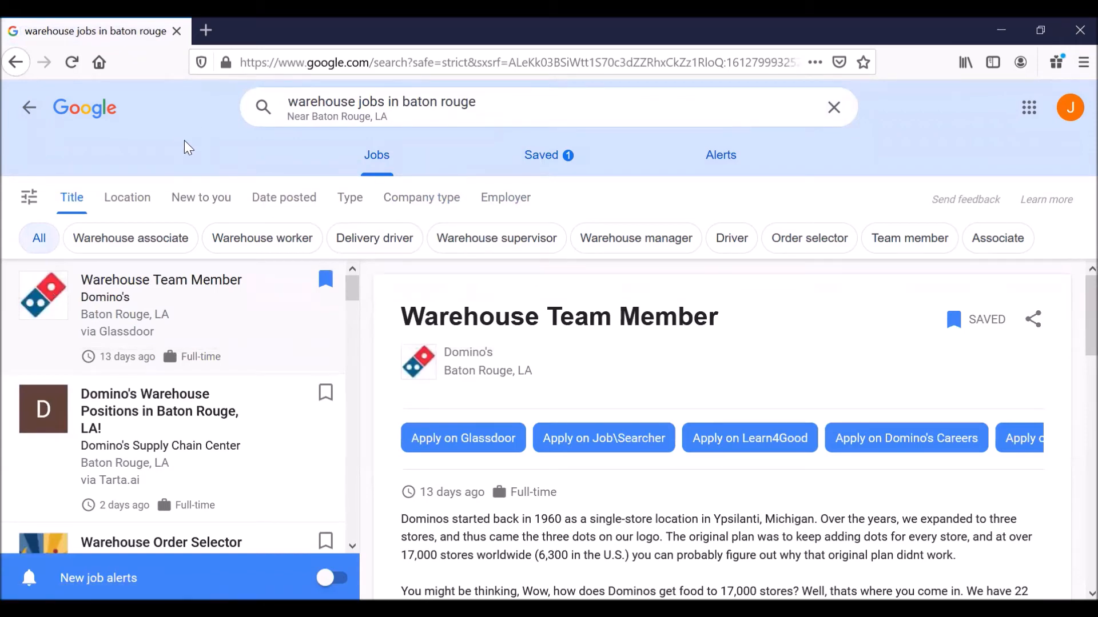
mouse_move(211, 326)
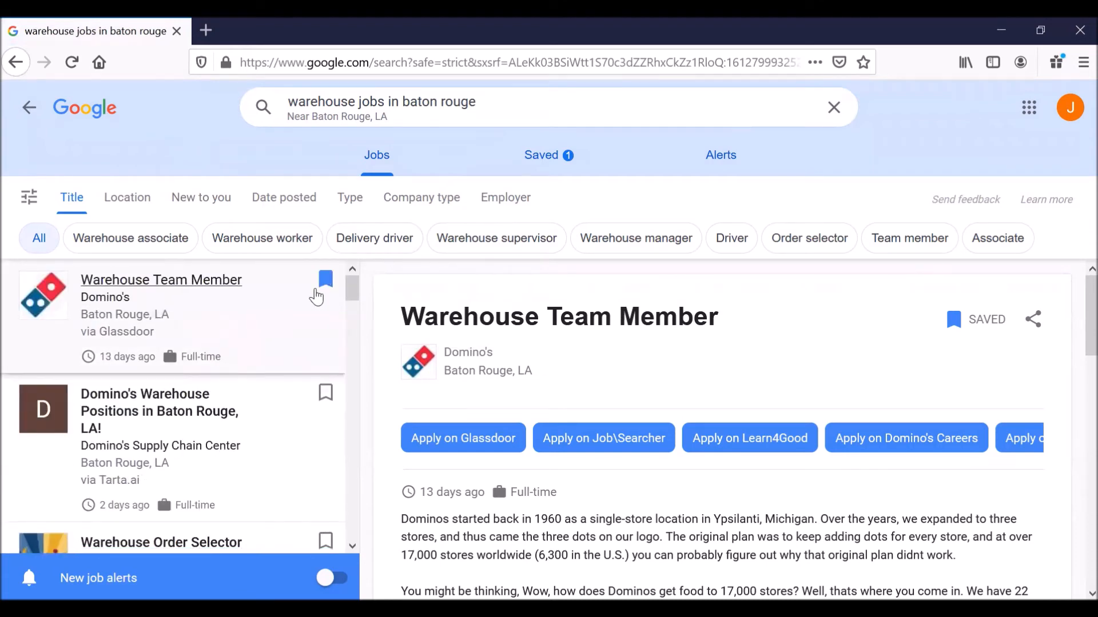
mouse_move(324, 281)
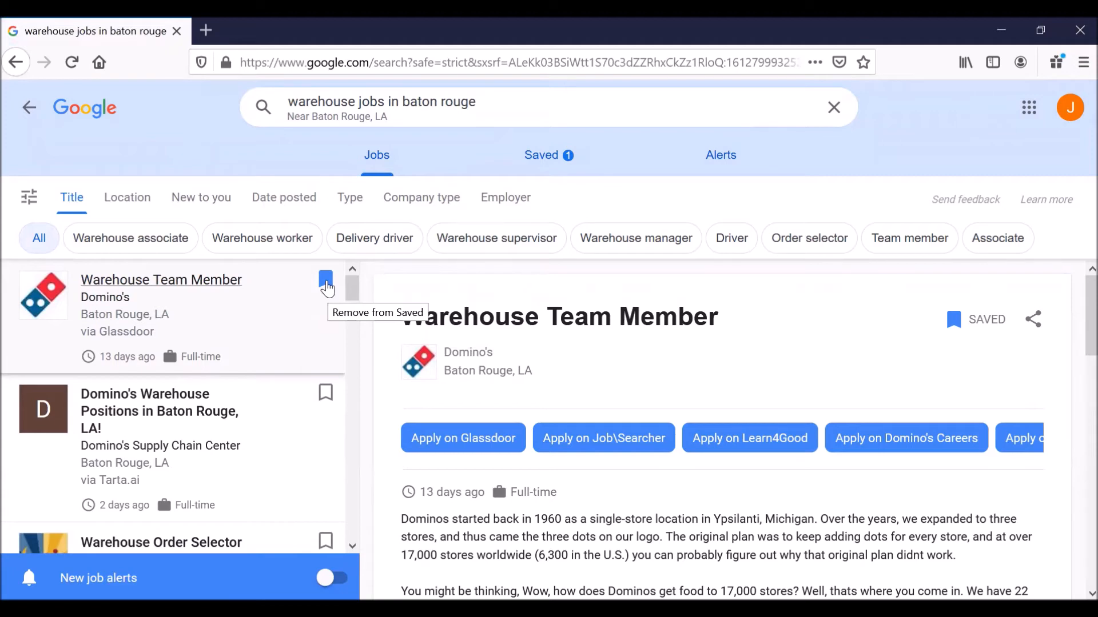
- Save the Warehouse Order Selector and Apexx Warehouse Worker listings to saved jobs
scroll(down, 3)
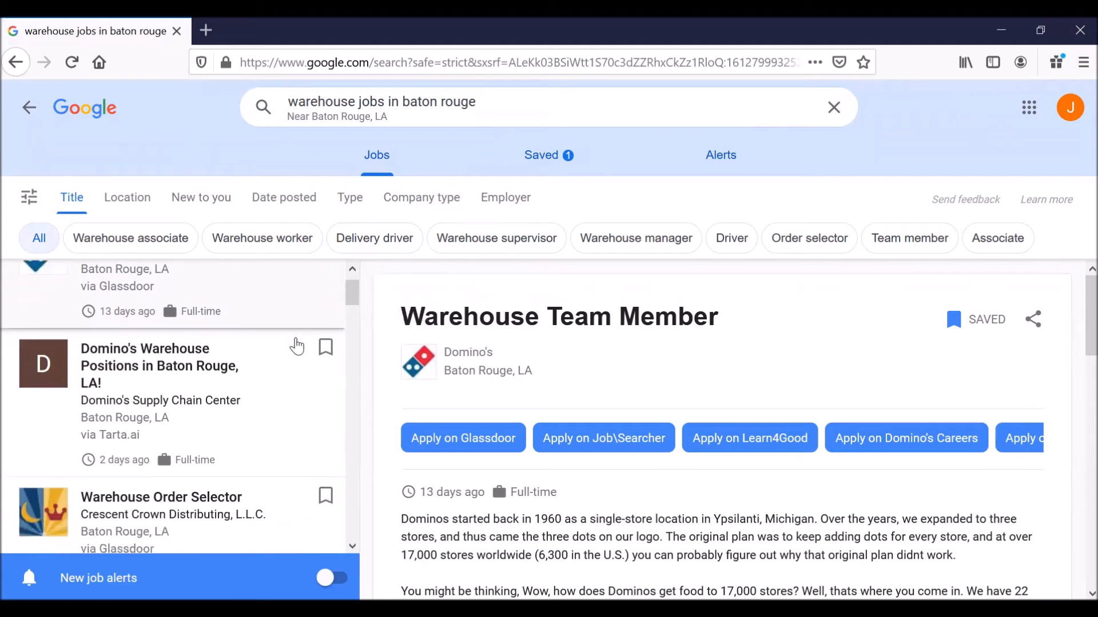
scroll(down, 3)
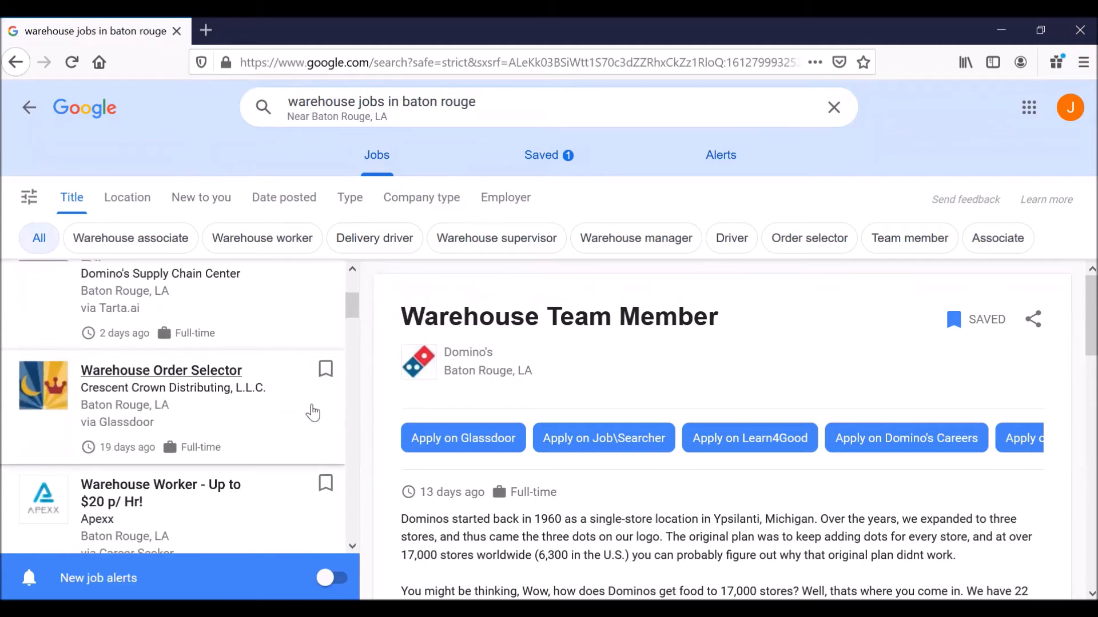
click(324, 369)
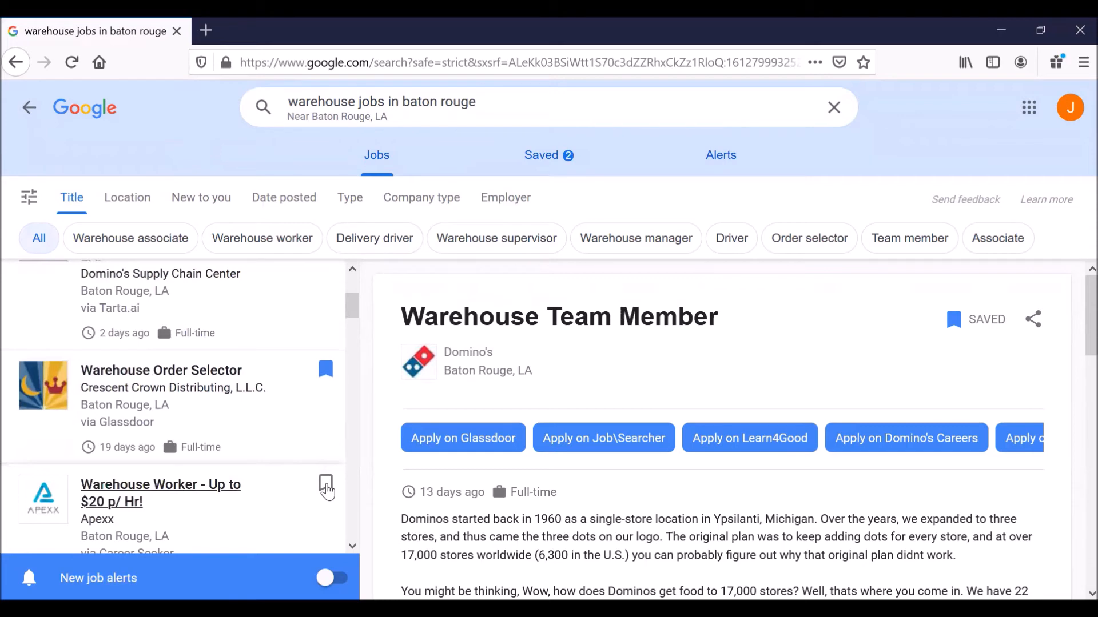
click(325, 487)
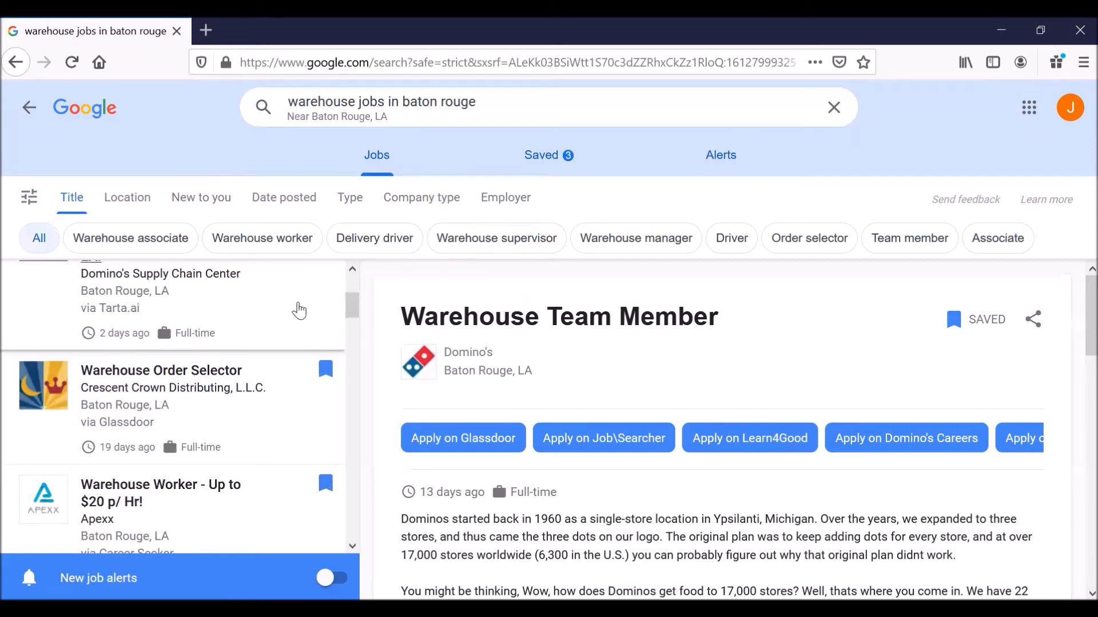
mouse_move(749, 205)
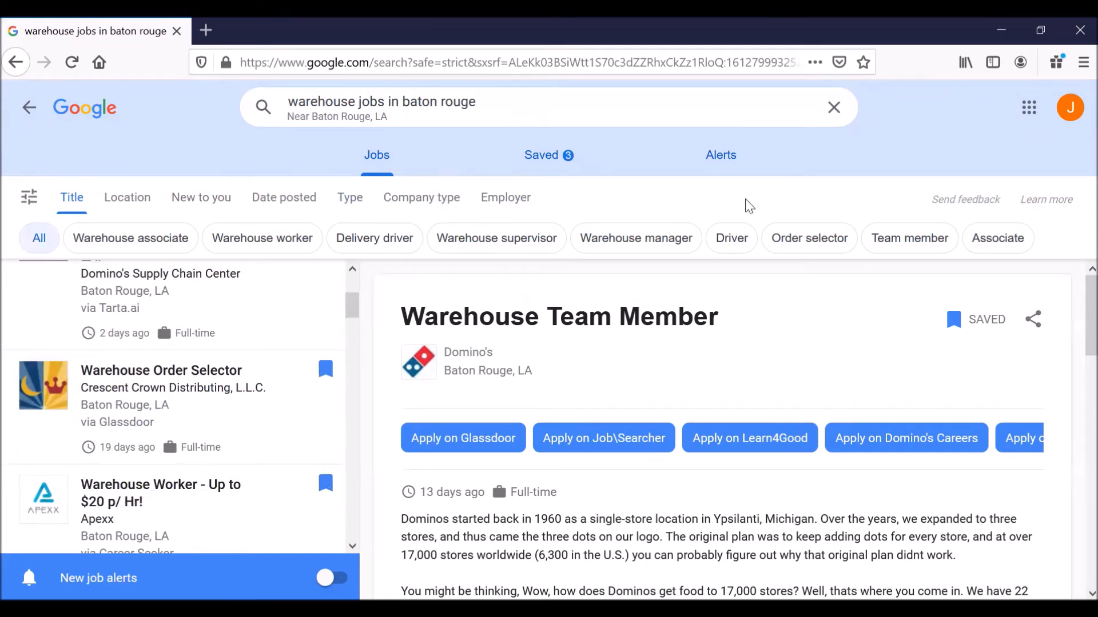
mouse_move(542, 155)
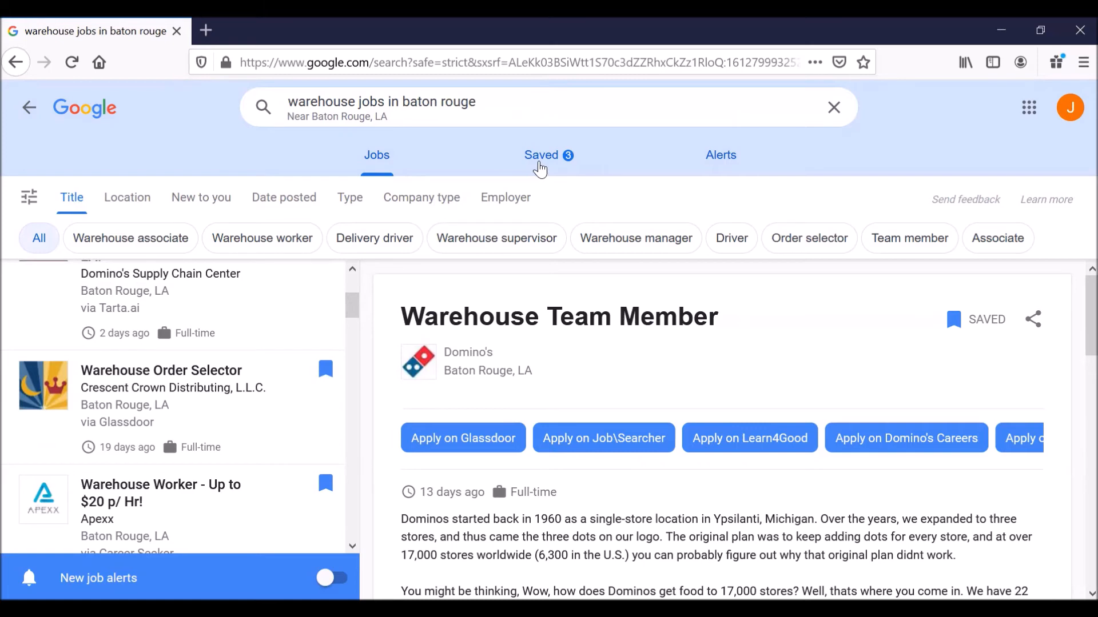
- Show the Saved jobs list with Apexx, Order Selector and Domino's postings
click(541, 155)
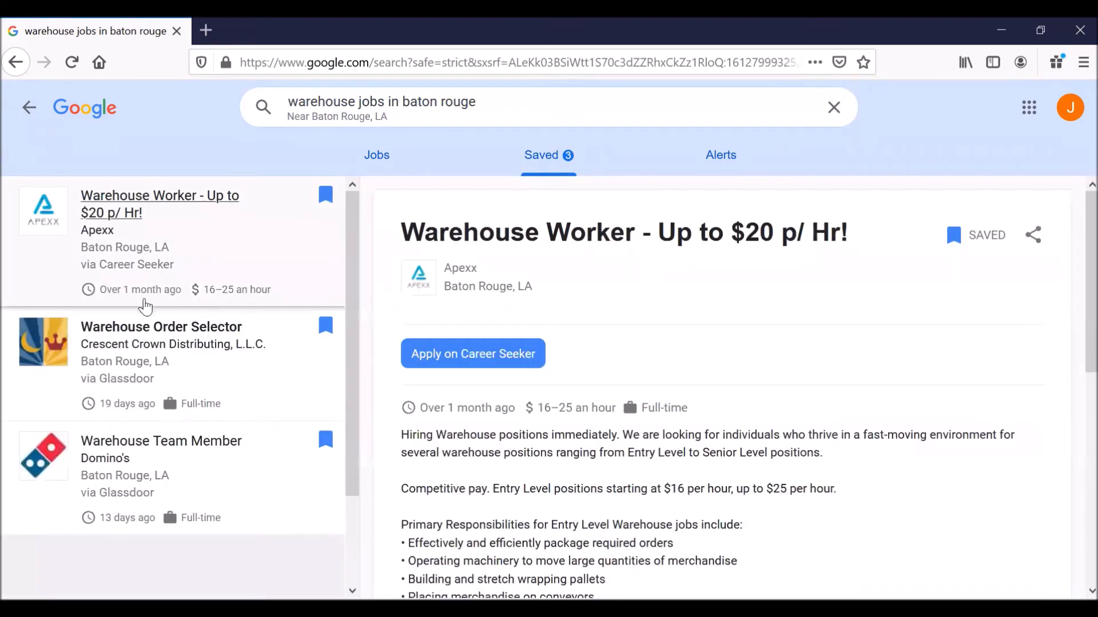
mouse_move(160, 293)
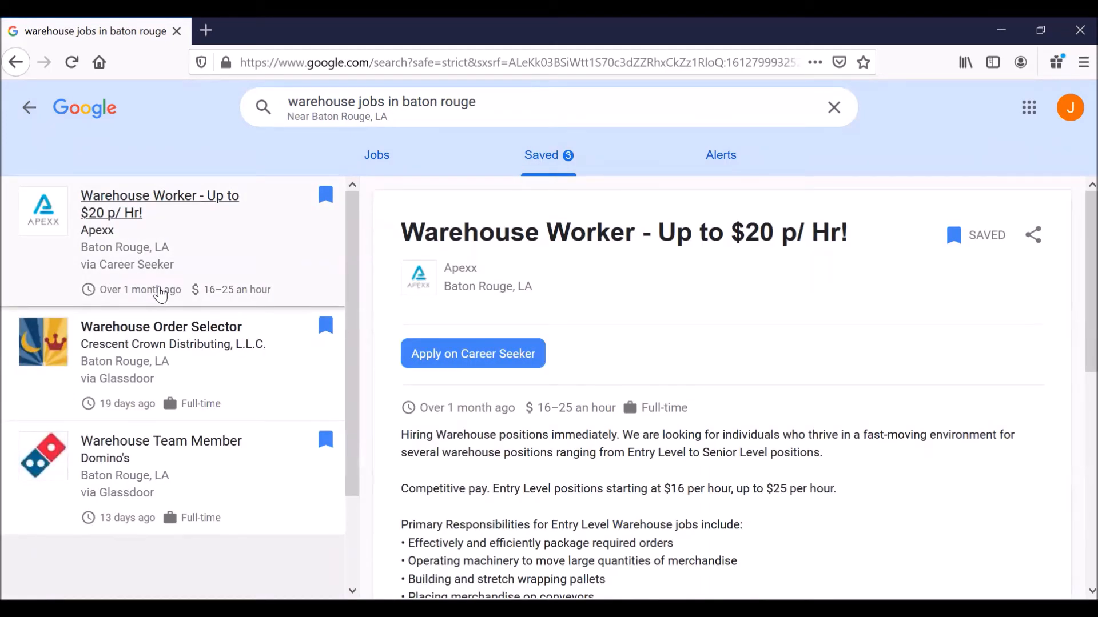
mouse_move(231, 281)
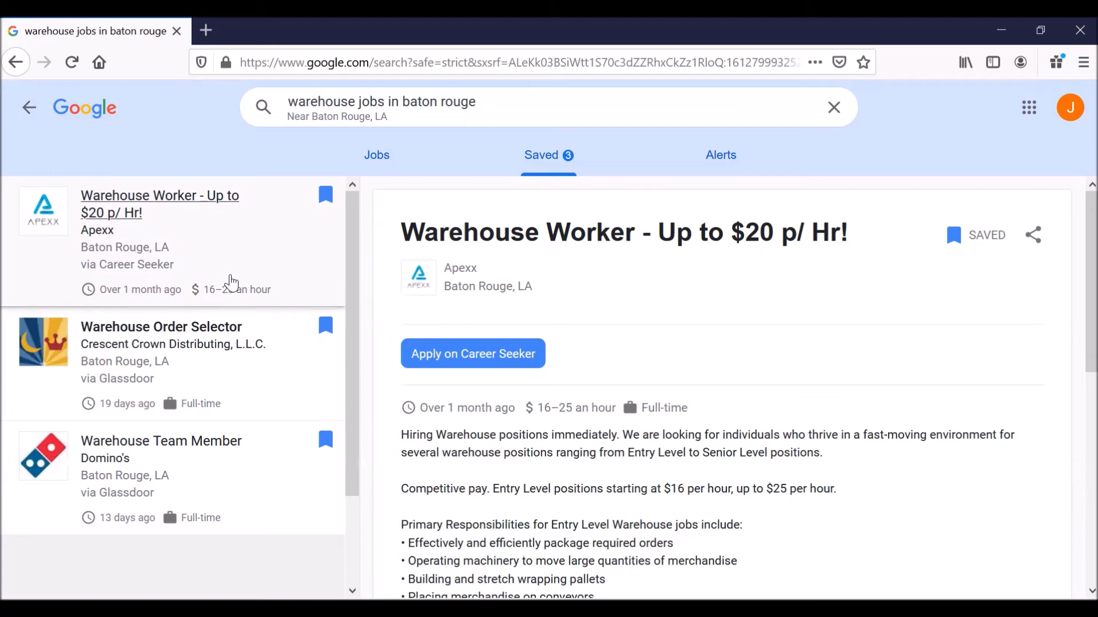
mouse_move(295, 279)
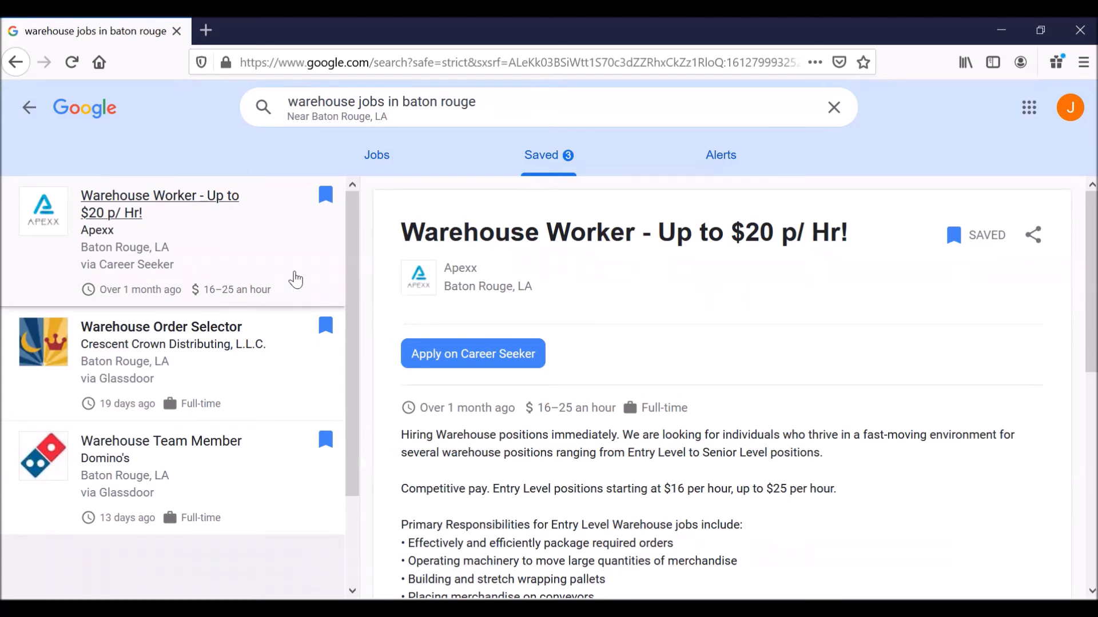
mouse_move(735, 312)
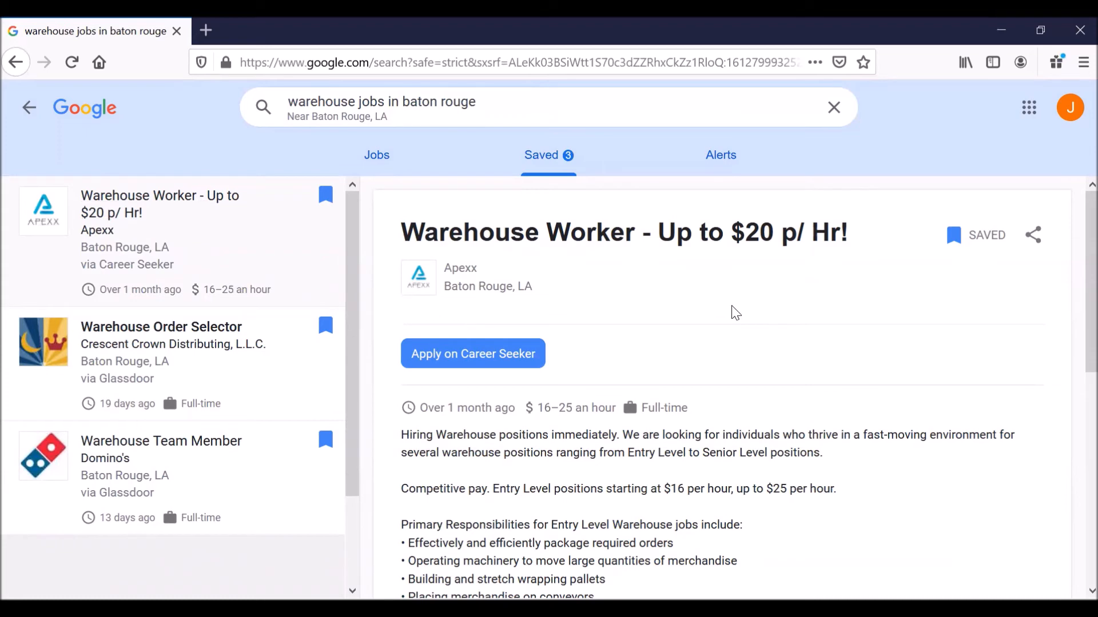
mouse_move(713, 155)
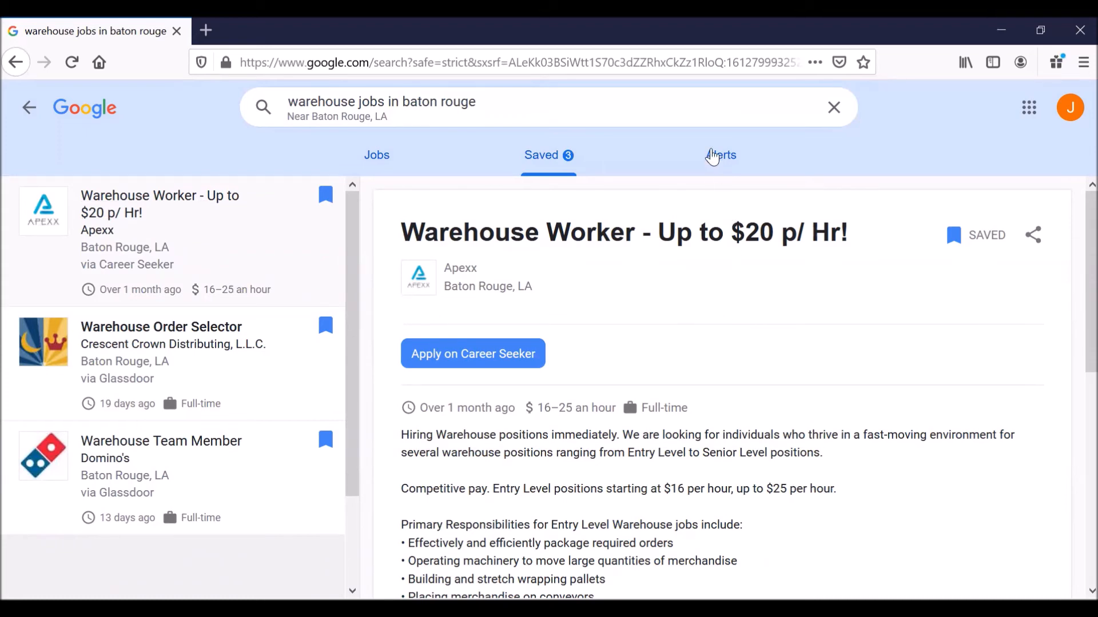
mouse_move(710, 167)
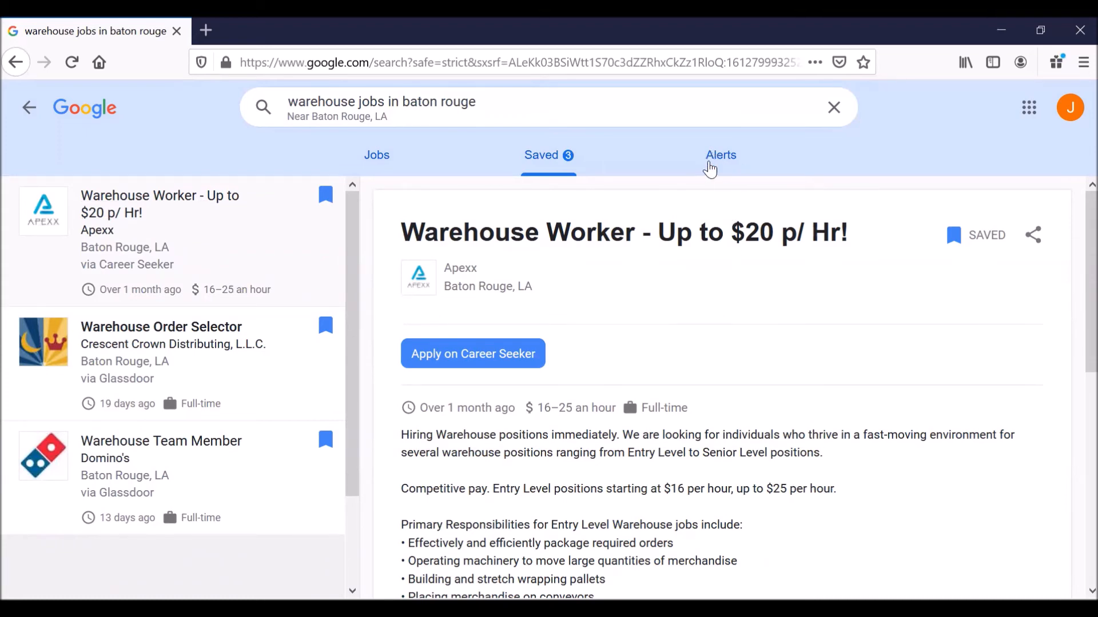
- Switch on new job alerts for the Baton Rouge warehouse search and view Alerts
click(719, 155)
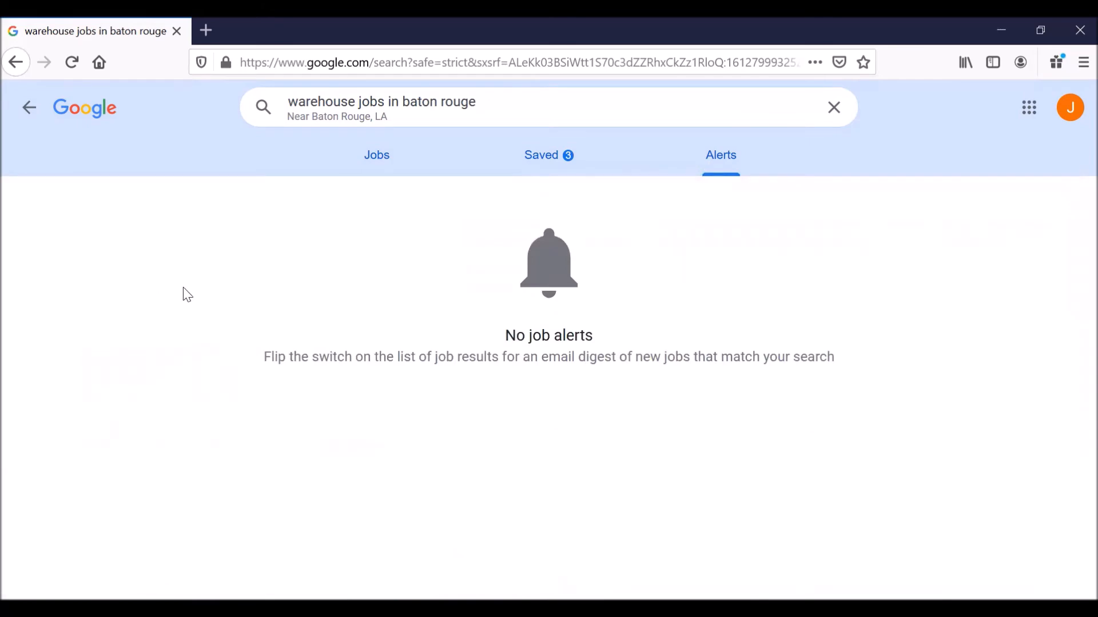
mouse_move(373, 168)
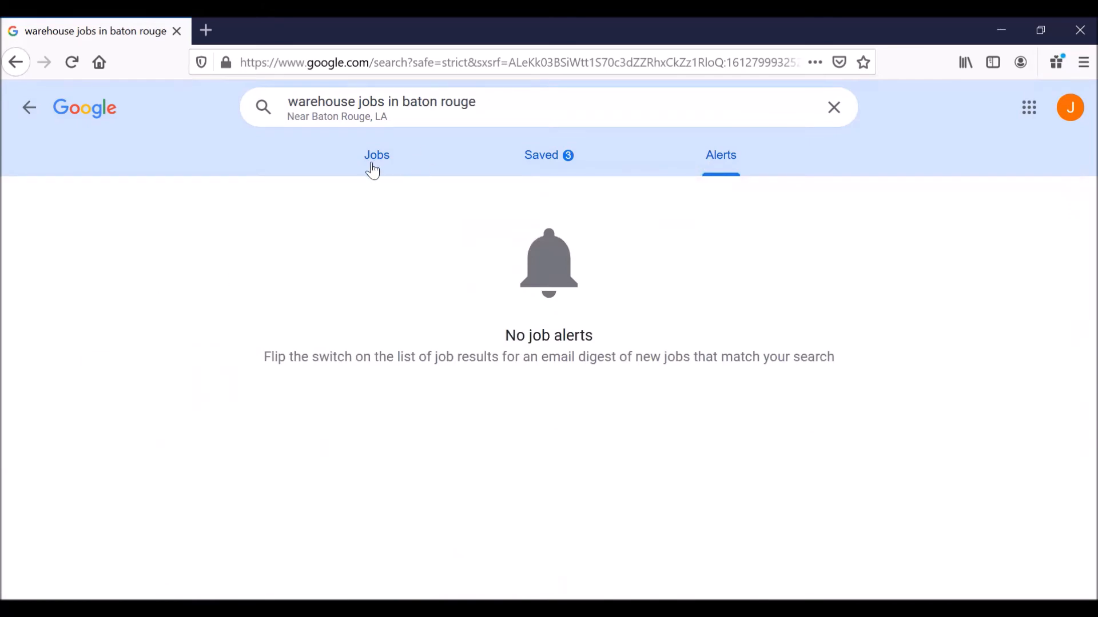
click(377, 155)
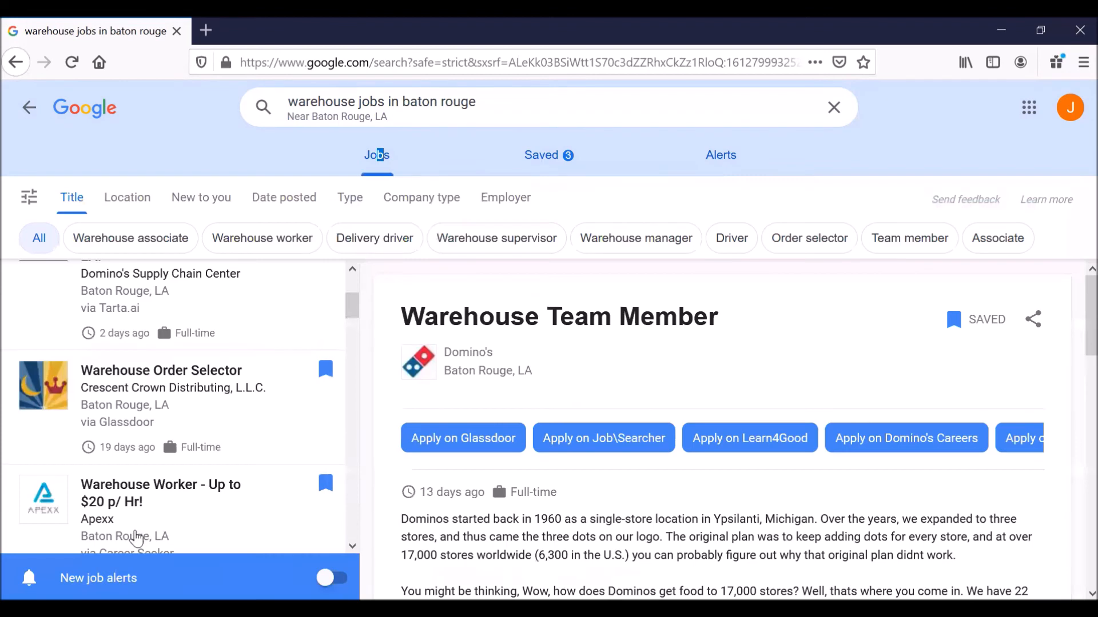
click(333, 578)
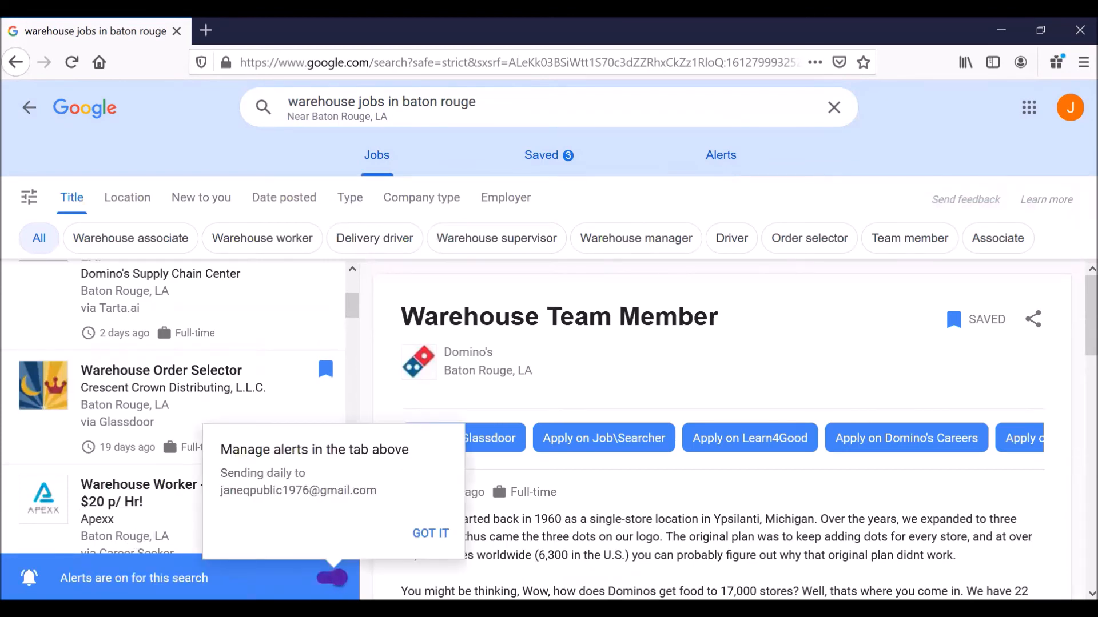
click(720, 155)
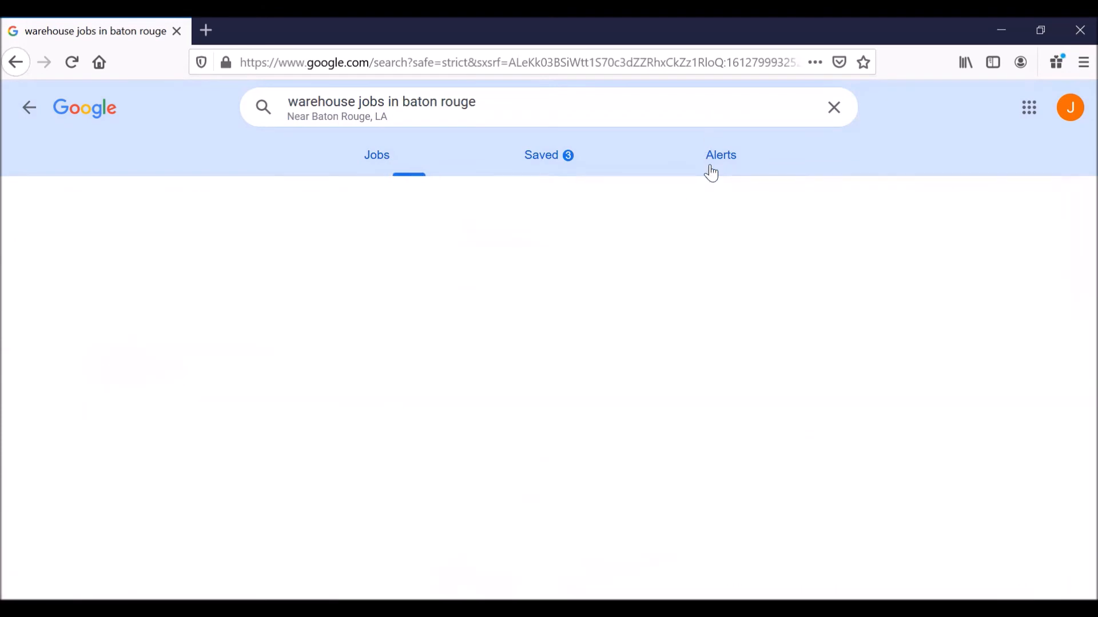
- Set the Baton Rouge warehouse job alert frequency to Weekly
click(721, 155)
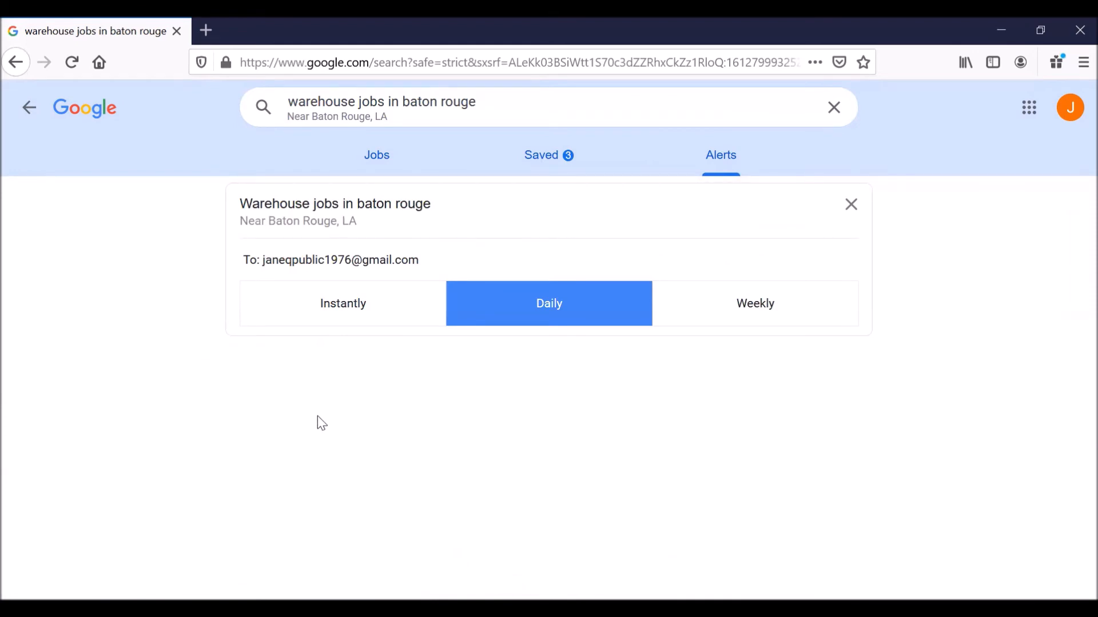
mouse_move(348, 378)
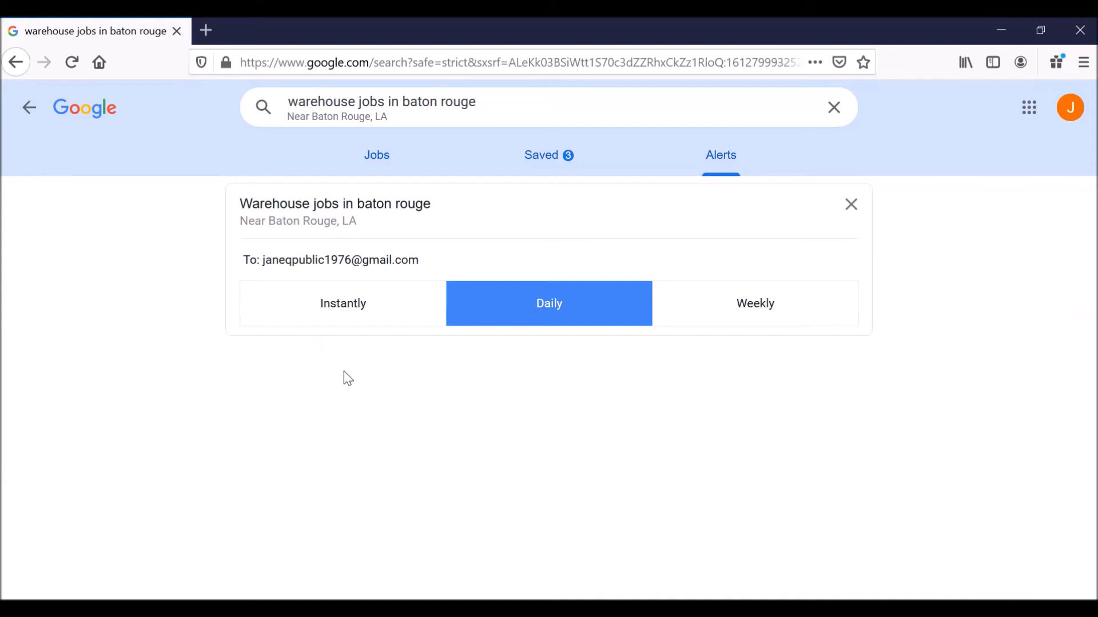
click(343, 303)
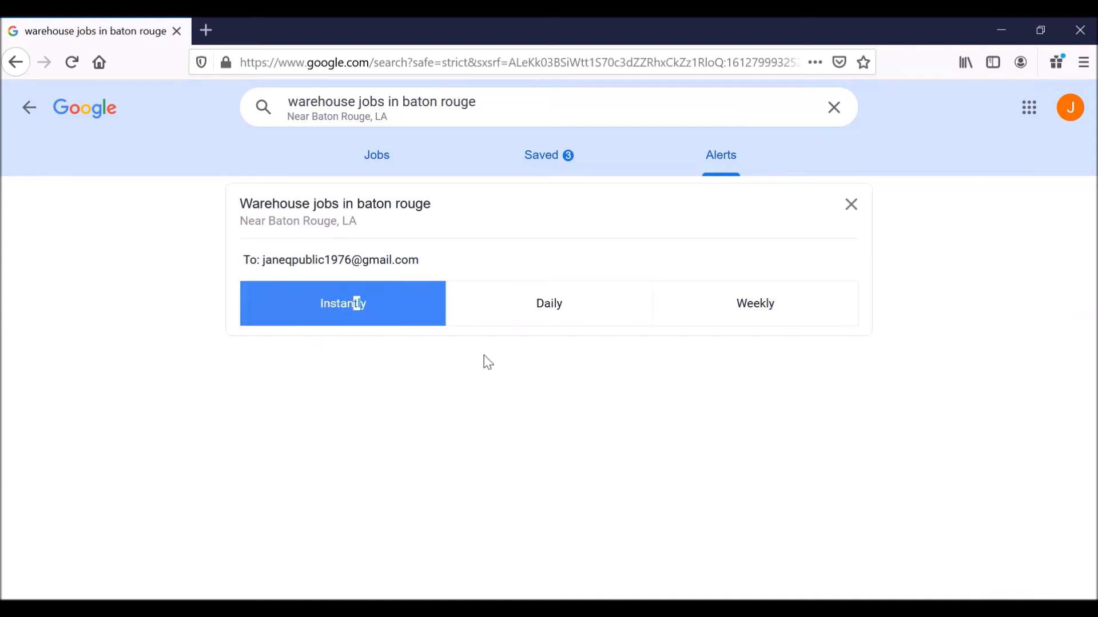
mouse_move(543, 326)
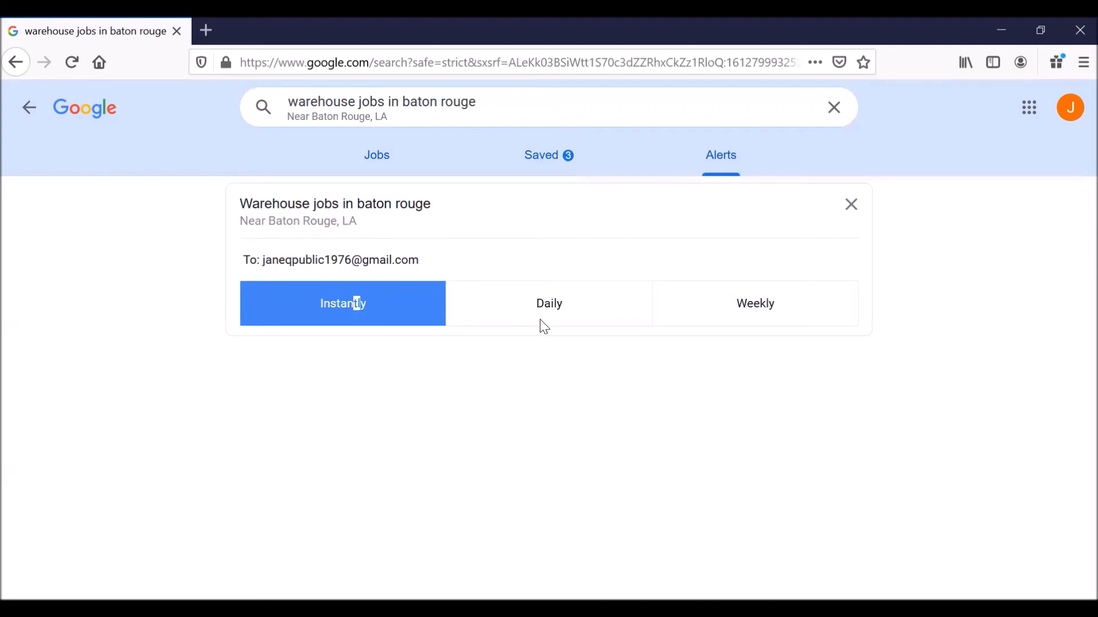
click(549, 303)
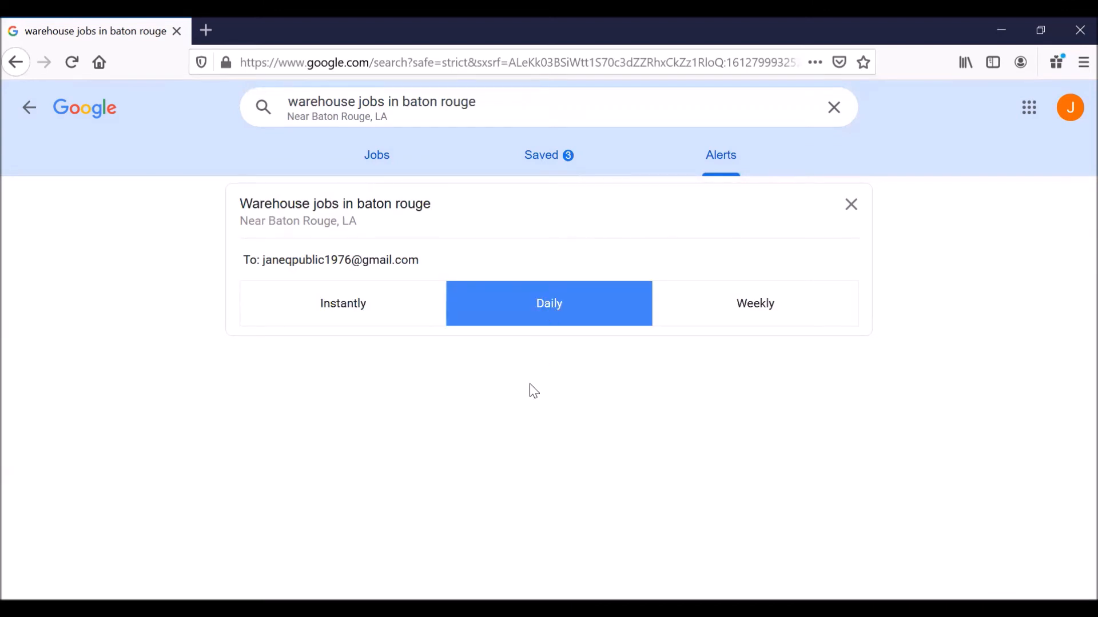
mouse_move(746, 308)
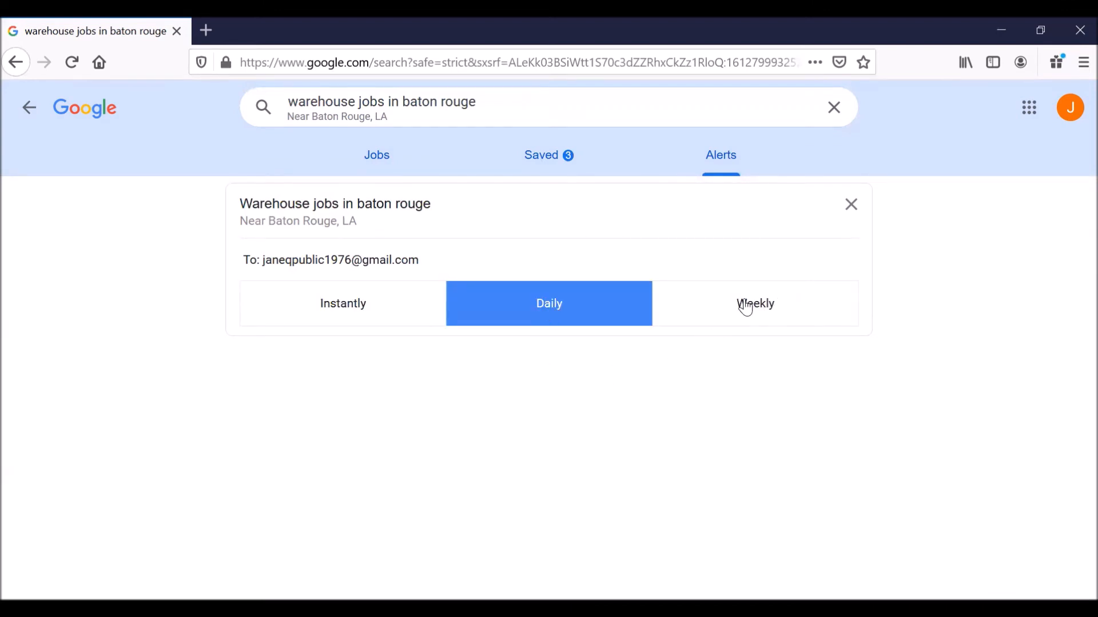
click(755, 303)
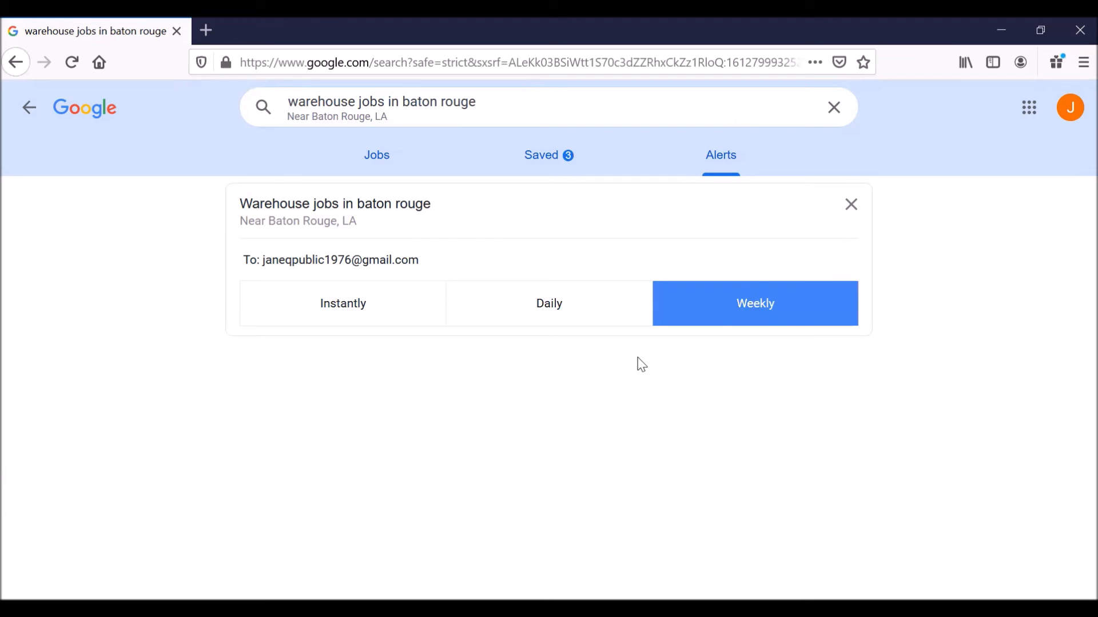
mouse_move(584, 416)
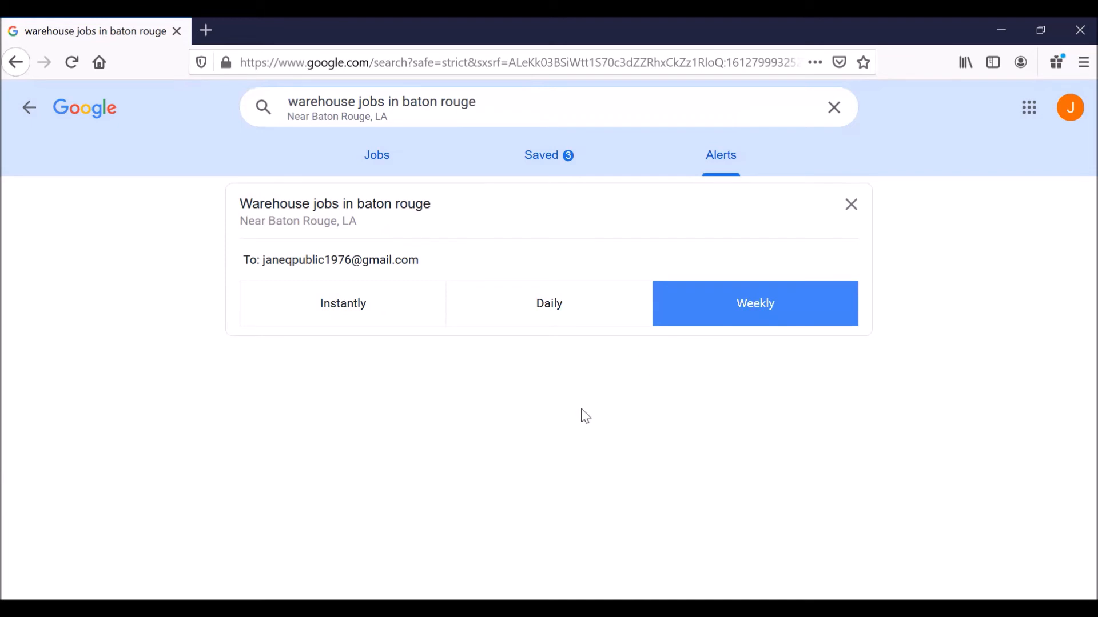
mouse_move(392, 172)
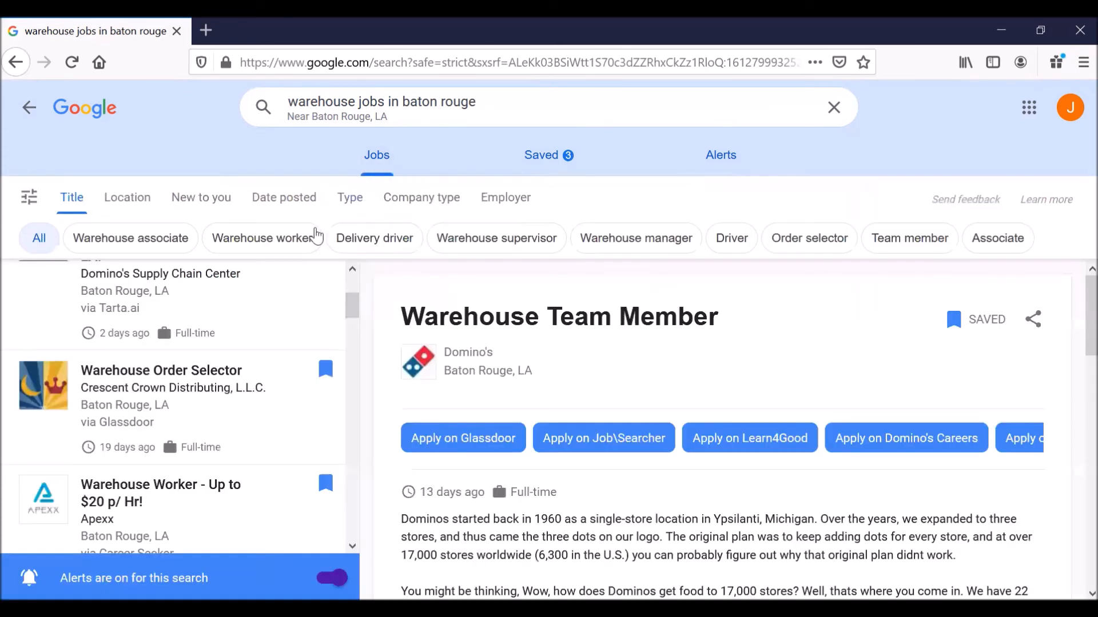
mouse_move(301, 390)
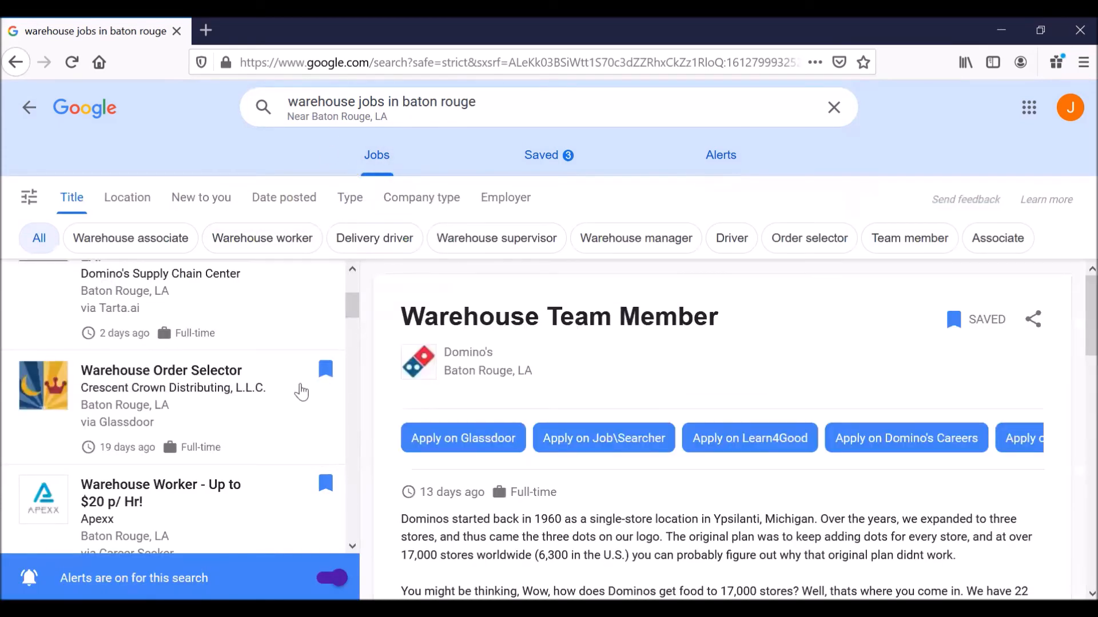
- Switch off new job alerts for the Baton Rouge warehouse search
click(331, 577)
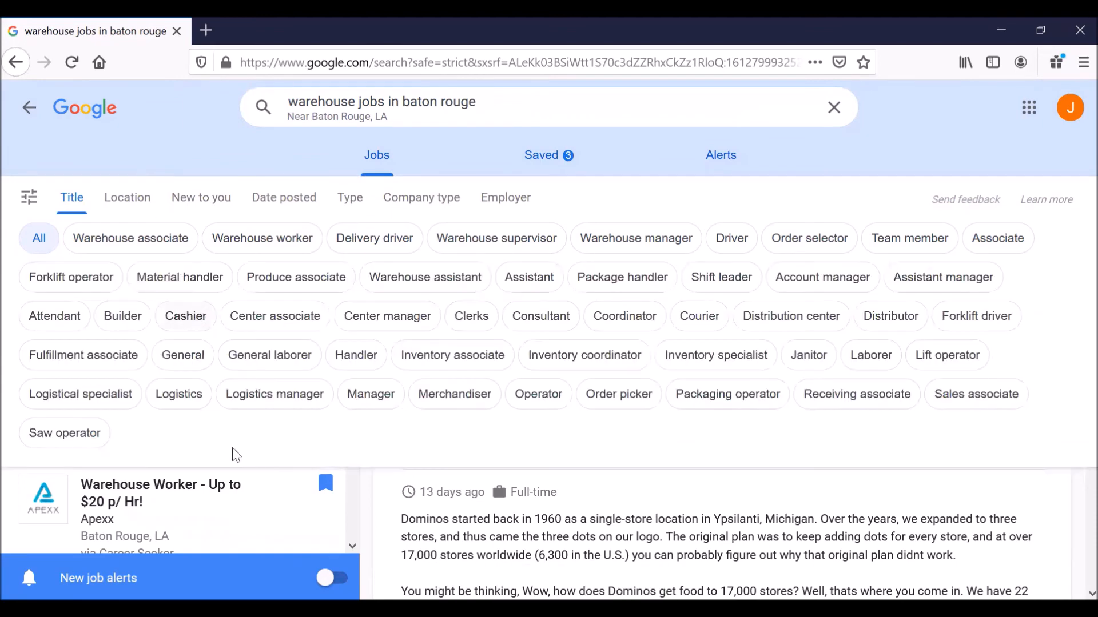
scroll(down, 3)
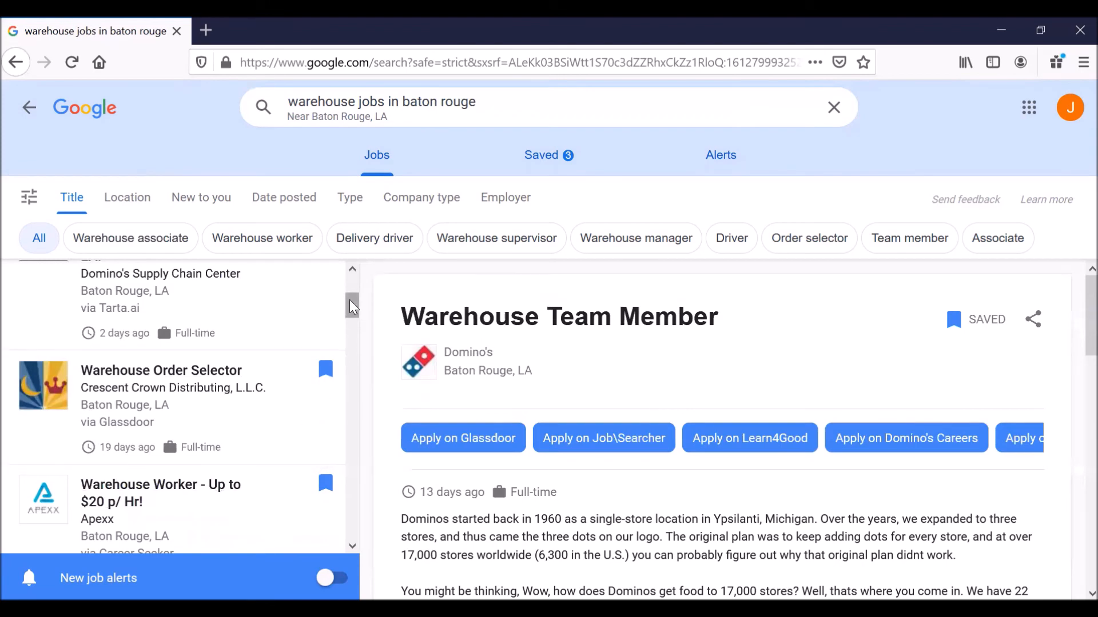
scroll(up, 3)
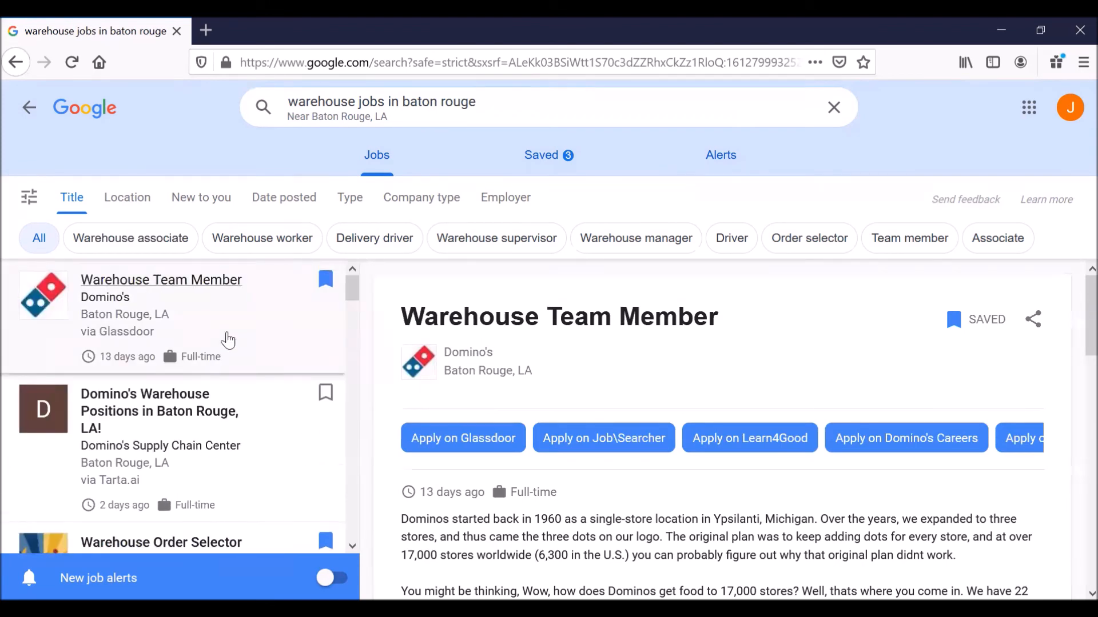
mouse_move(119, 173)
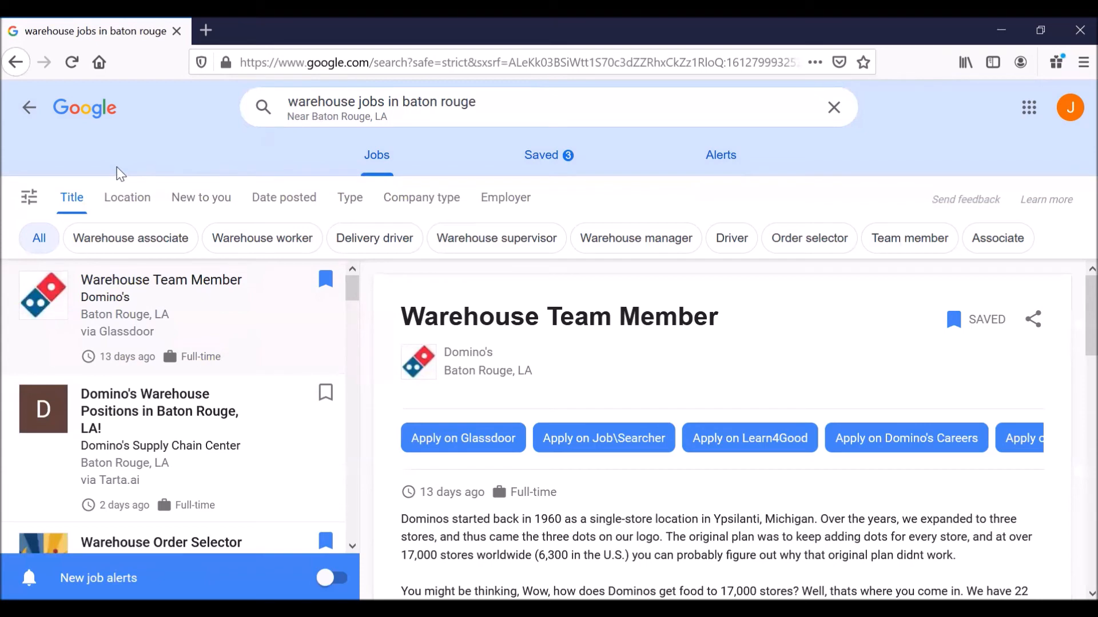
click(71, 198)
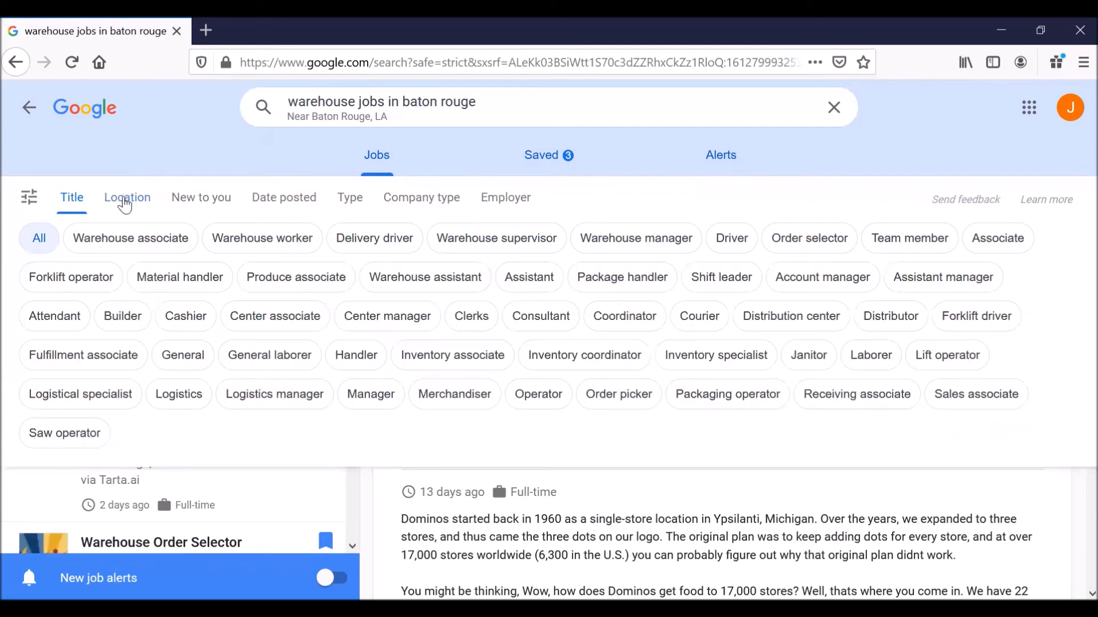
click(127, 197)
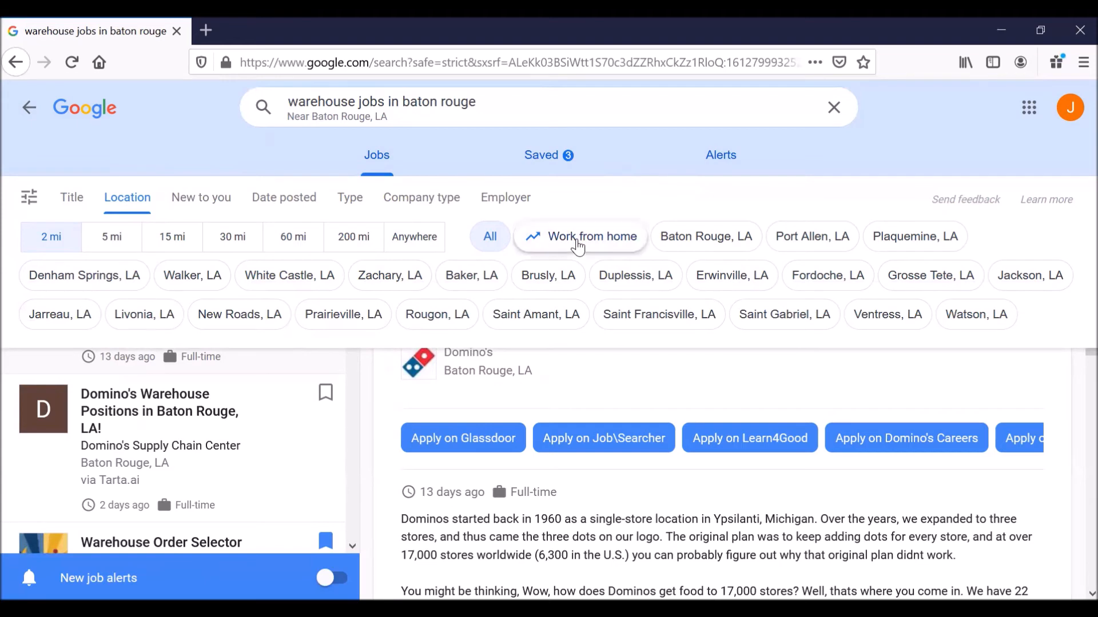
click(580, 236)
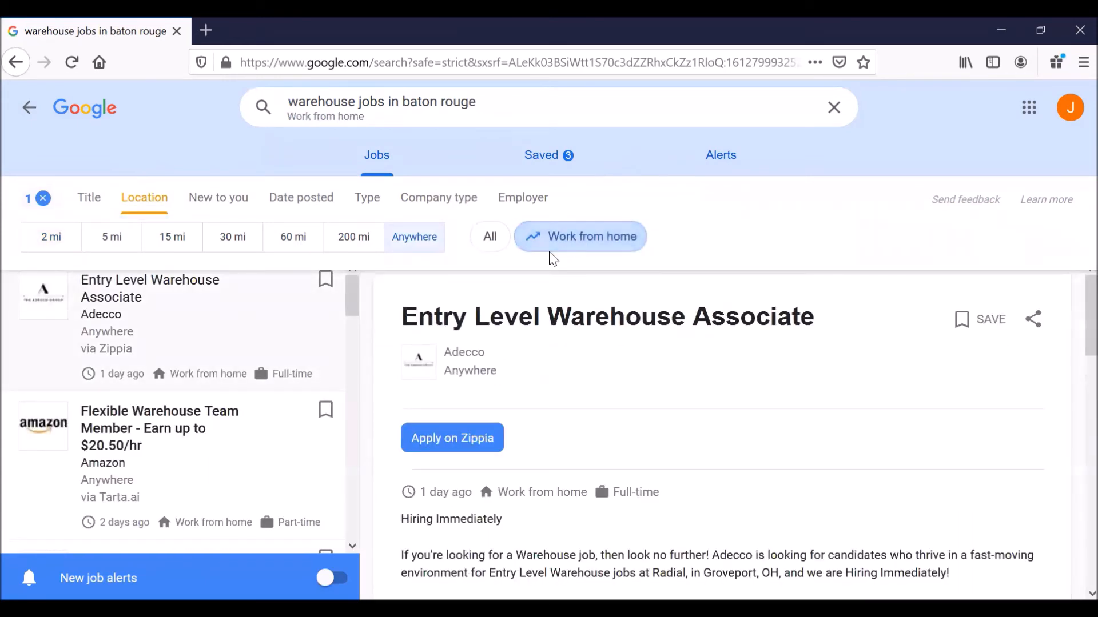
mouse_move(236, 376)
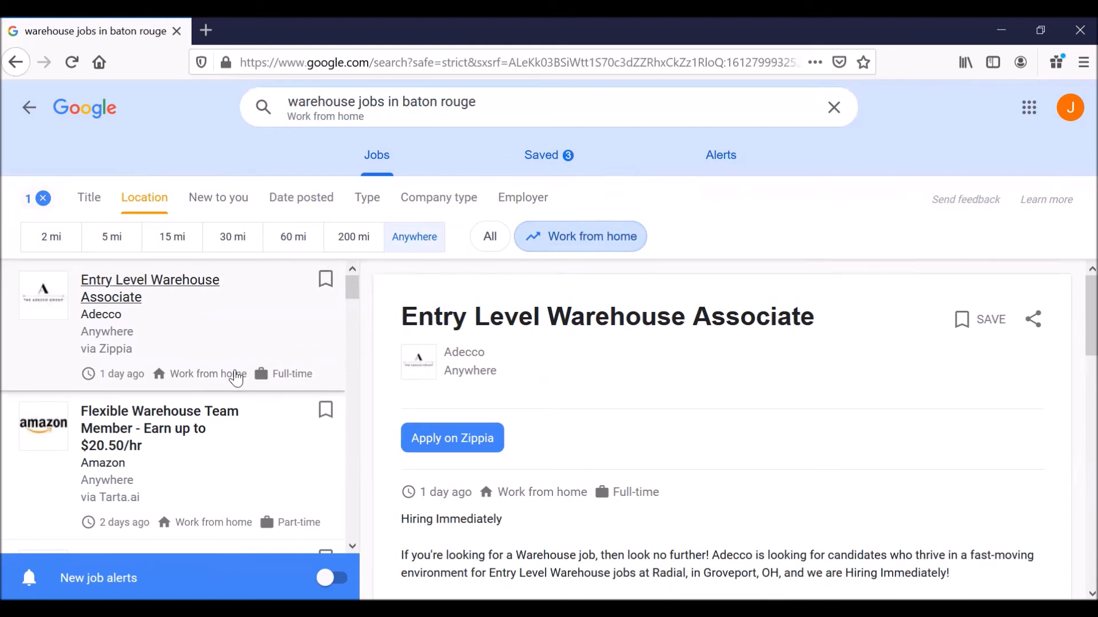
mouse_move(161, 372)
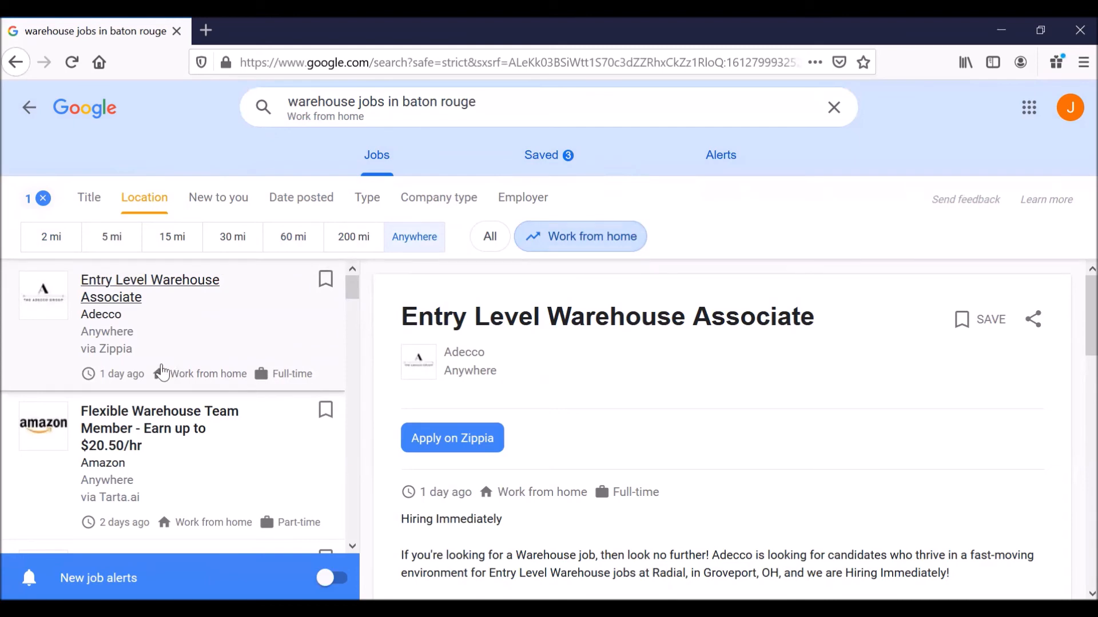
mouse_move(199, 348)
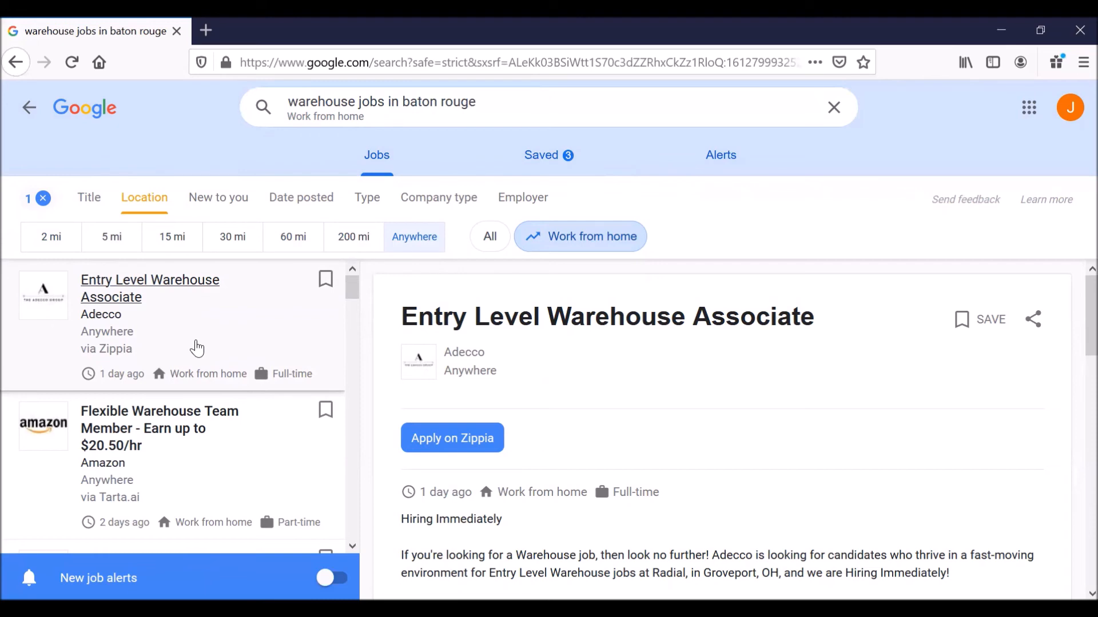
mouse_move(192, 475)
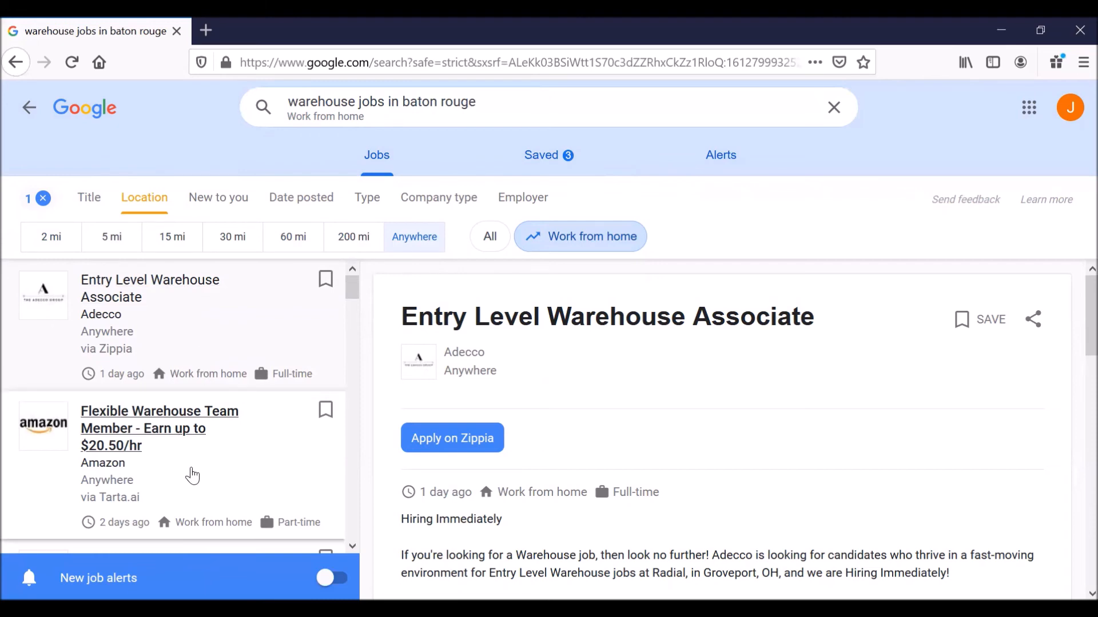
mouse_move(212, 453)
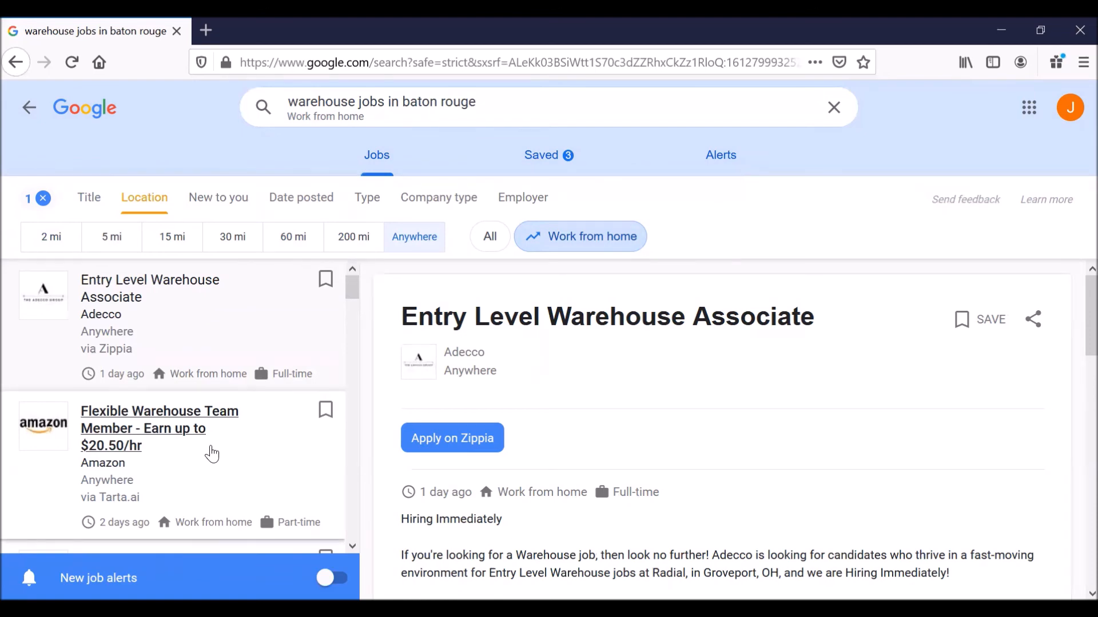
mouse_move(166, 91)
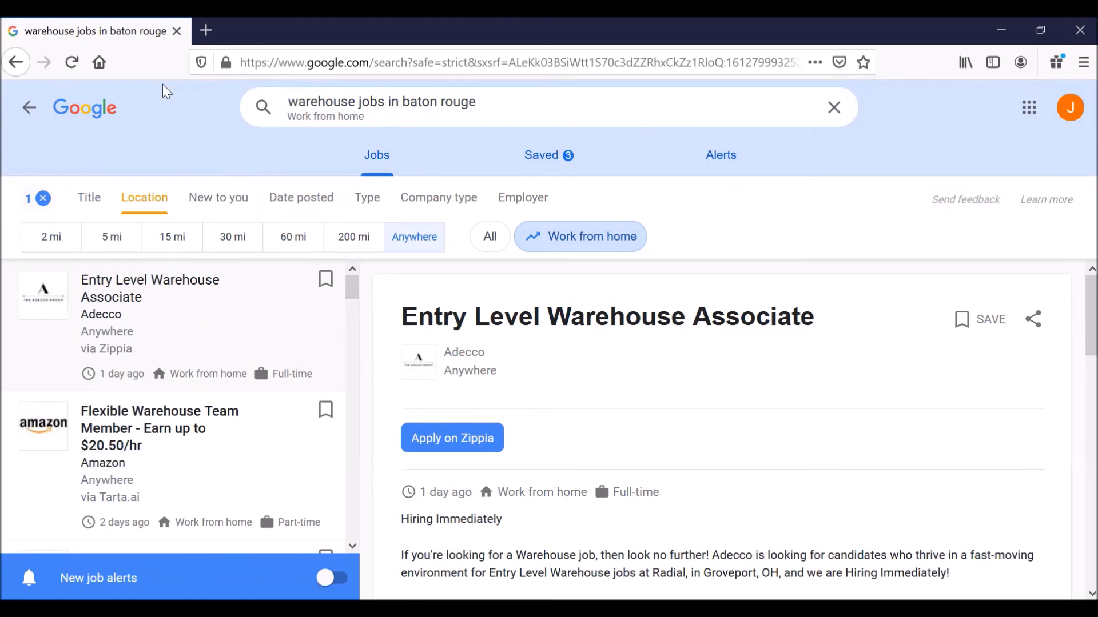
mouse_move(89, 197)
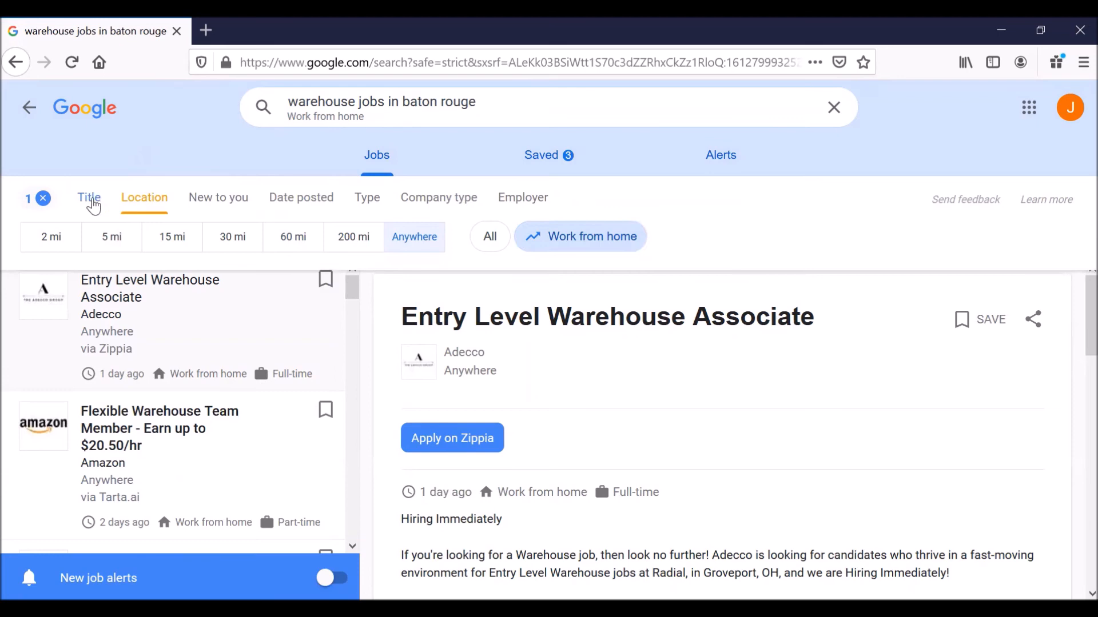
click(88, 197)
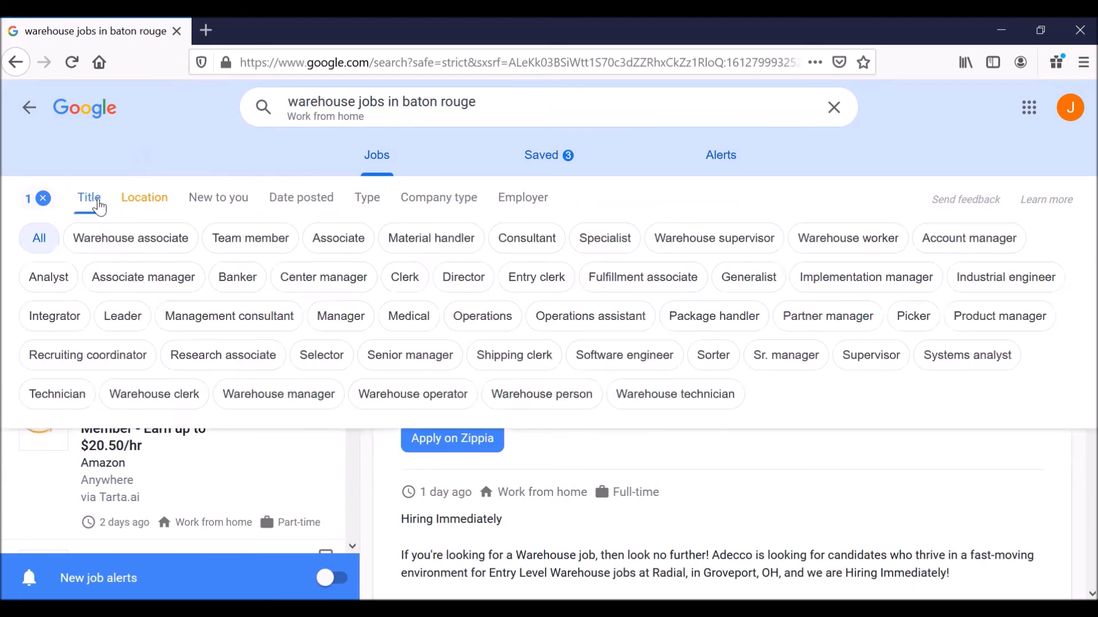
click(144, 198)
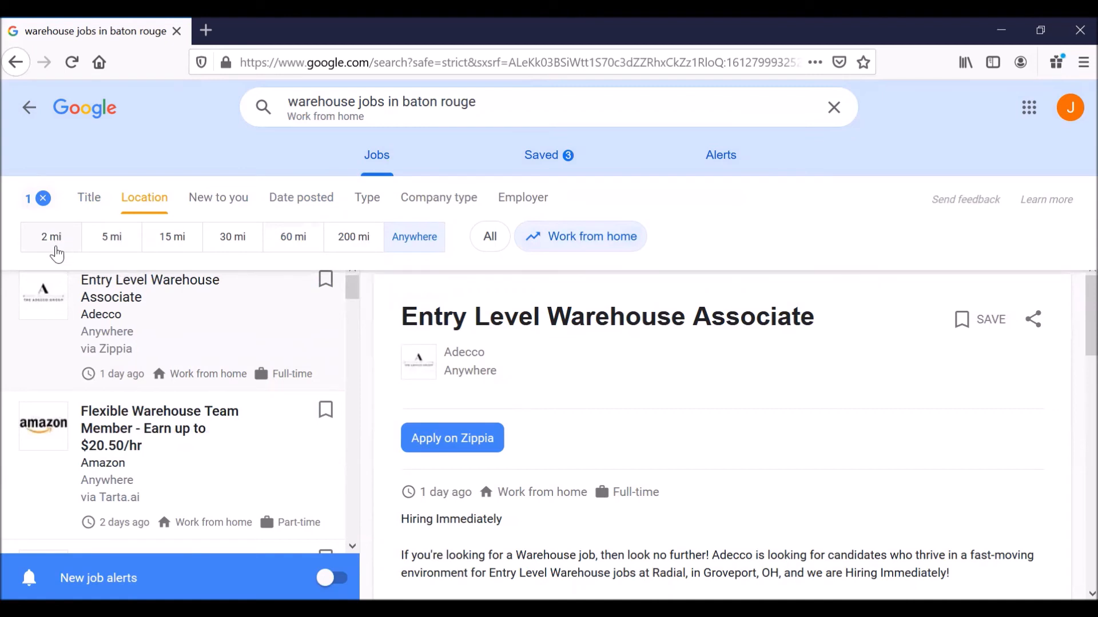
mouse_move(171, 237)
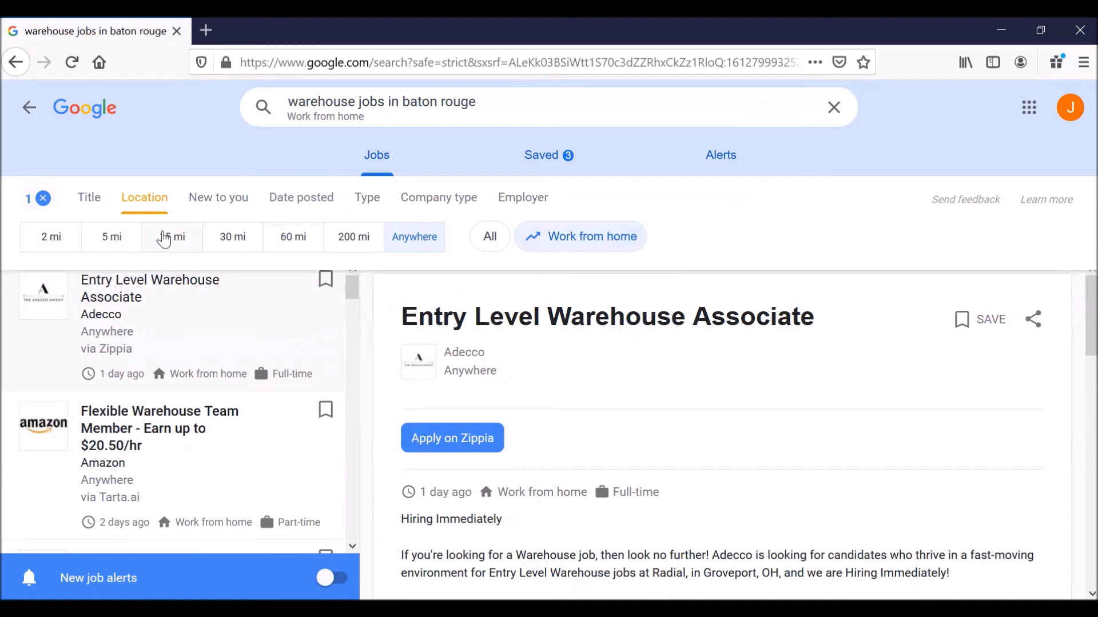
mouse_move(361, 241)
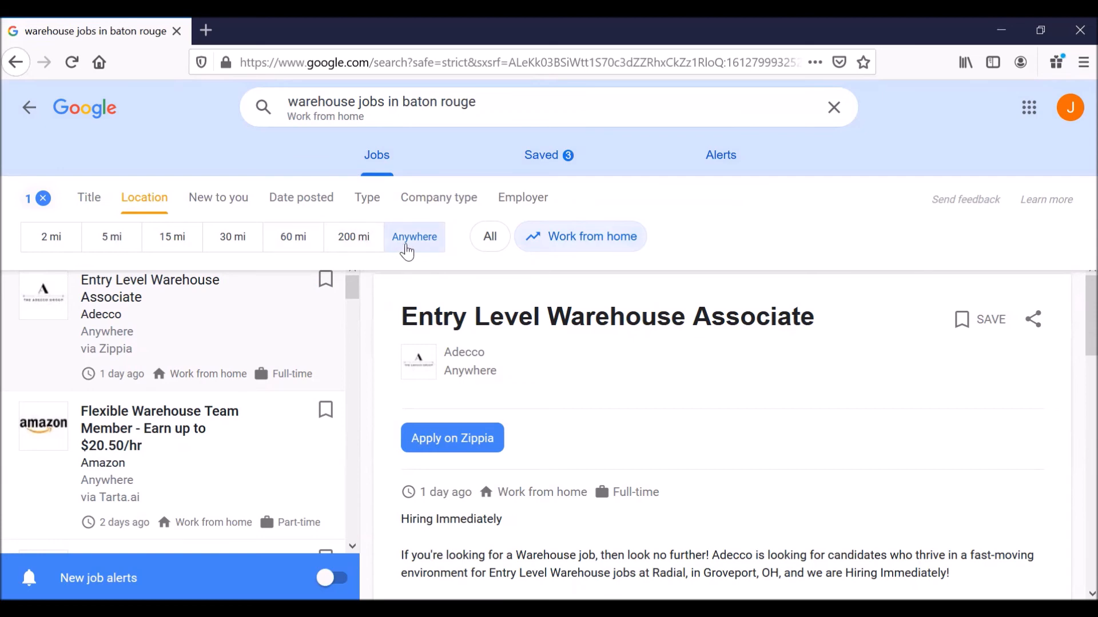
click(489, 236)
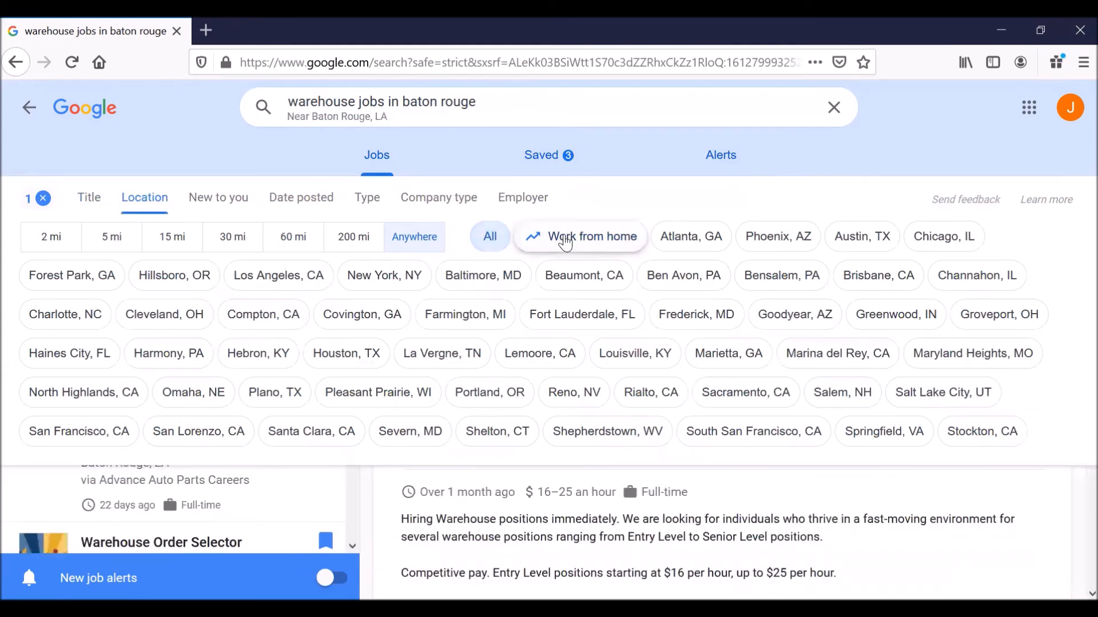
click(580, 237)
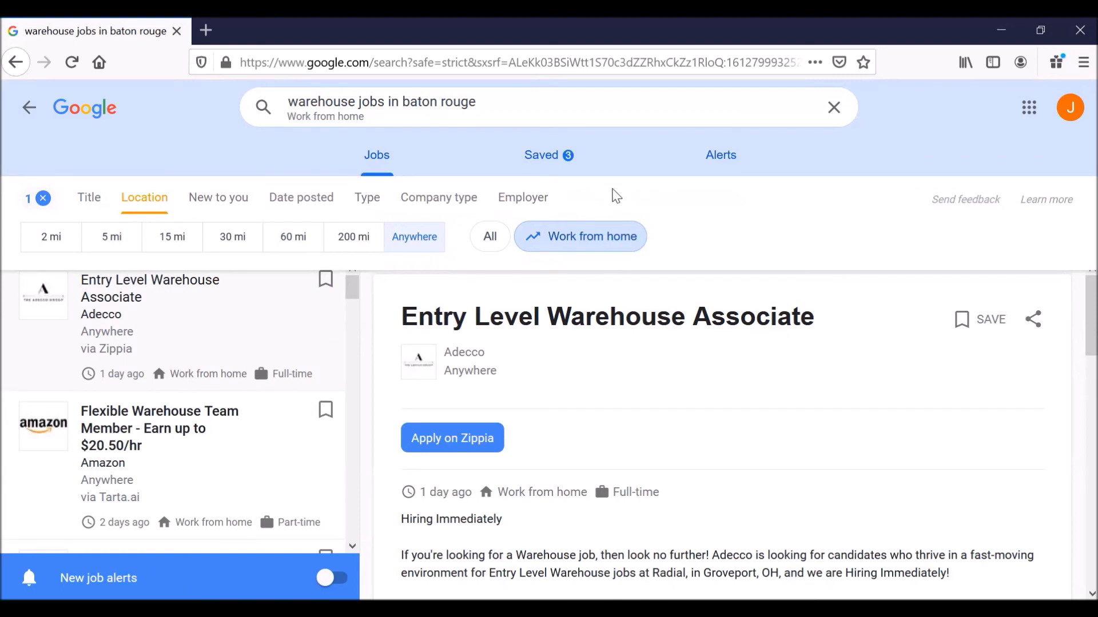
mouse_move(366, 196)
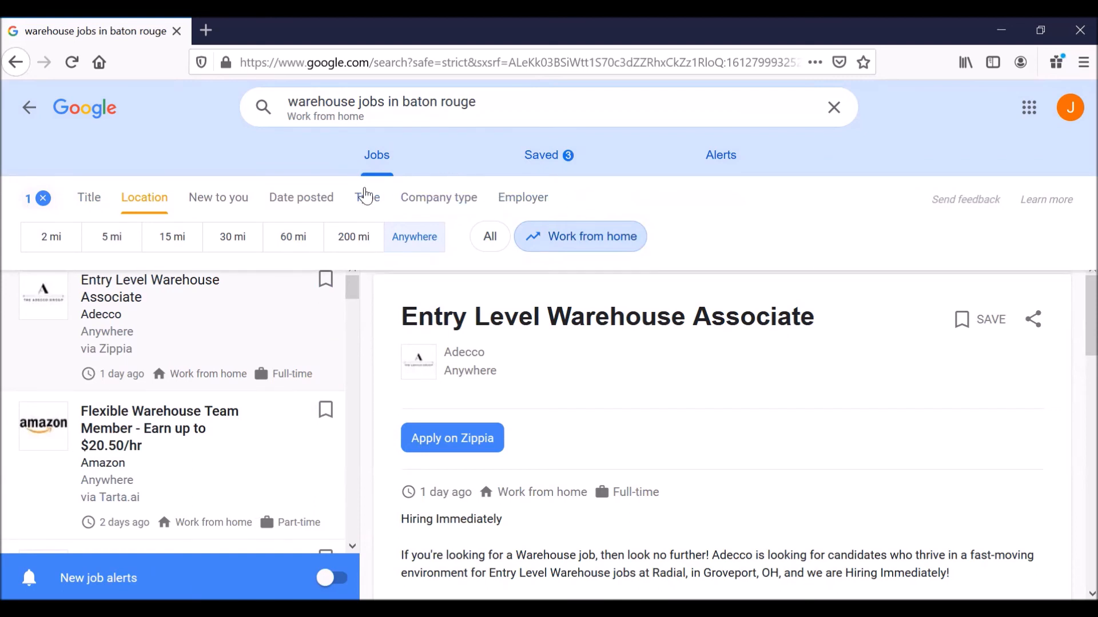
mouse_move(325, 225)
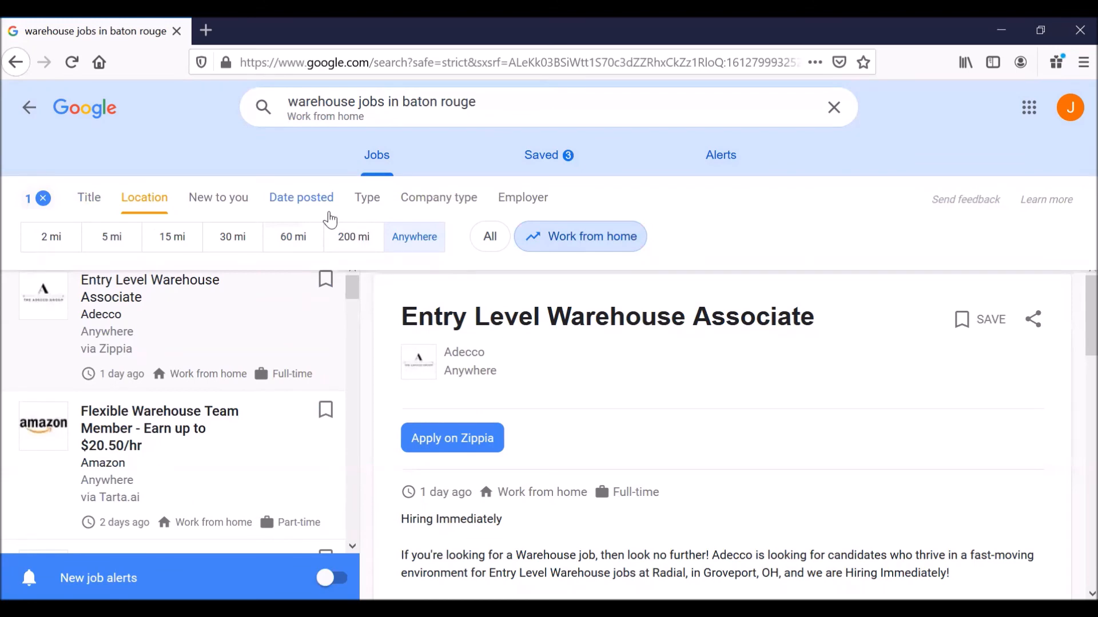
mouse_move(310, 206)
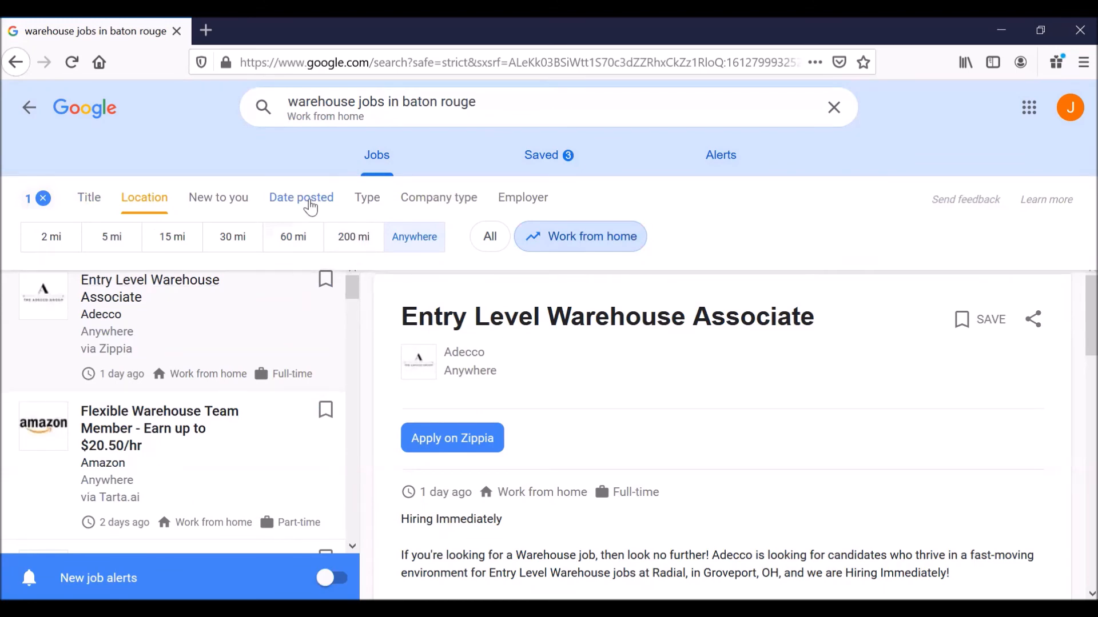
mouse_move(135, 120)
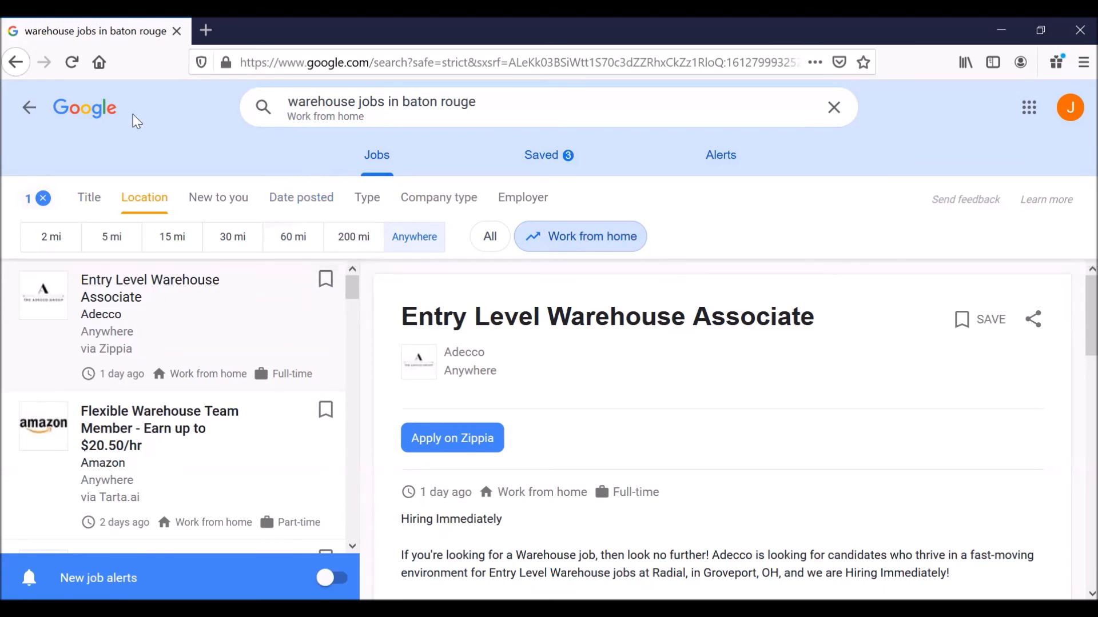
mouse_move(297, 140)
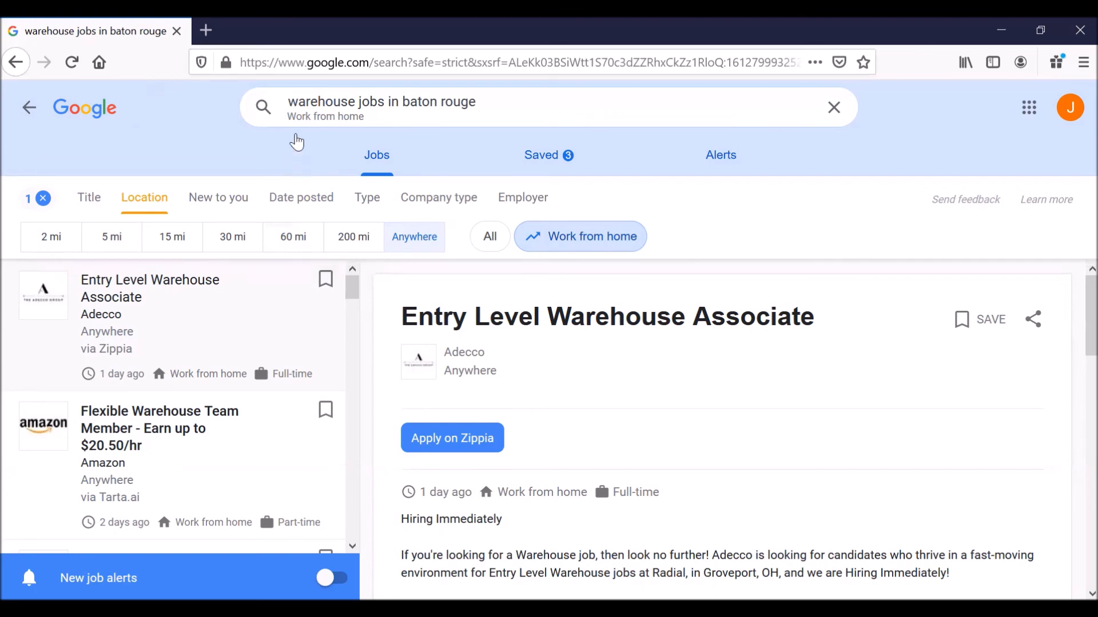
- Search Google for 'veteran jobs in baton rouge' from the home page
click(490, 62)
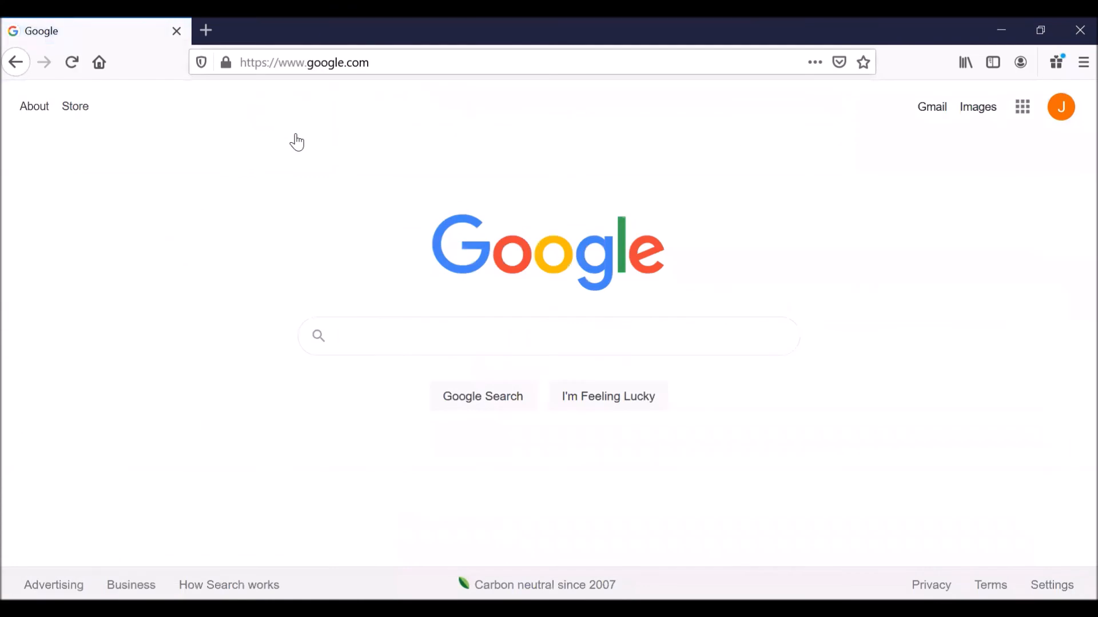
mouse_move(305, 147)
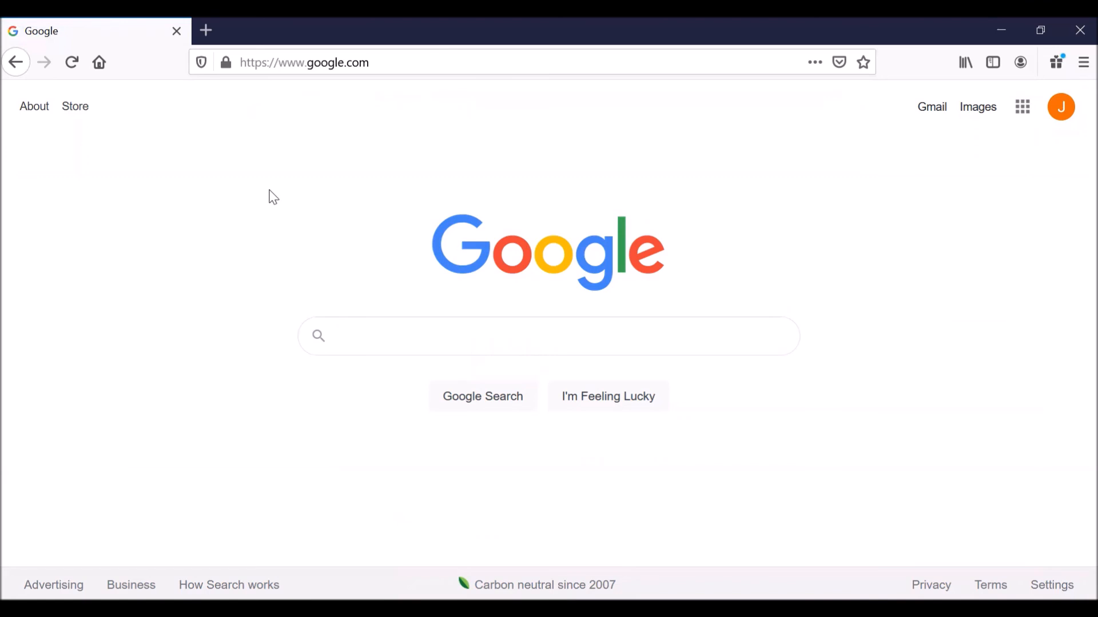
mouse_move(287, 221)
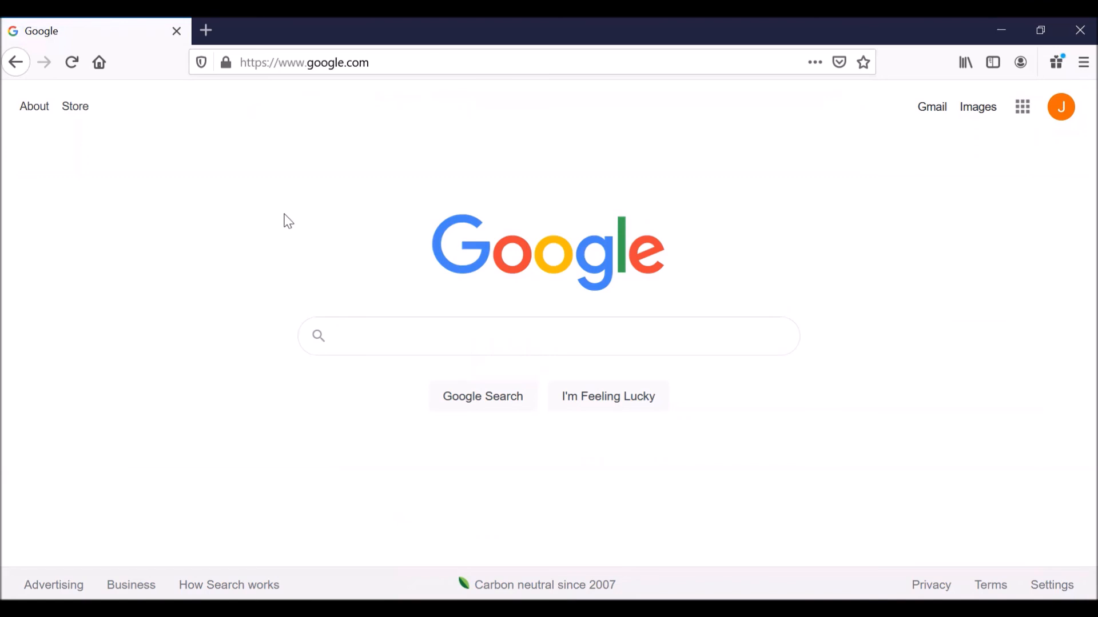
click(490, 336)
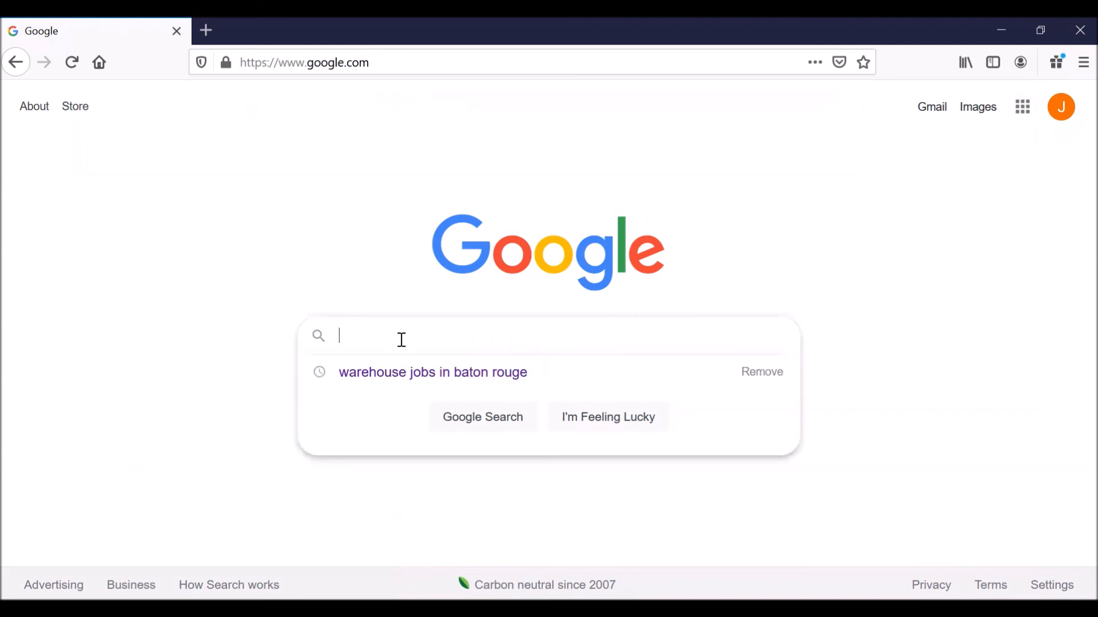
text(veteran jobs)
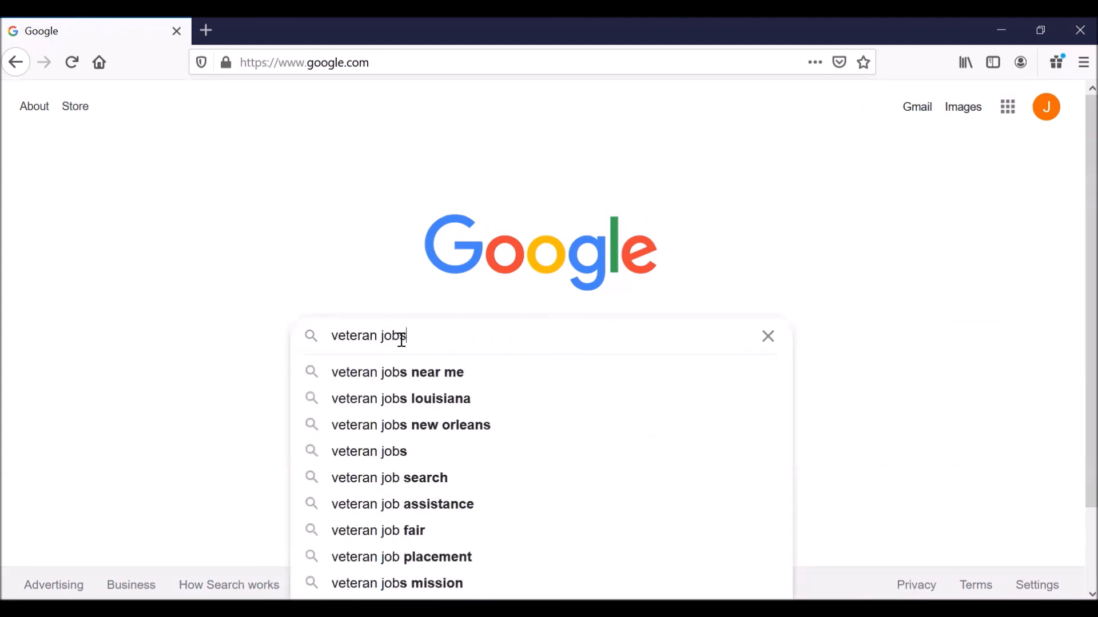
text(near m)
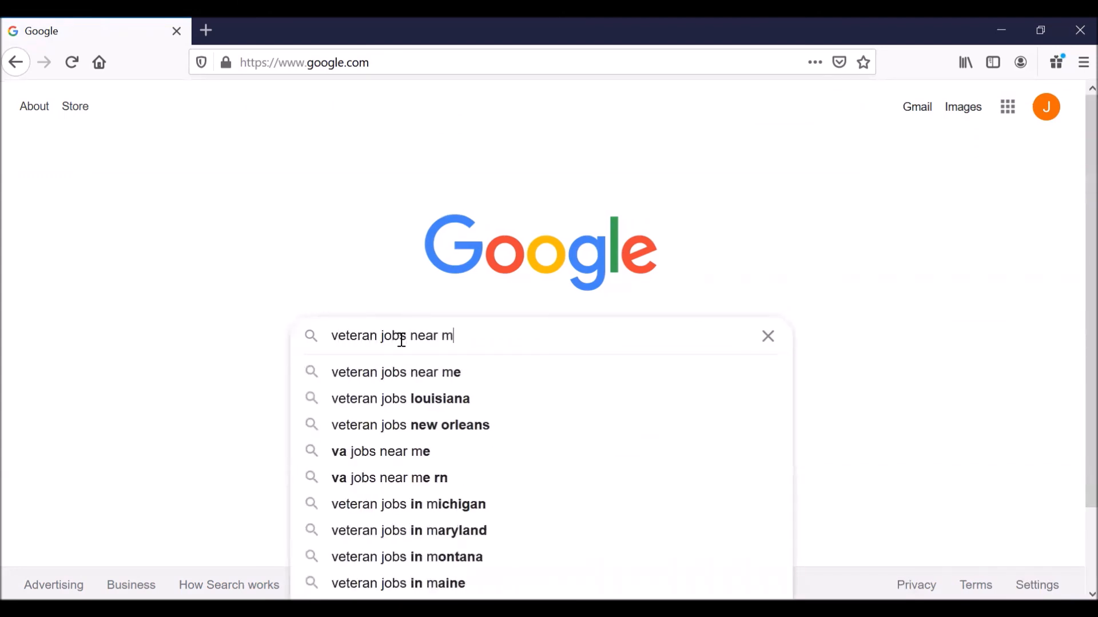
key(Backspace)
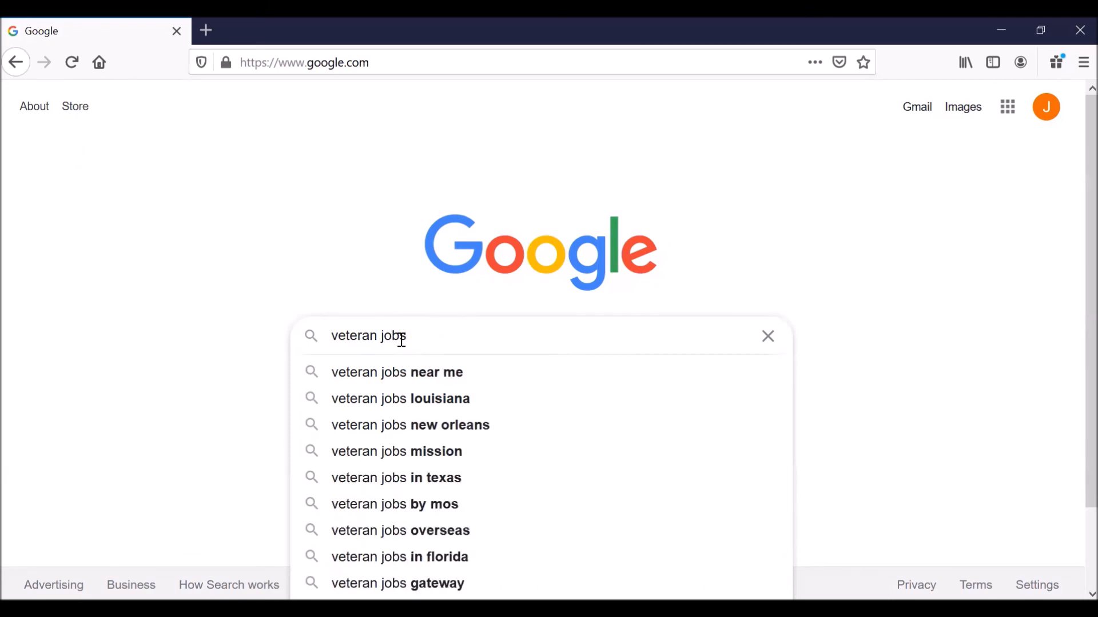
text(in baton rouge)
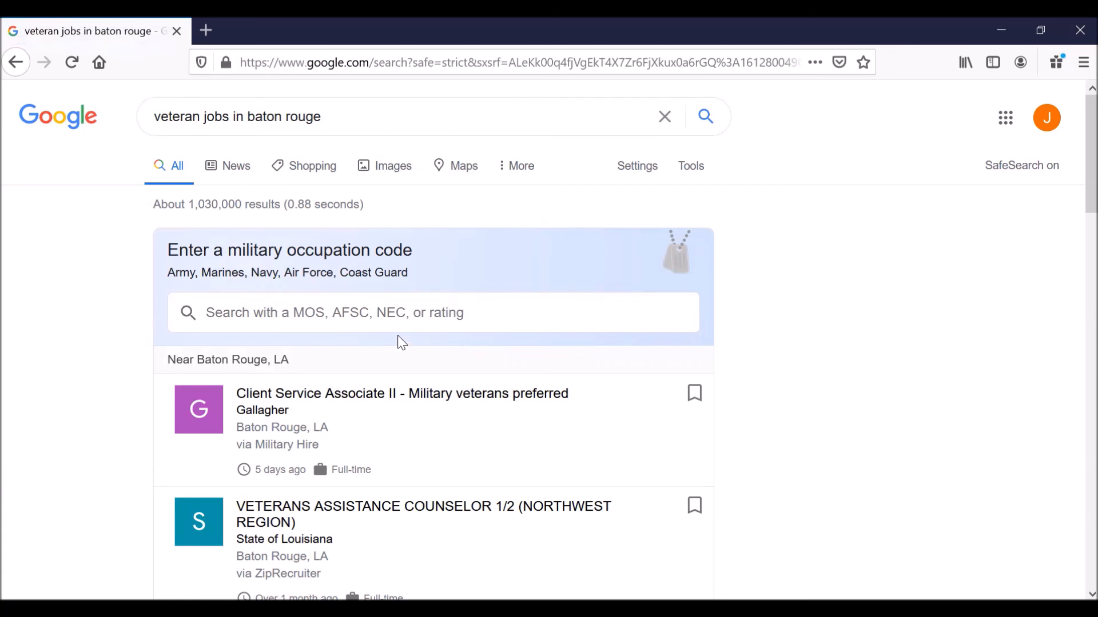
mouse_move(430, 327)
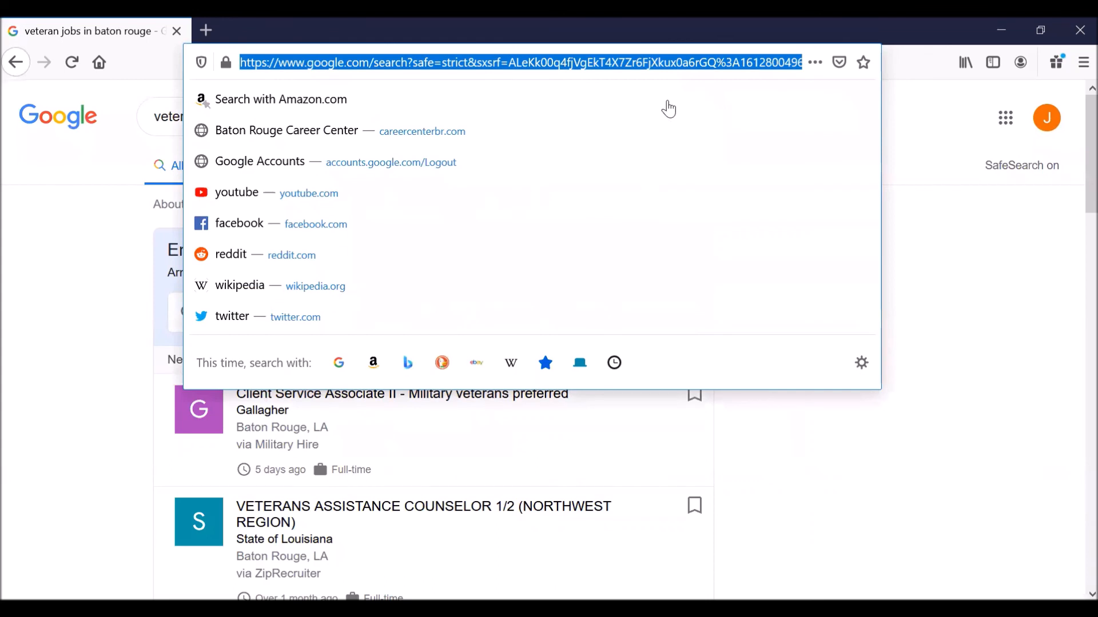
text(www.google.com/)
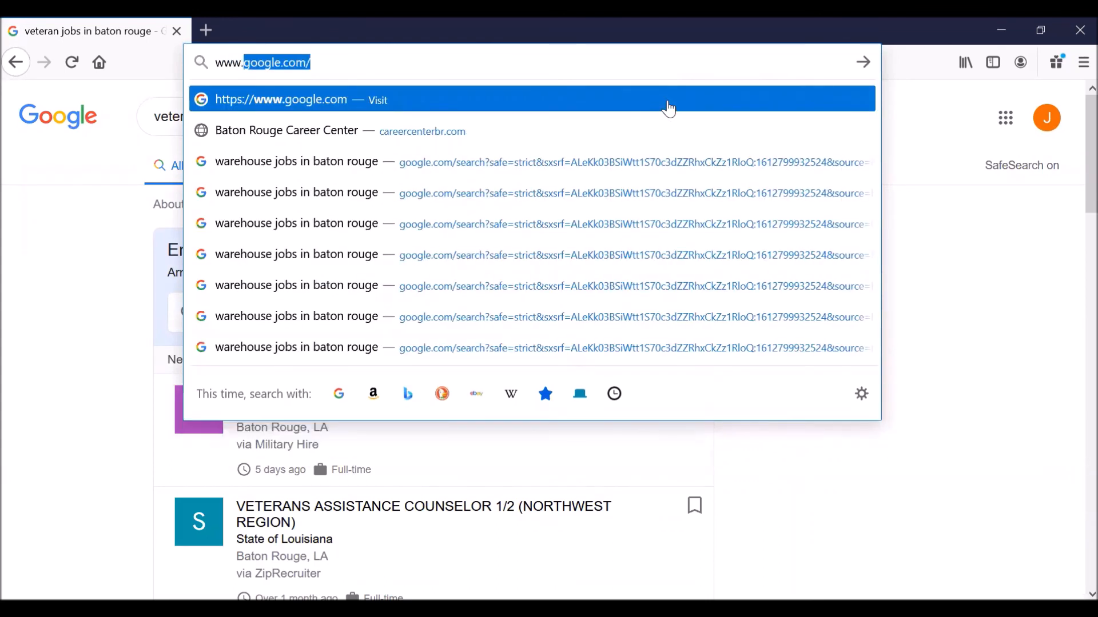
text(www.c)
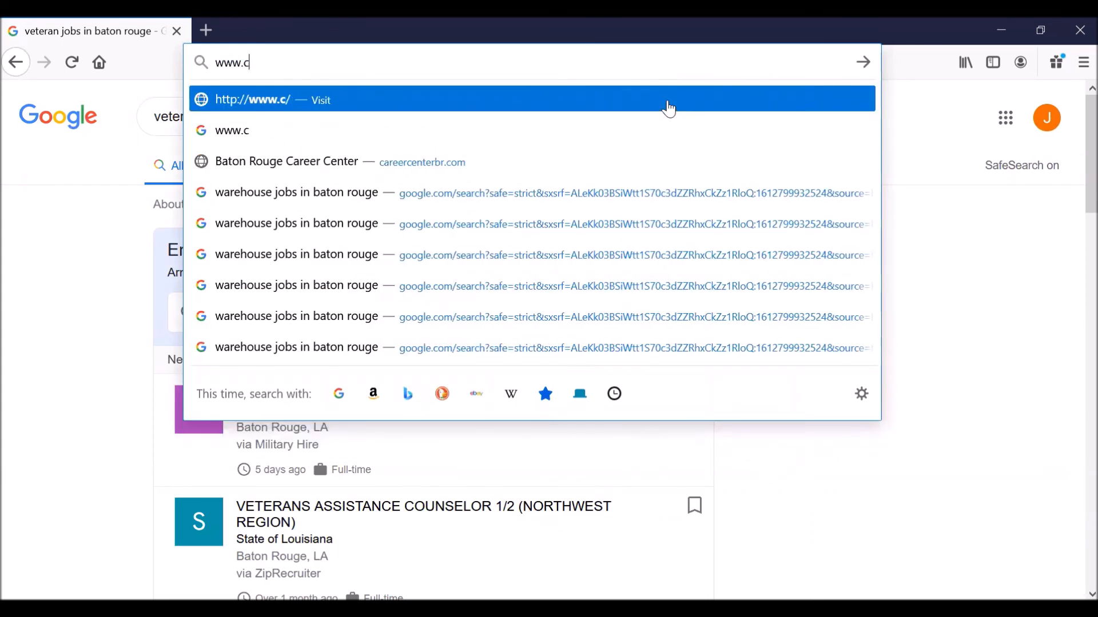
text(areercenterbr)
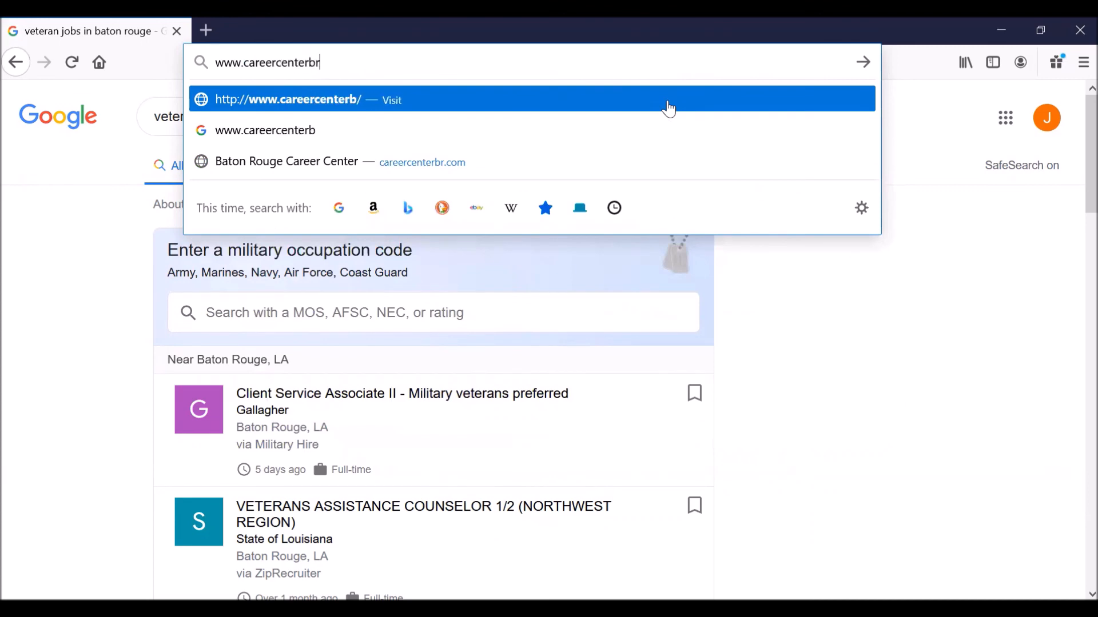